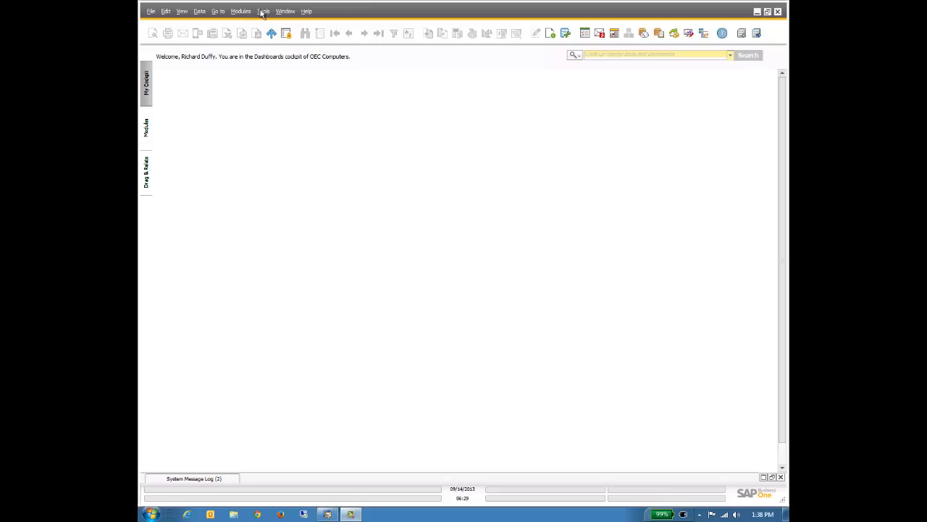
# Launch the Query Generator from Tools > Queries
pyautogui.click(262, 12)
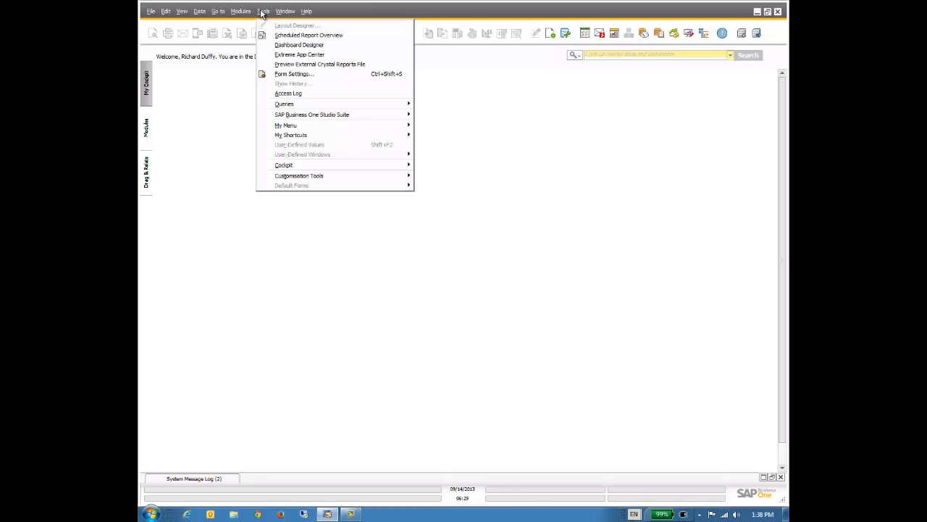
pyautogui.moveTo(284, 104)
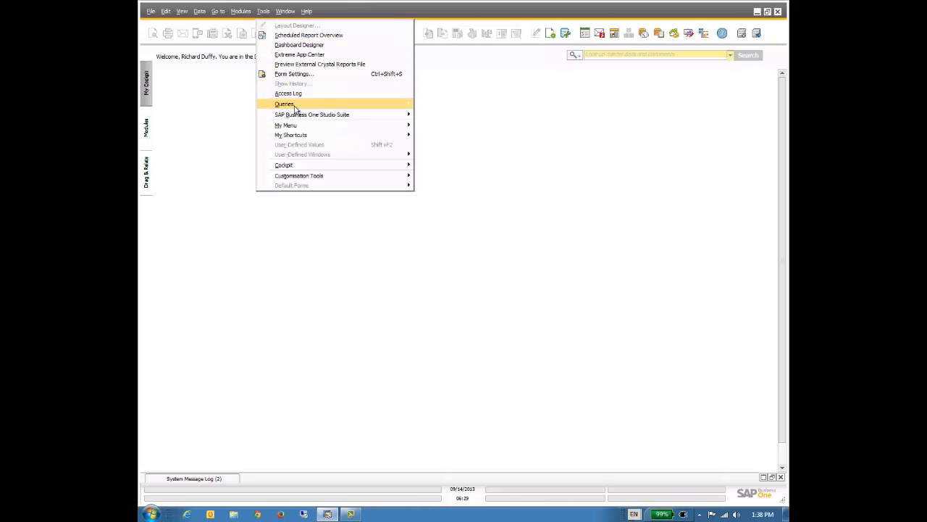
pyautogui.click(284, 104)
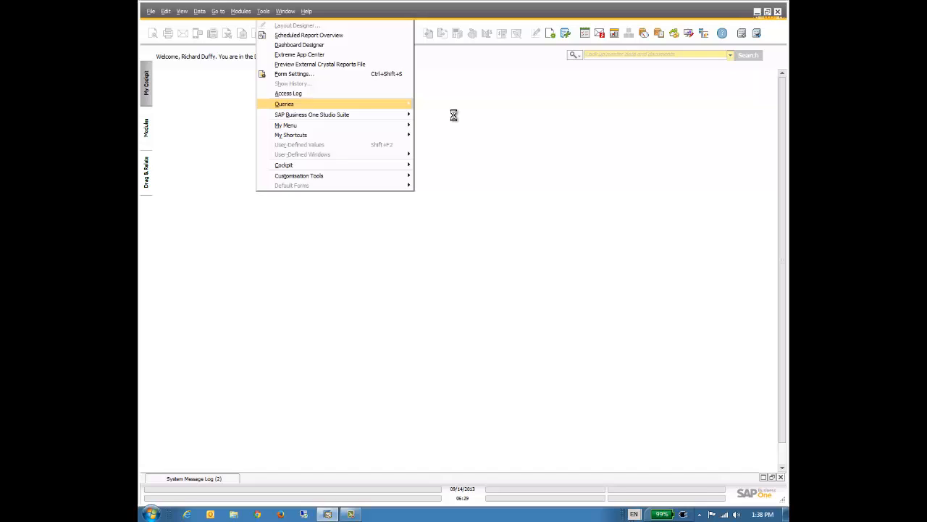
pyautogui.click(284, 104)
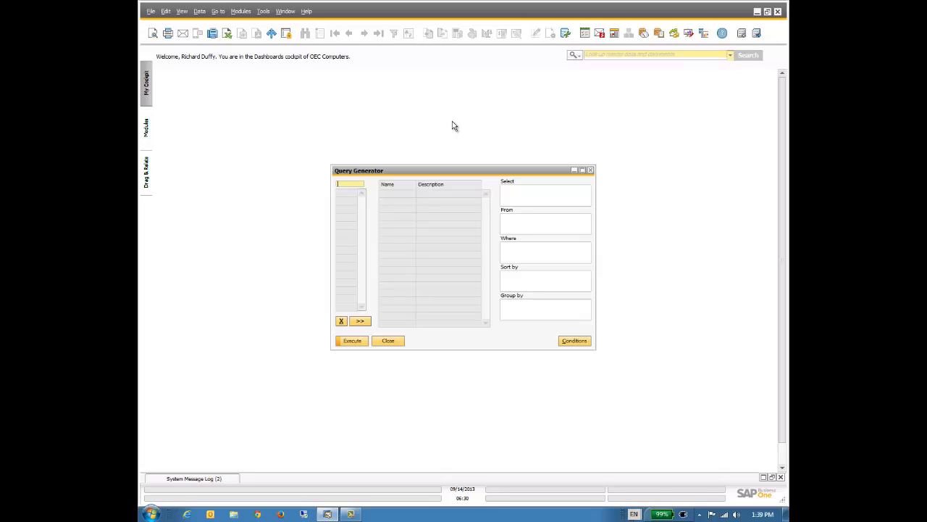
# Use table OCRD and add BP Name, BP Type and Account Balance to Select
pyautogui.write('OCI')
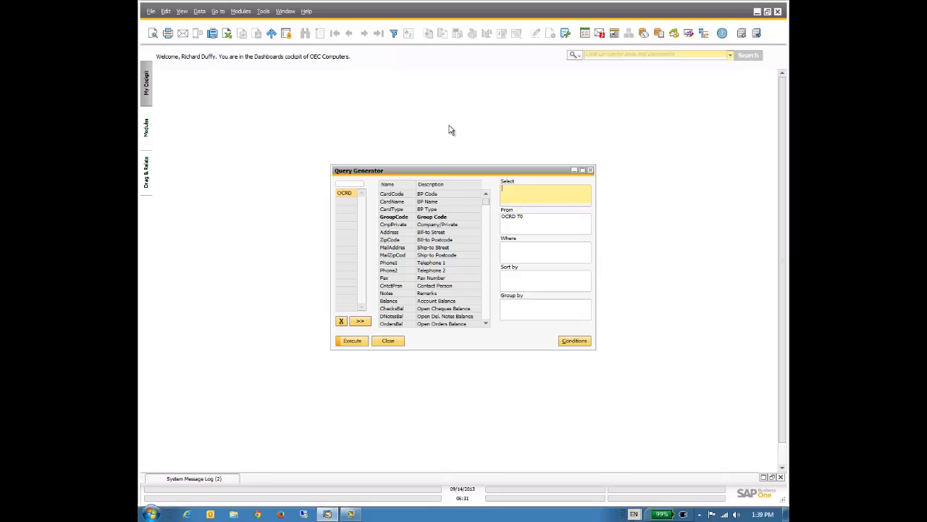
pyautogui.moveTo(398, 206)
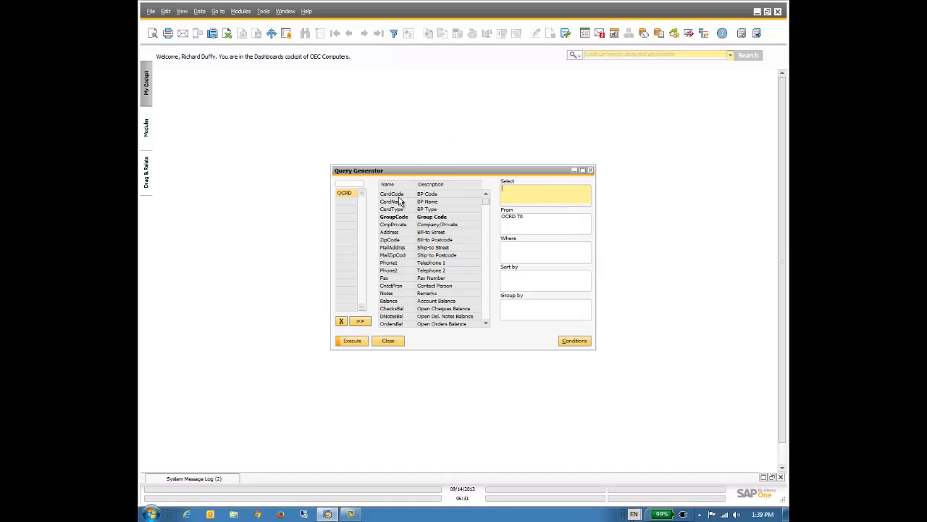
pyautogui.click(427, 201)
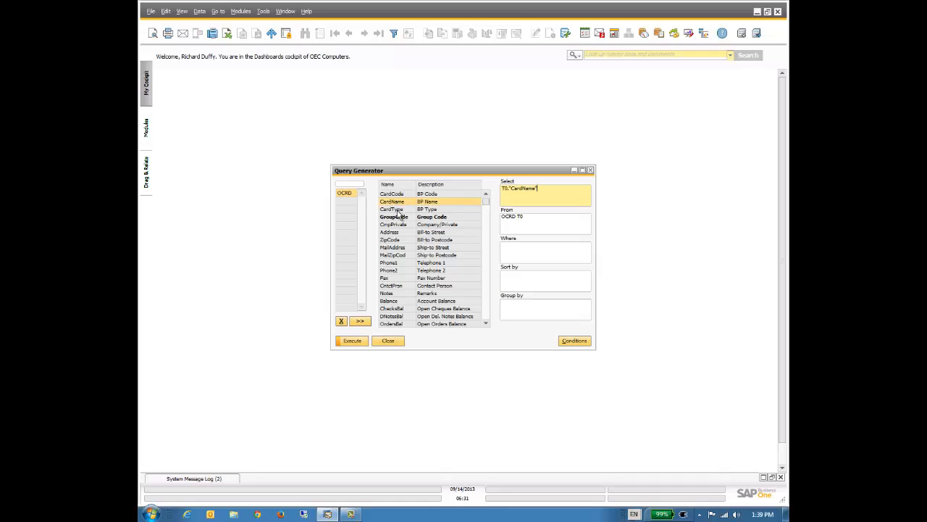
pyautogui.doubleClick(391, 208)
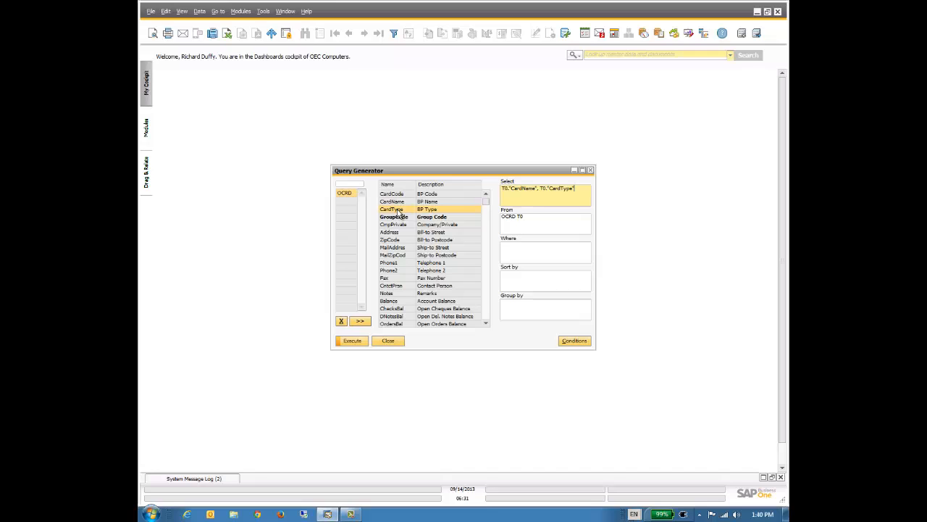
pyautogui.moveTo(398, 212)
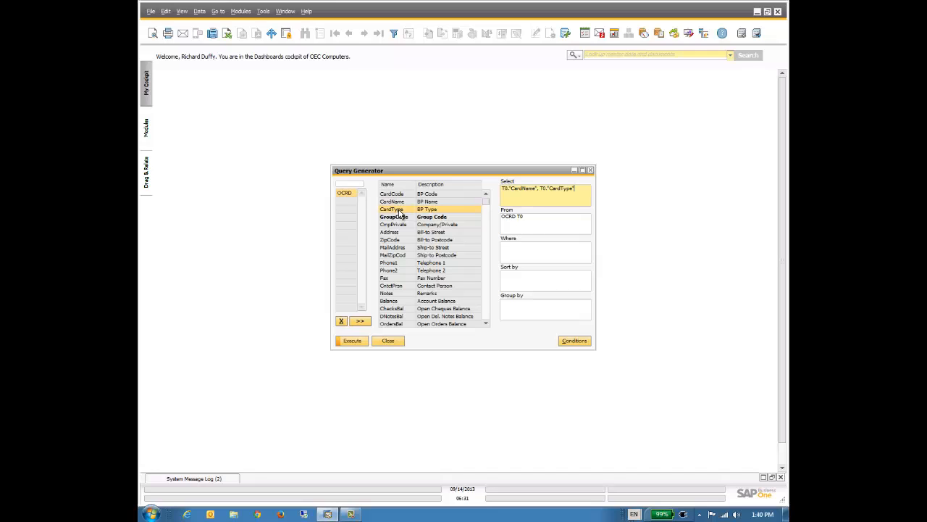
pyautogui.moveTo(388, 300)
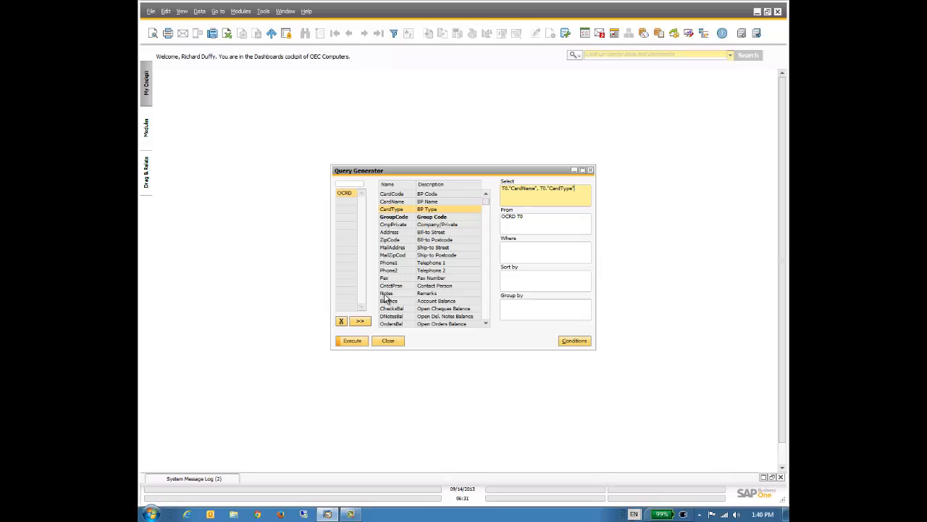
pyautogui.doubleClick(388, 300)
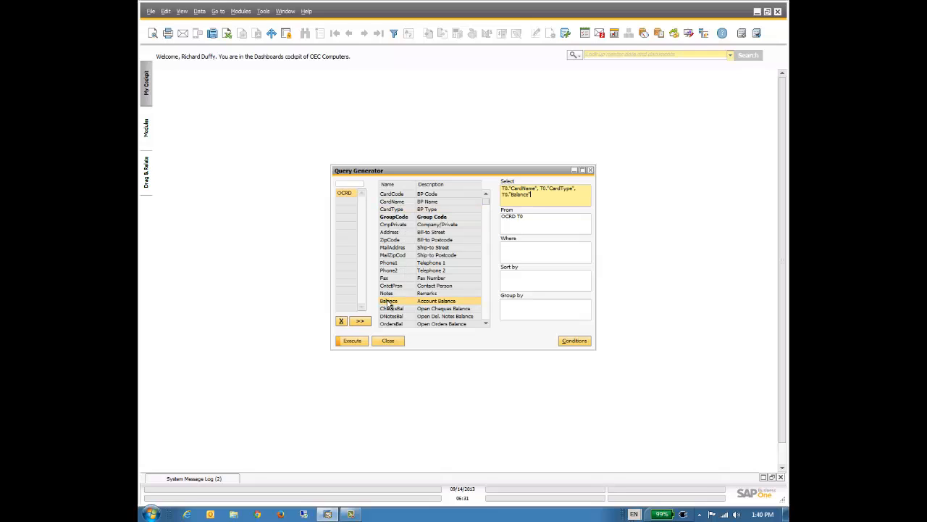
pyautogui.moveTo(488, 316)
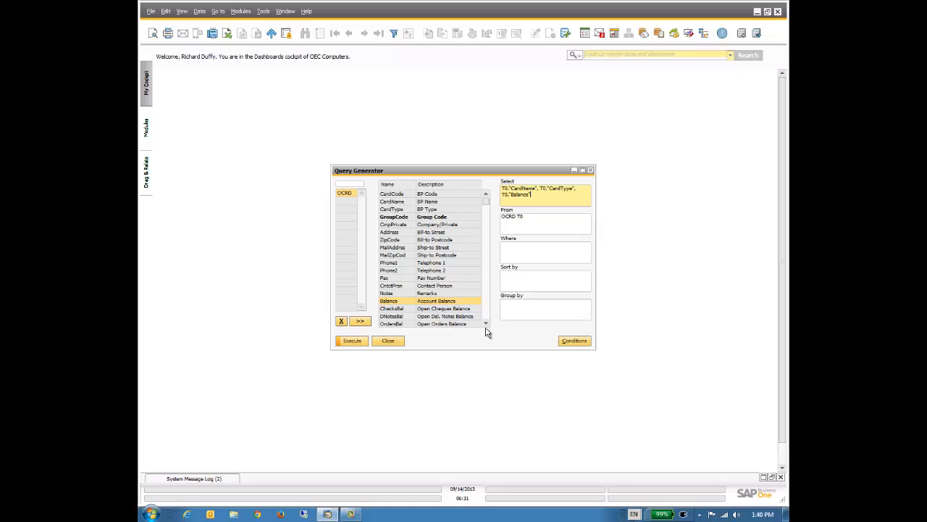
# Add Open Orders Balance, Credit Limit and Sales Employee Code to the selected fields
pyautogui.scroll(-3)
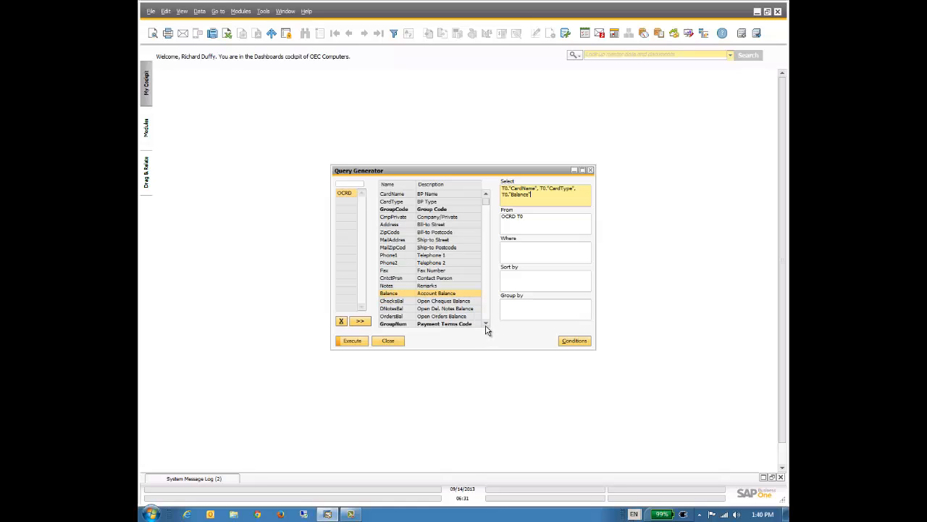
pyautogui.scroll(-3)
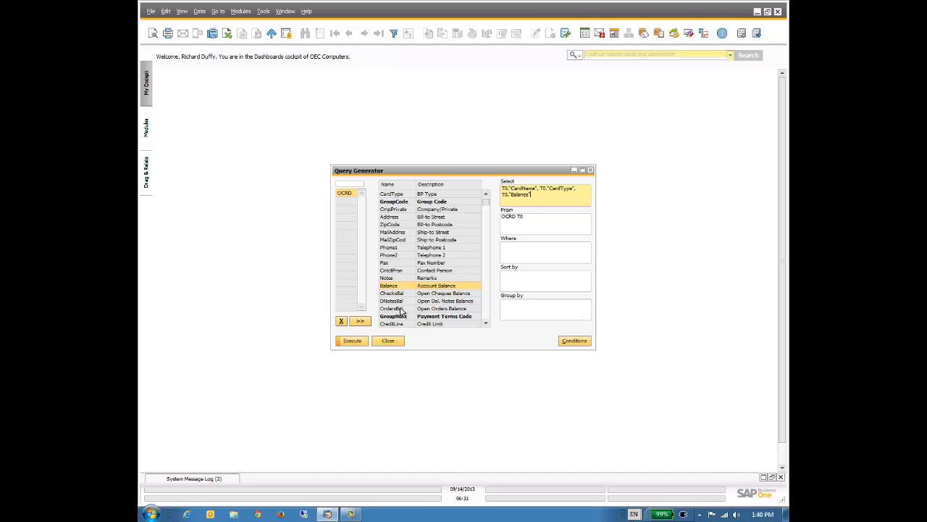
pyautogui.doubleClick(391, 307)
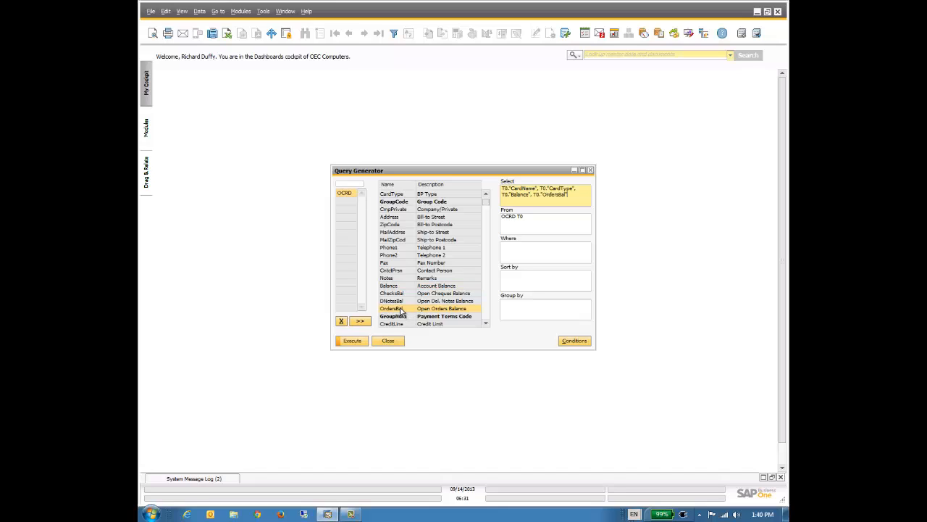
pyautogui.moveTo(452, 326)
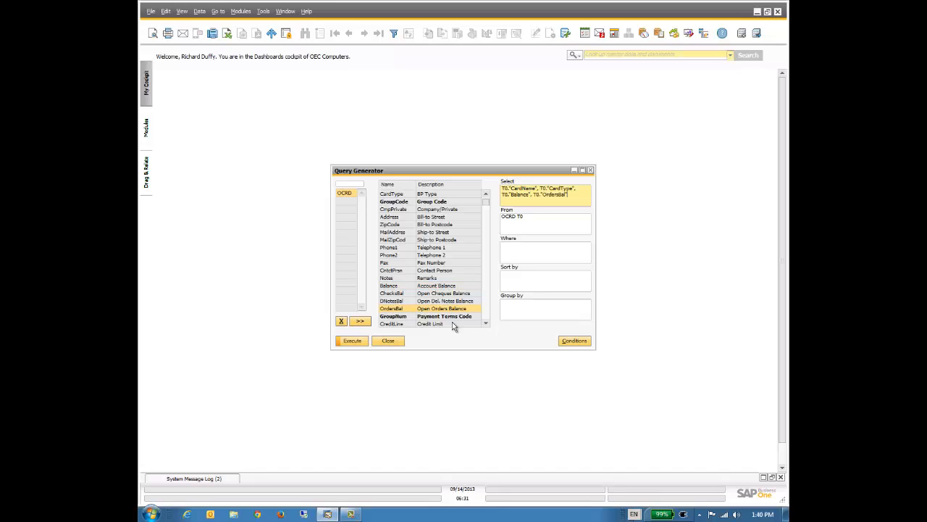
pyautogui.moveTo(397, 330)
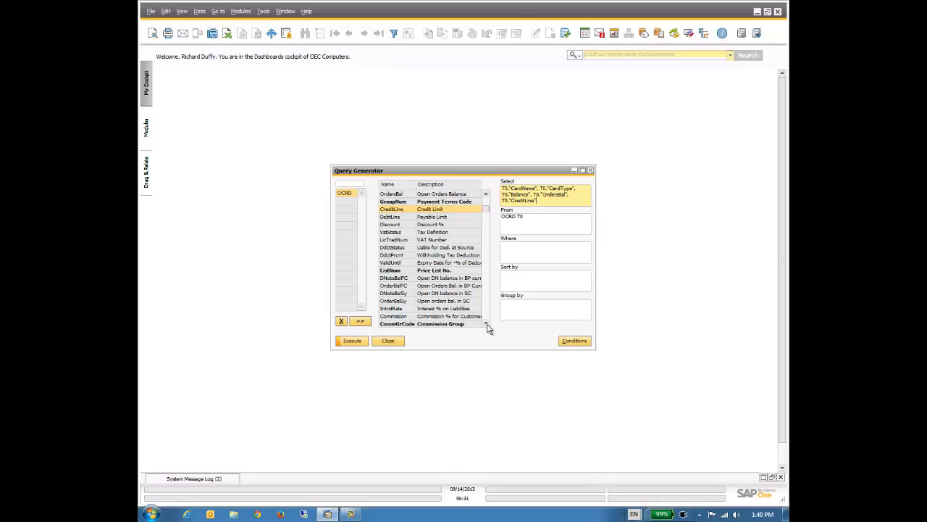
pyautogui.moveTo(449, 217)
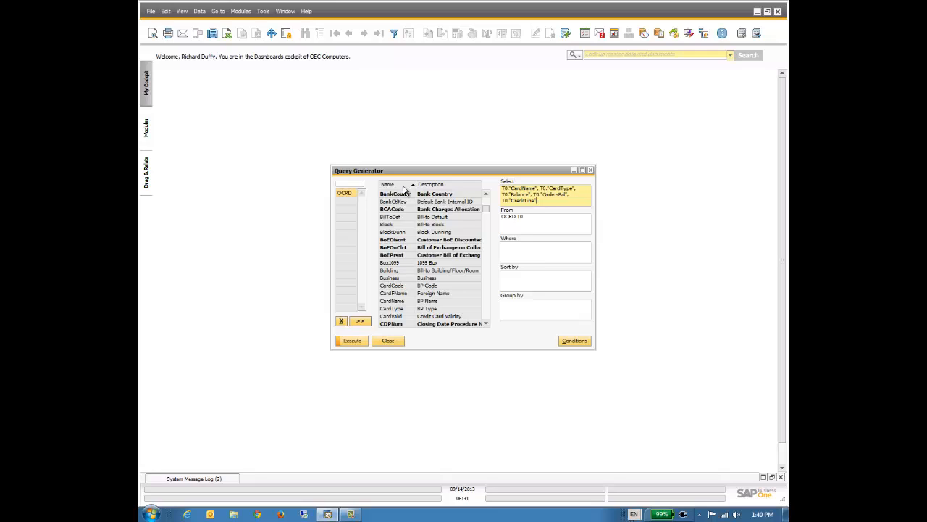
pyautogui.moveTo(449, 187)
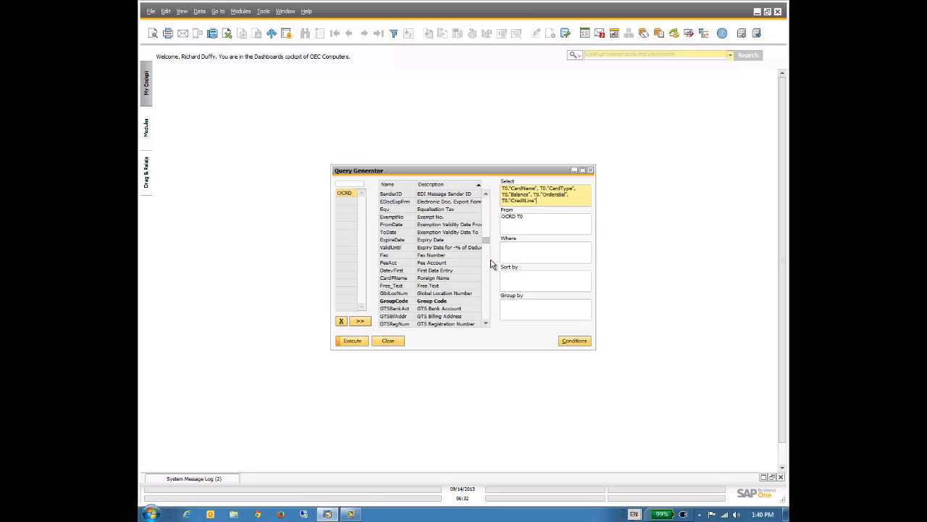
pyautogui.scroll(-3)
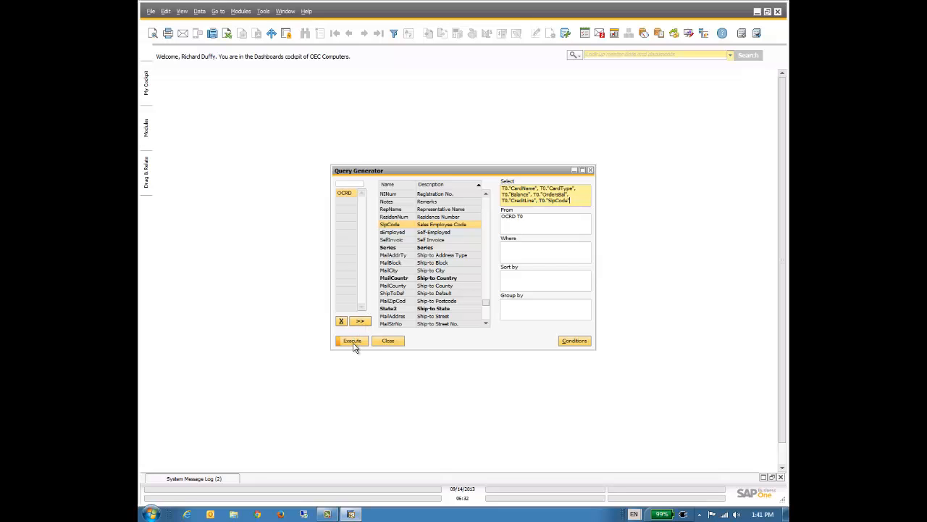
pyautogui.click(352, 341)
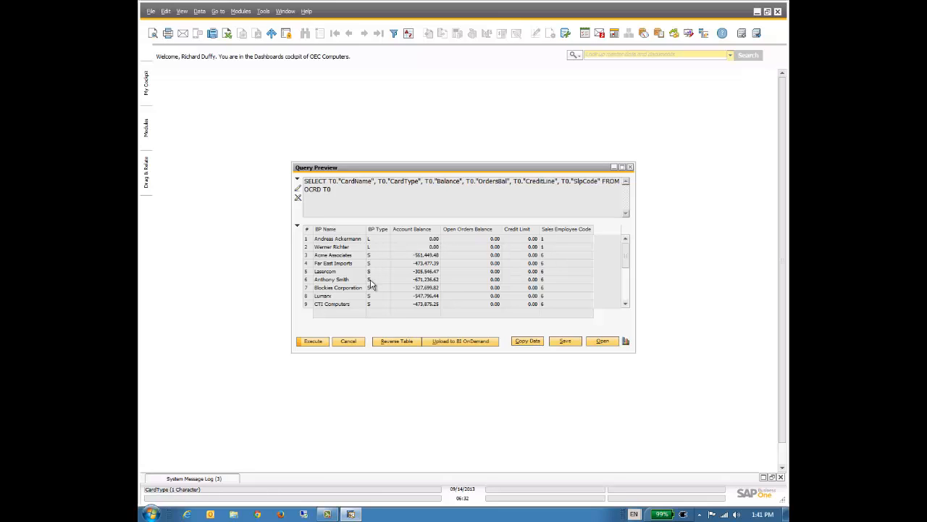
pyautogui.moveTo(374, 287)
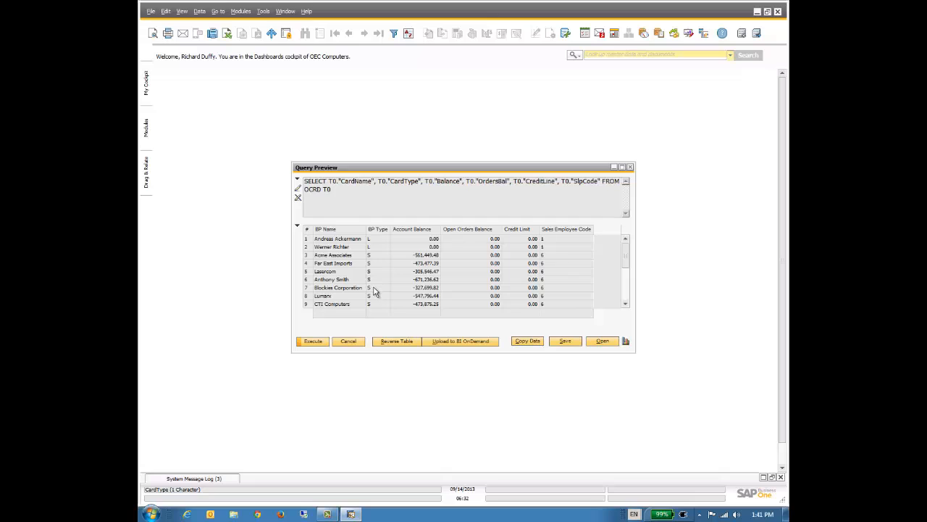
pyautogui.moveTo(626, 290)
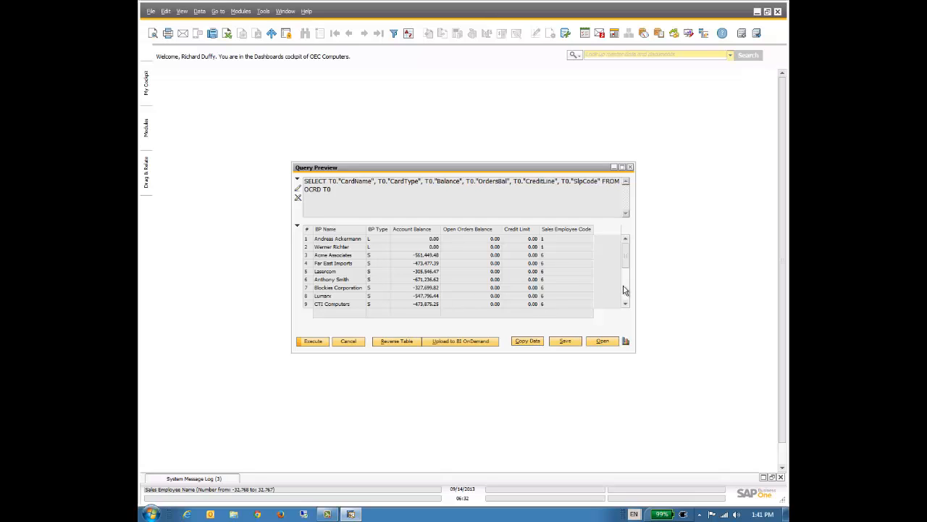
pyautogui.scroll(-3)
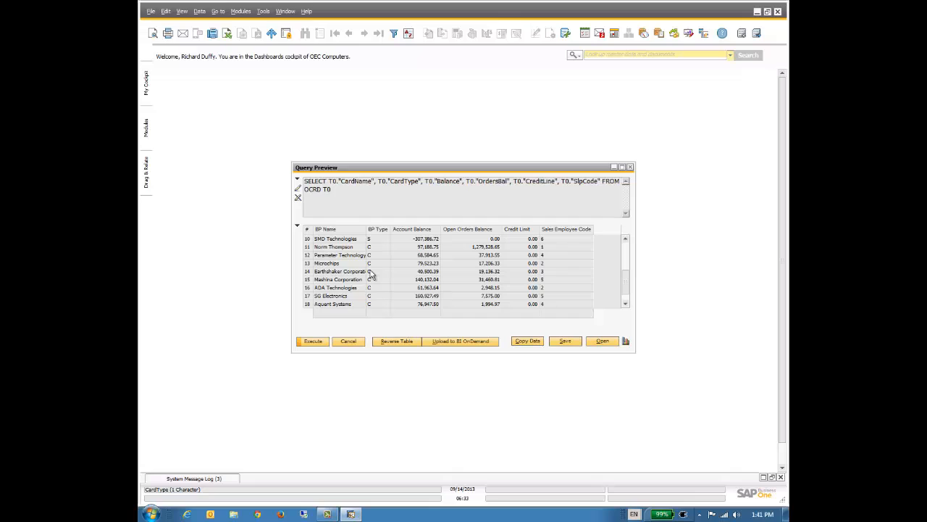
pyautogui.moveTo(608, 287)
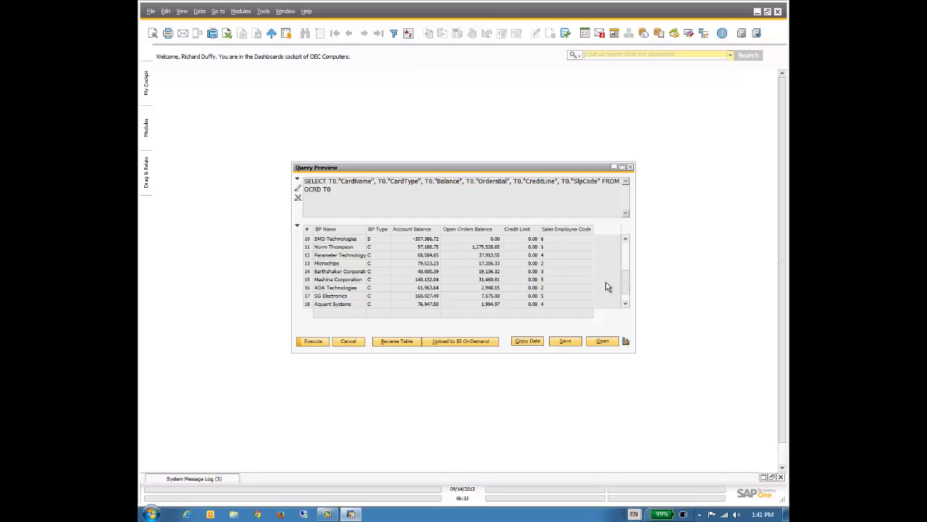
pyautogui.moveTo(505, 349)
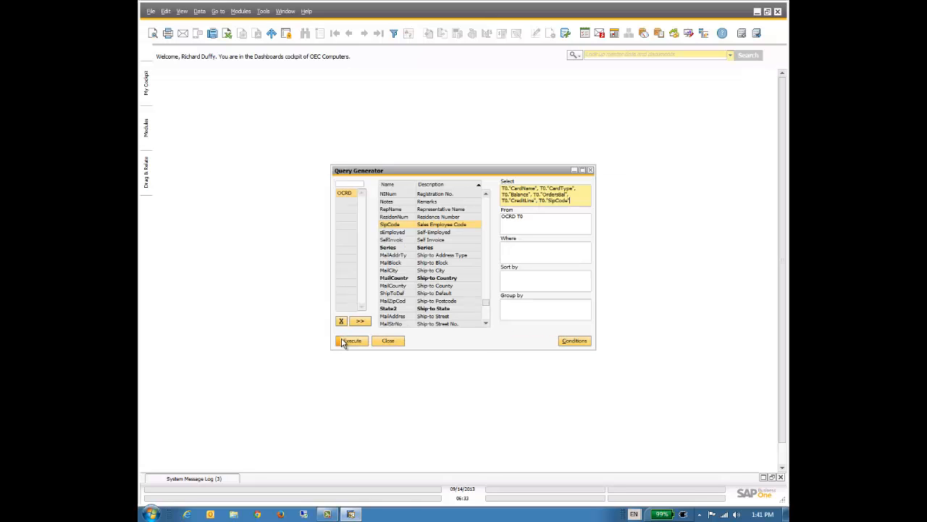
pyautogui.moveTo(327, 294)
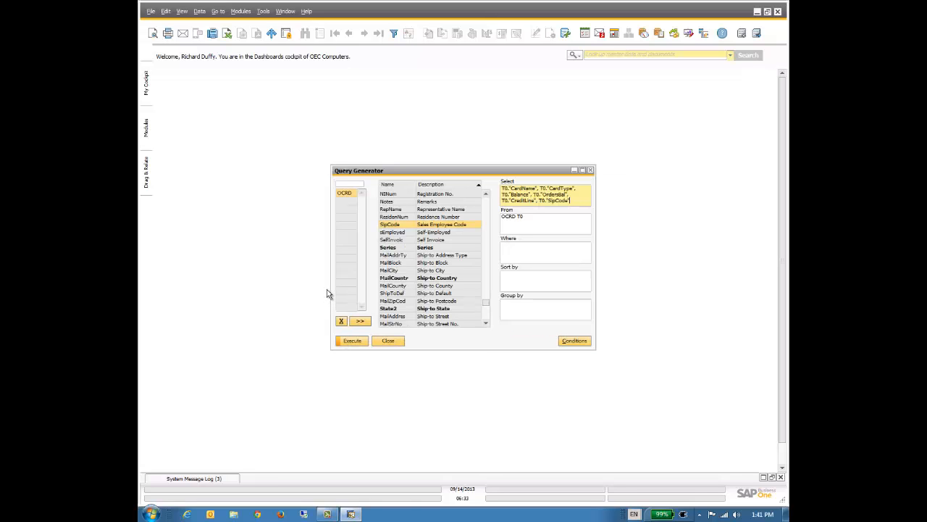
pyautogui.moveTo(413, 239)
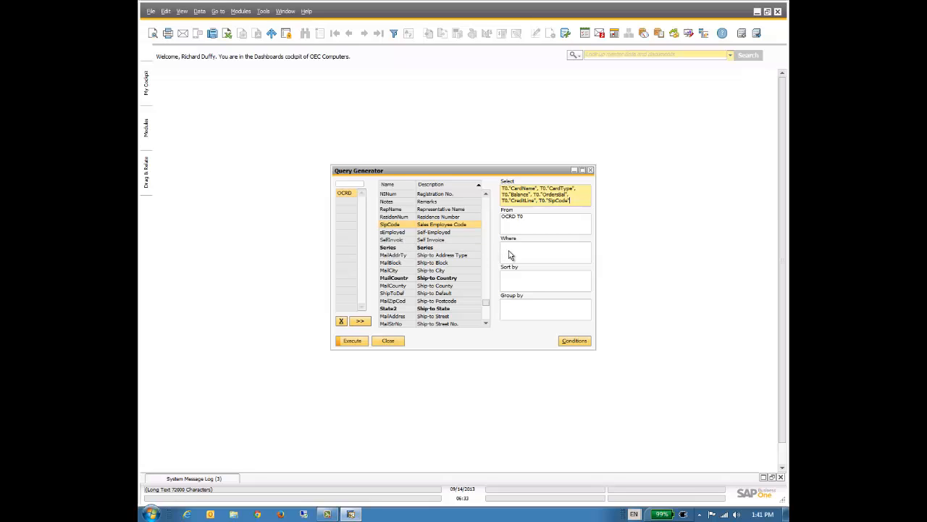
# Add a Where condition CardType = 'C' to restrict results to customers
pyautogui.click(545, 249)
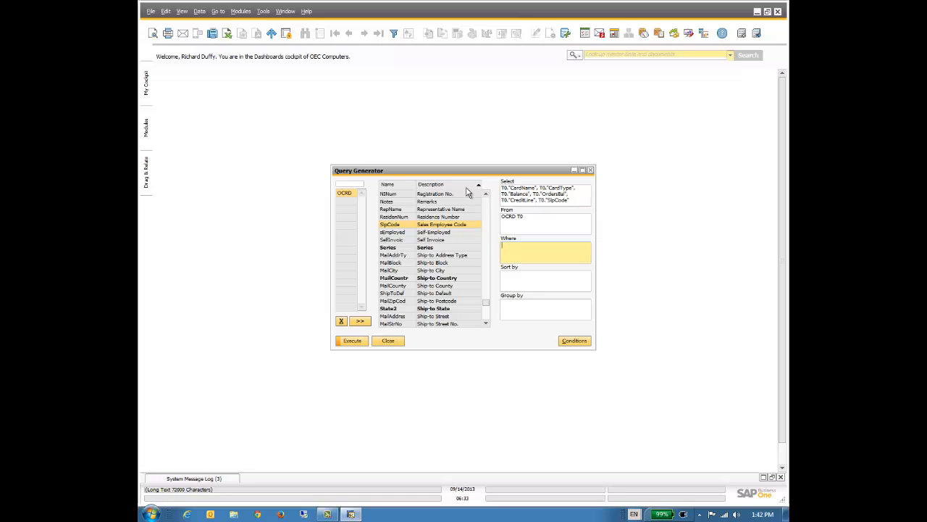
pyautogui.moveTo(492, 203)
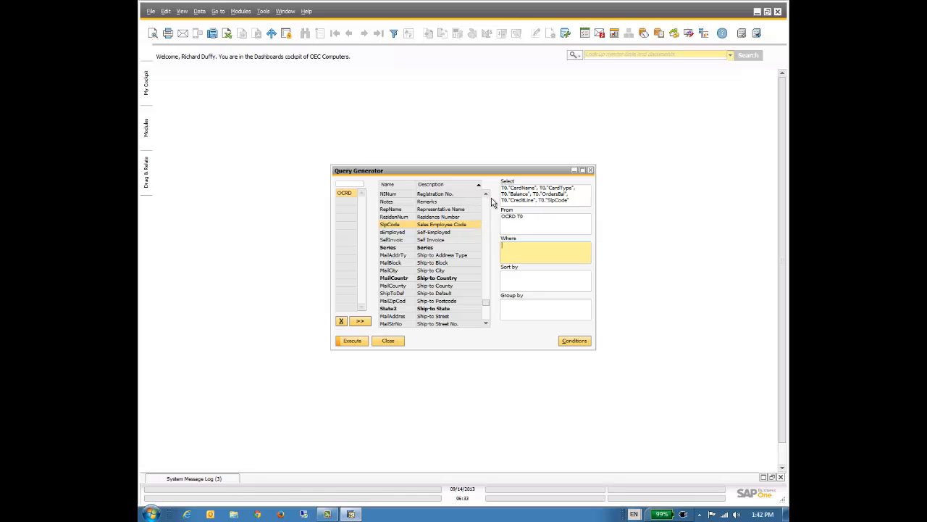
pyautogui.scroll(-3)
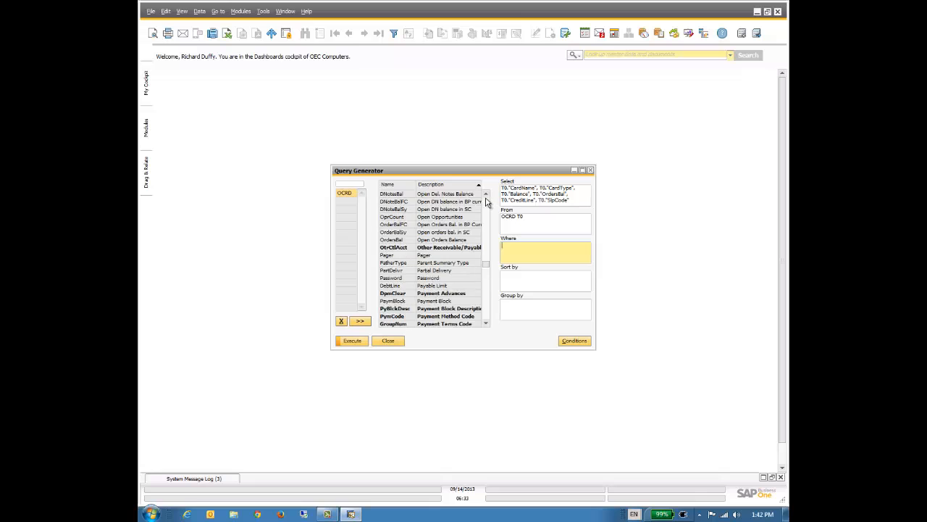
pyautogui.scroll(3)
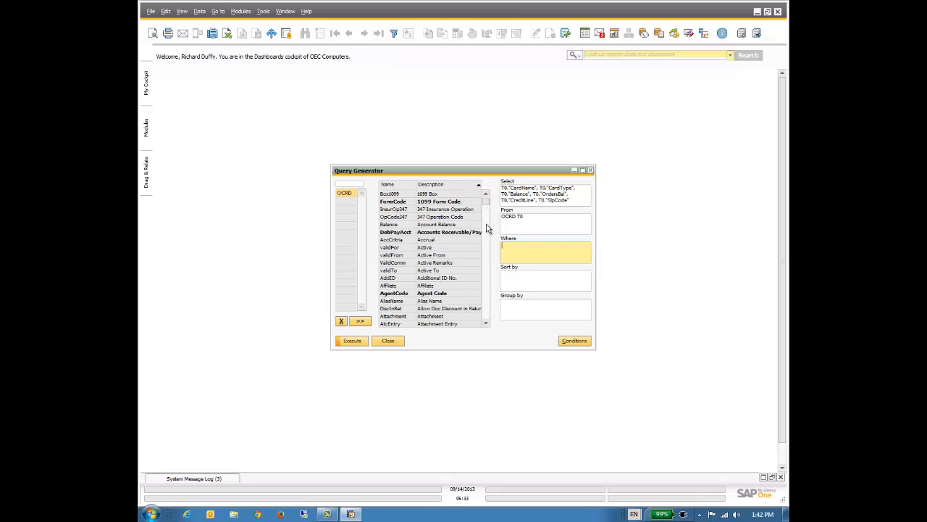
pyautogui.click(389, 184)
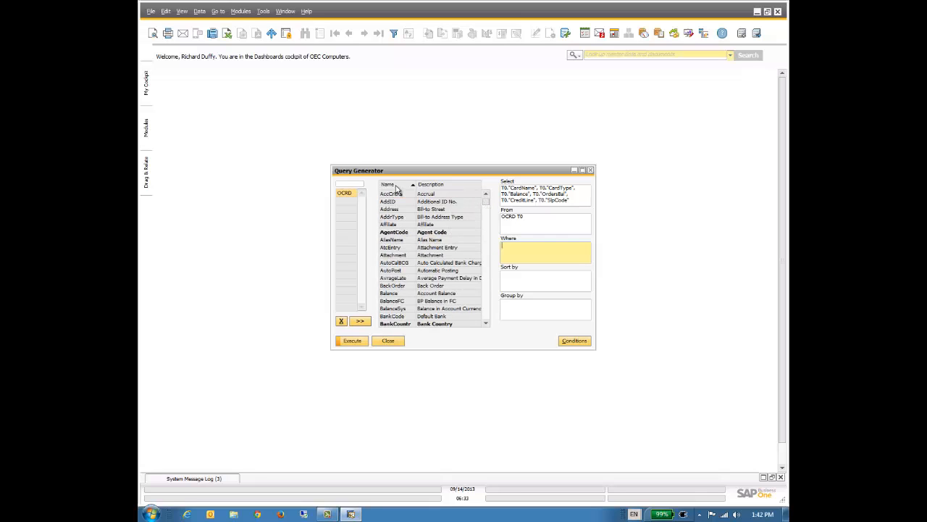
pyautogui.moveTo(484, 304)
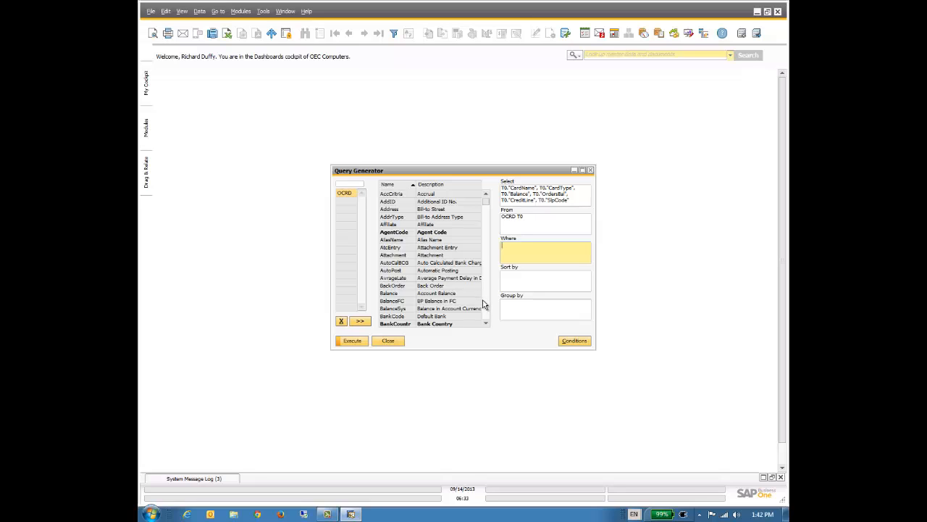
pyautogui.scroll(-3)
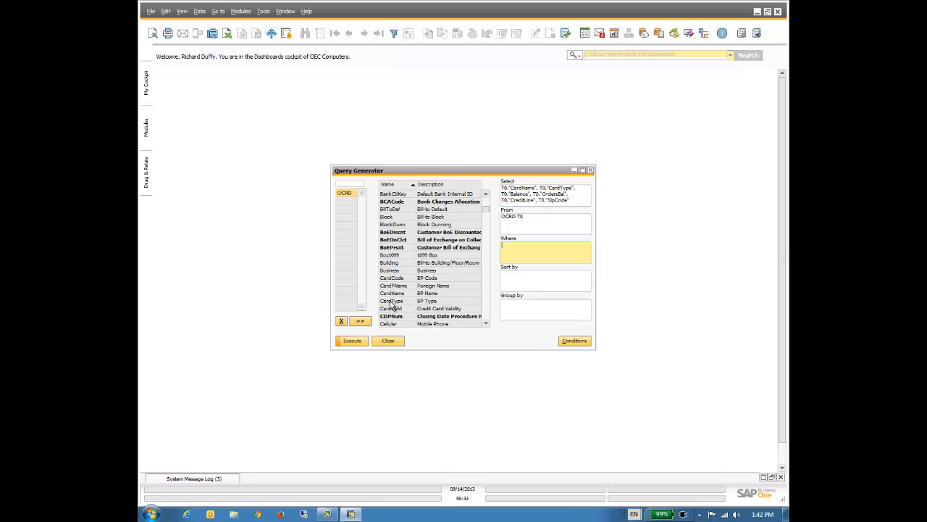
pyautogui.doubleClick(391, 300)
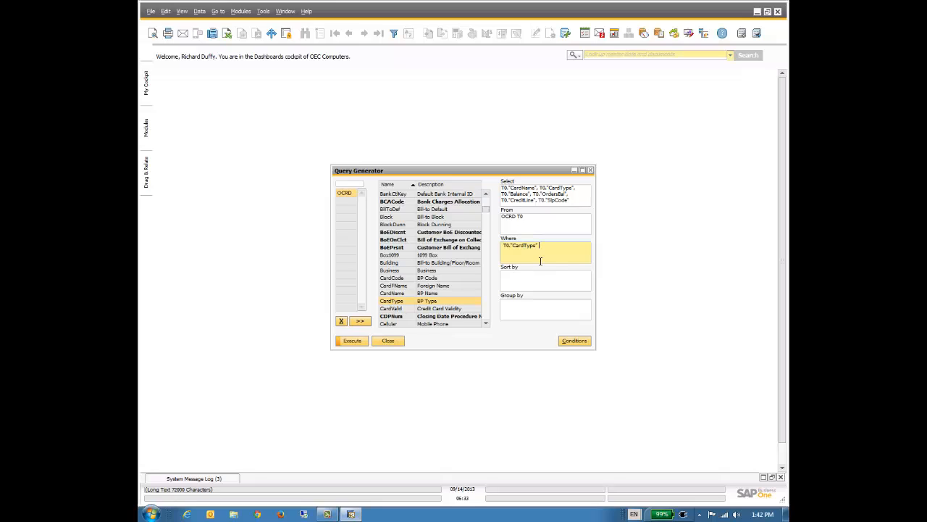
pyautogui.write('=')
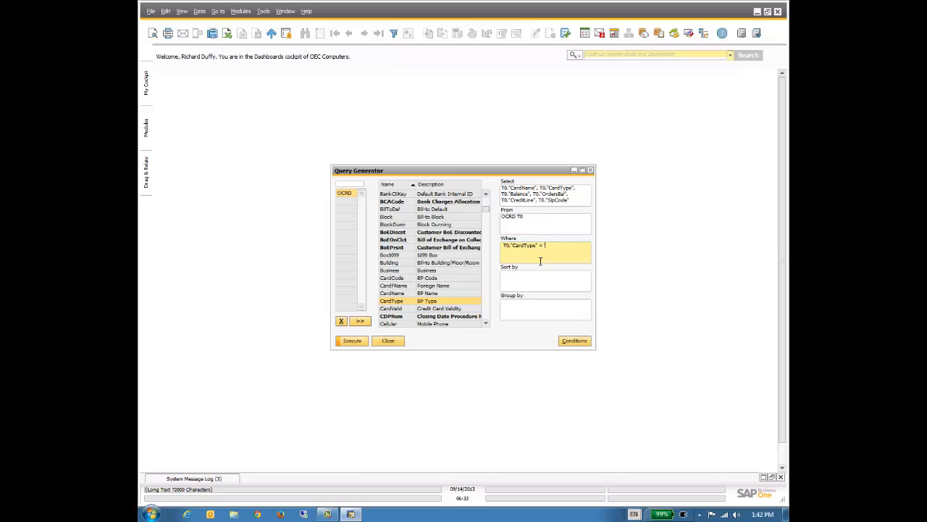
pyautogui.write("C'")
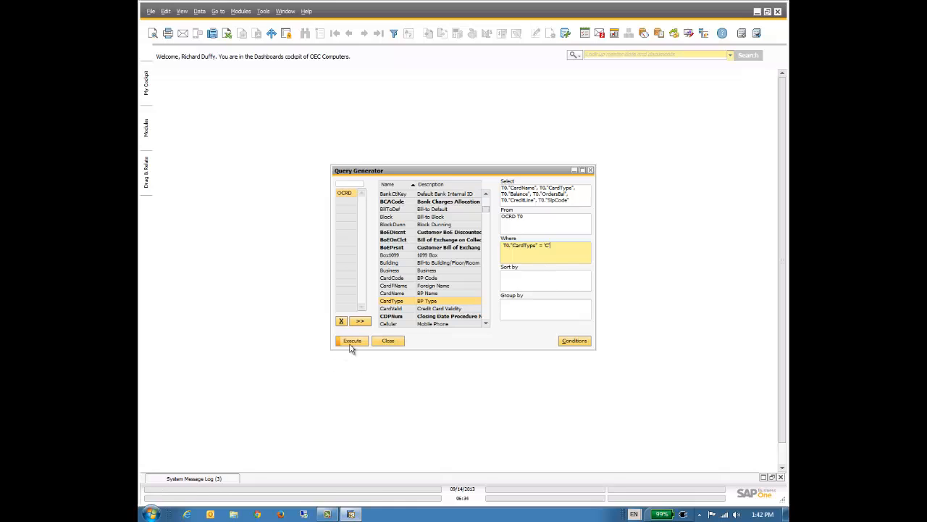
# Execute the query, review the customer-only preview, and return to the builder
pyautogui.click(351, 340)
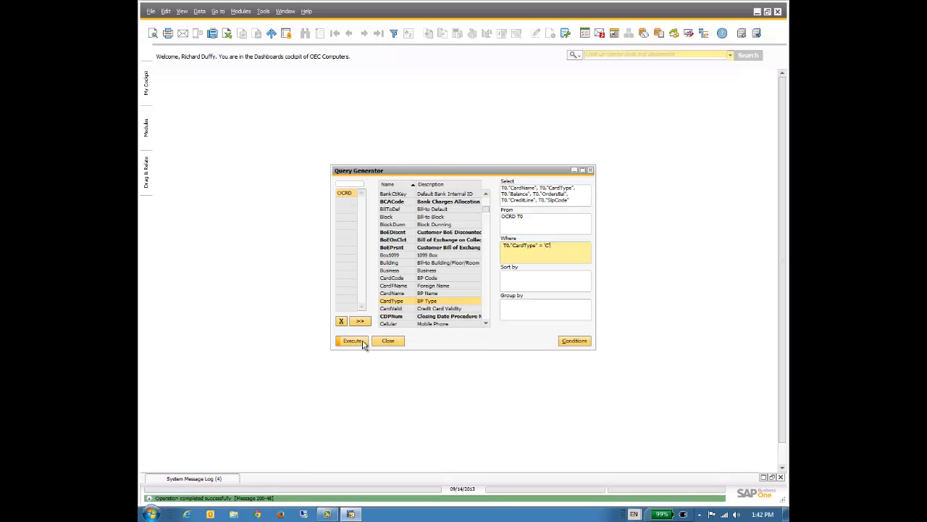
pyautogui.click(352, 341)
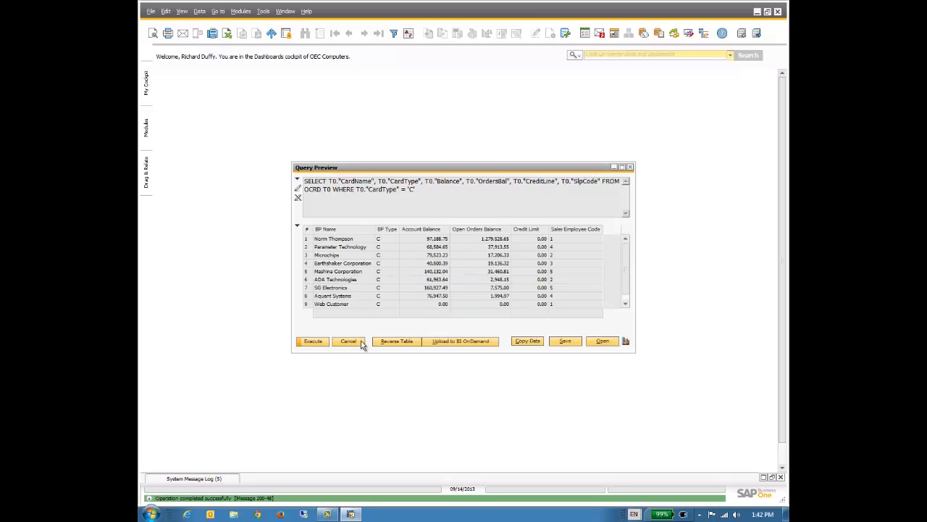
pyautogui.moveTo(411, 255)
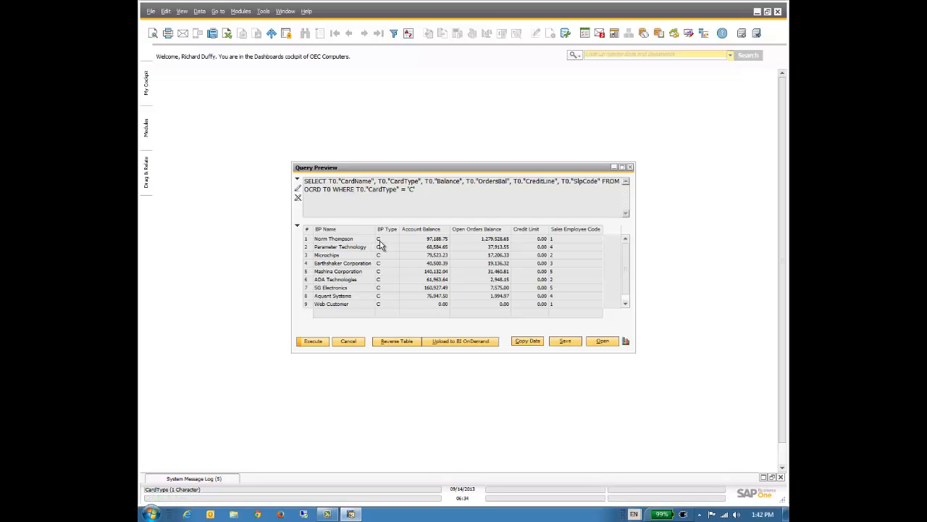
pyautogui.moveTo(414, 253)
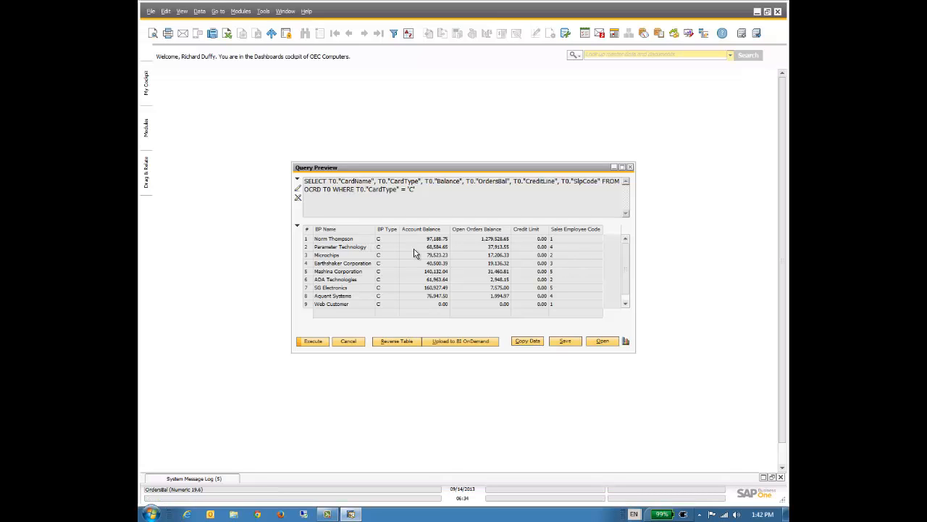
pyautogui.moveTo(405, 276)
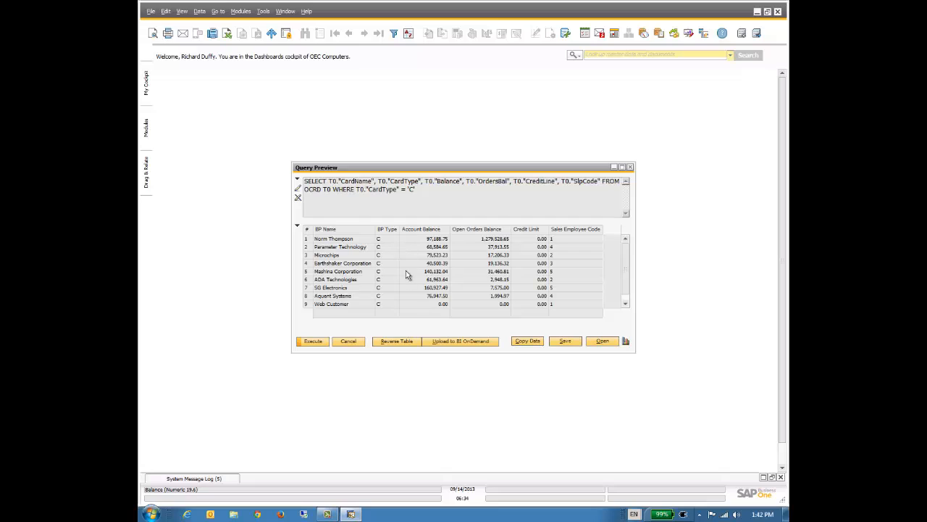
pyautogui.moveTo(514, 336)
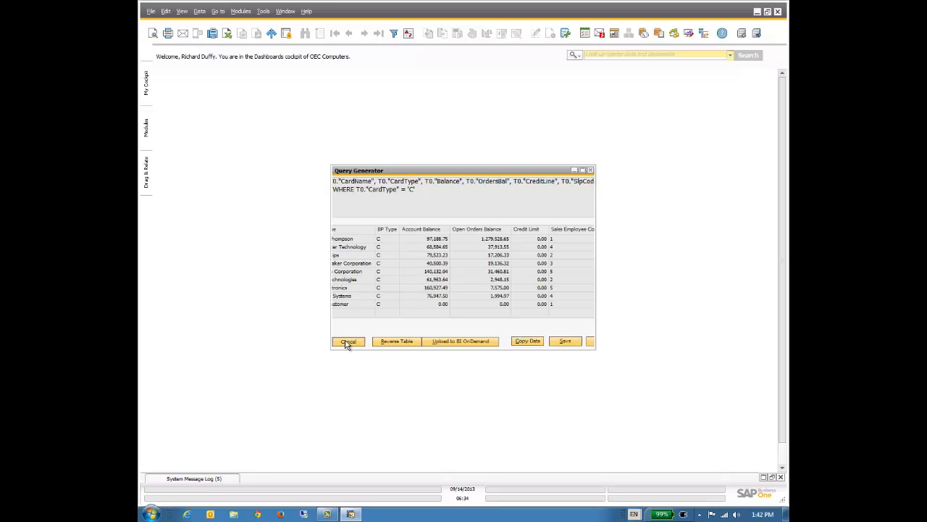
pyautogui.click(348, 341)
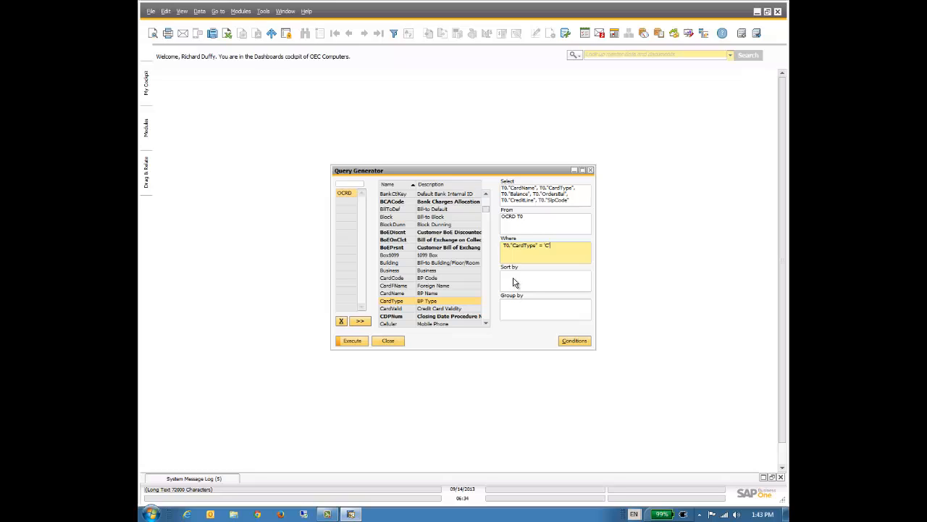
# Sort the query by CardName and execute it to preview customers alphabetically
pyautogui.click(545, 281)
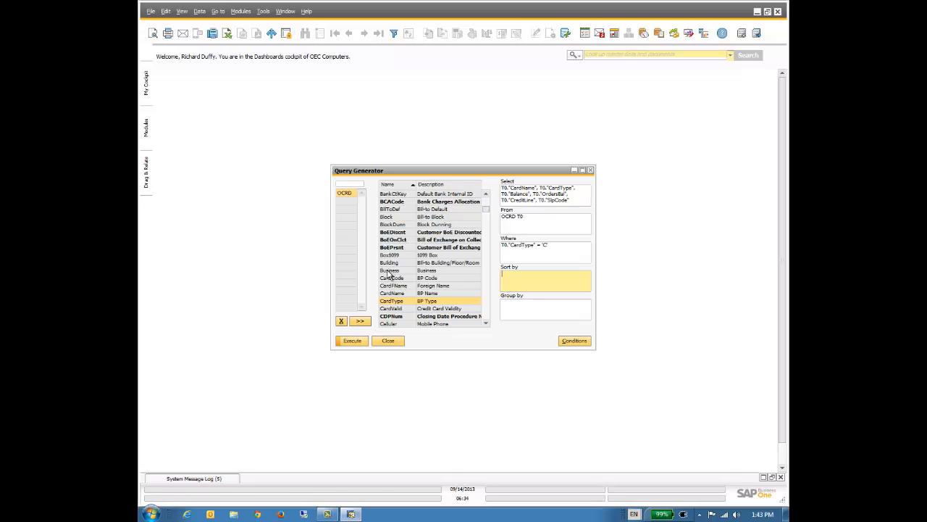
pyautogui.moveTo(397, 300)
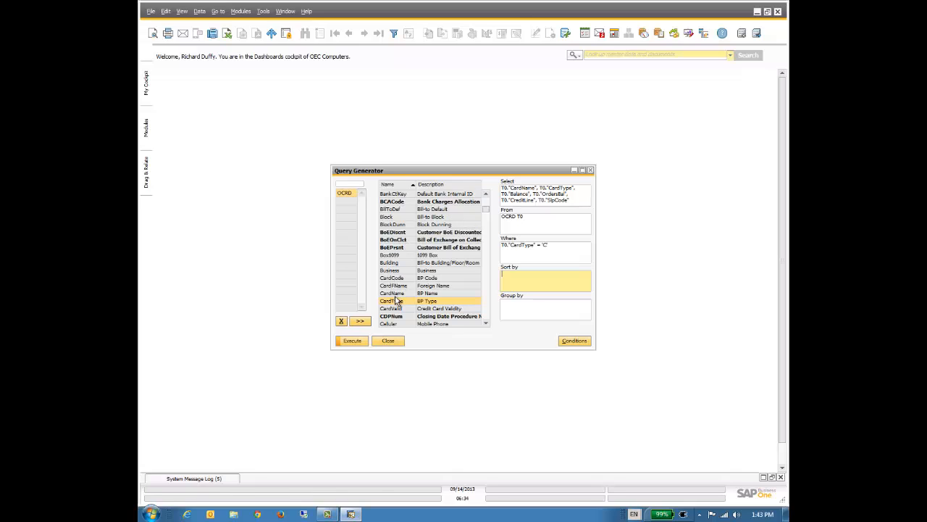
pyautogui.doubleClick(391, 293)
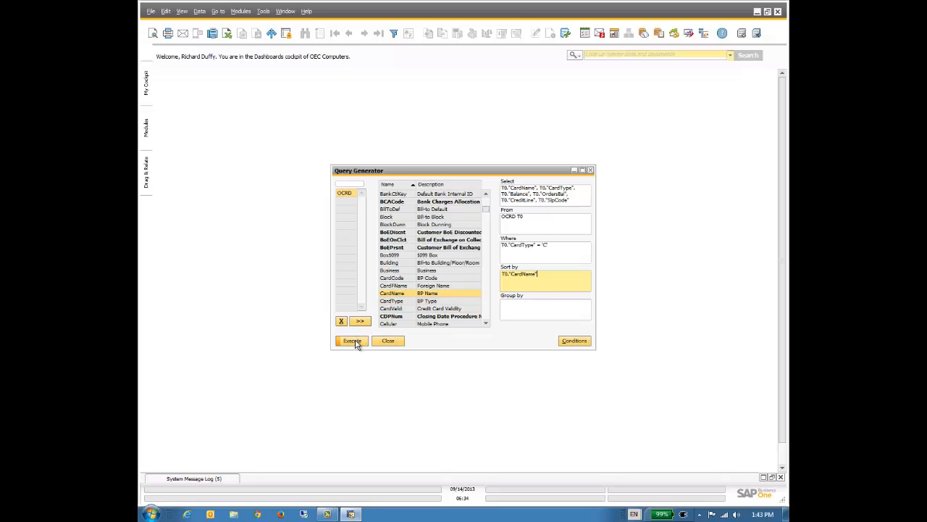
pyautogui.click(352, 341)
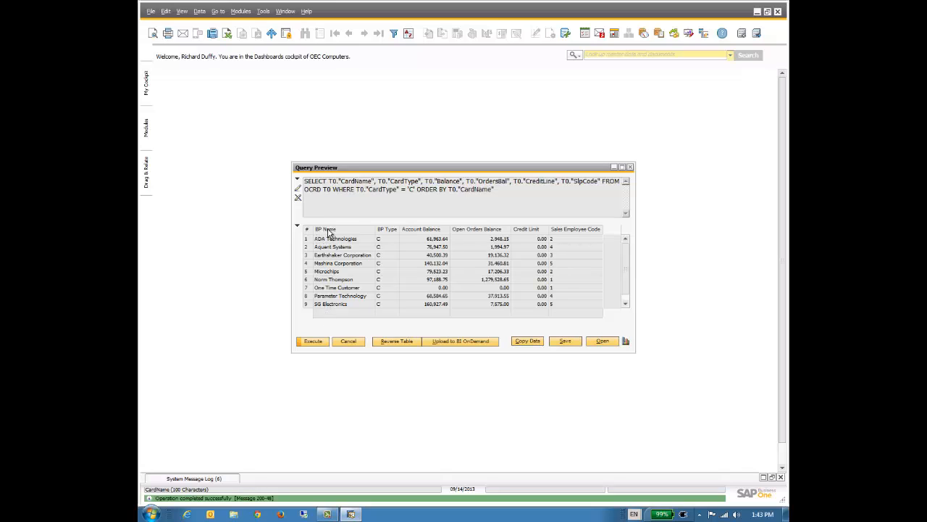
pyautogui.moveTo(362, 339)
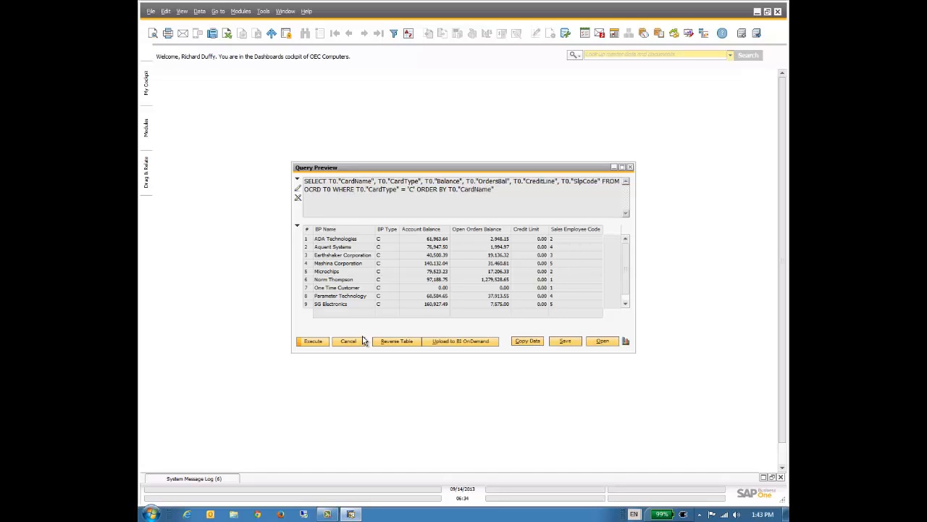
pyautogui.moveTo(554, 246)
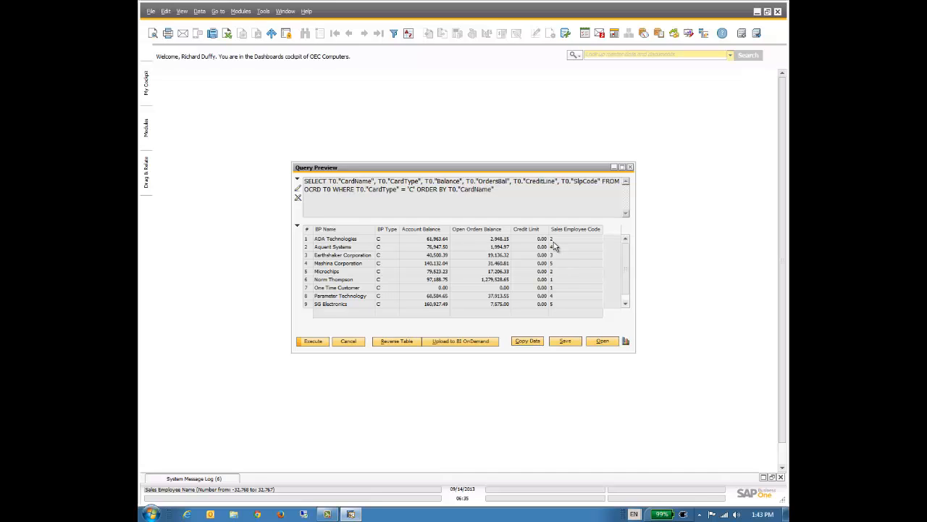
pyautogui.moveTo(554, 250)
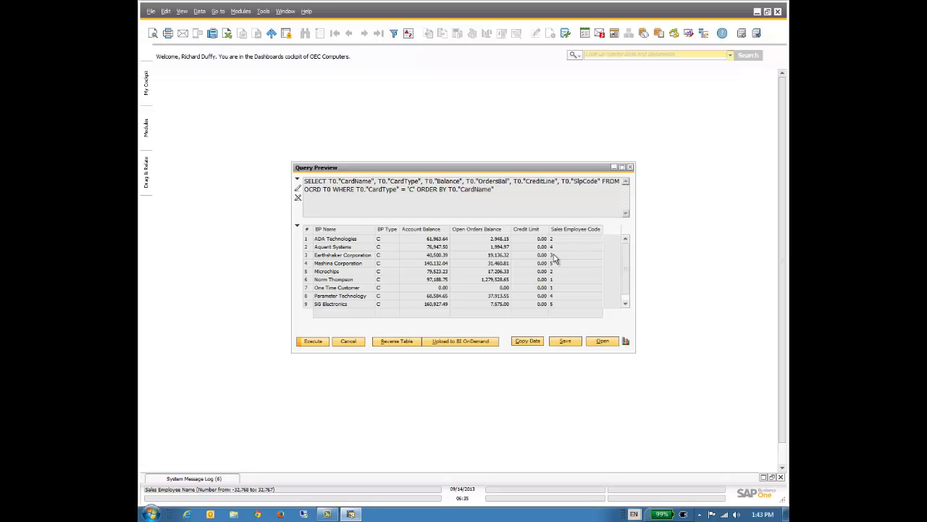
pyautogui.moveTo(394, 339)
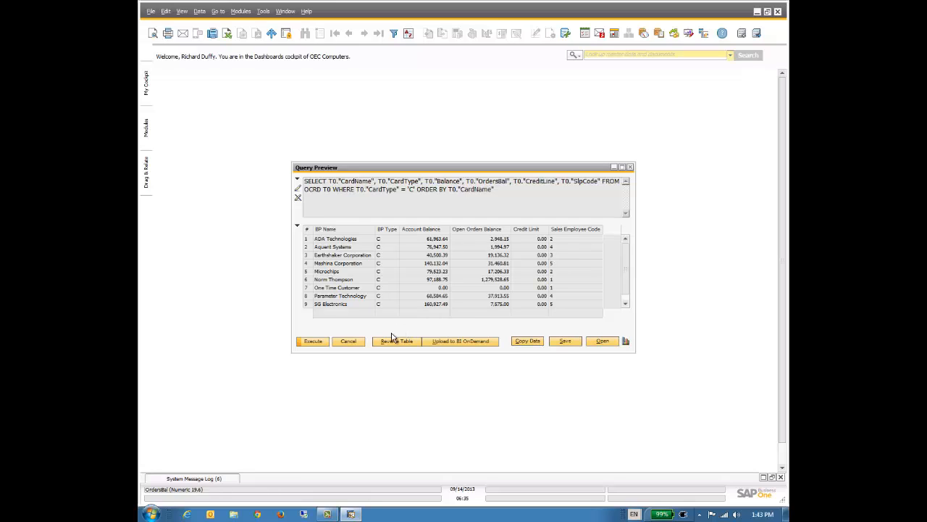
# Join the Sales Employee (OSLP) table, add its name field, and execute the preview
pyautogui.click(396, 341)
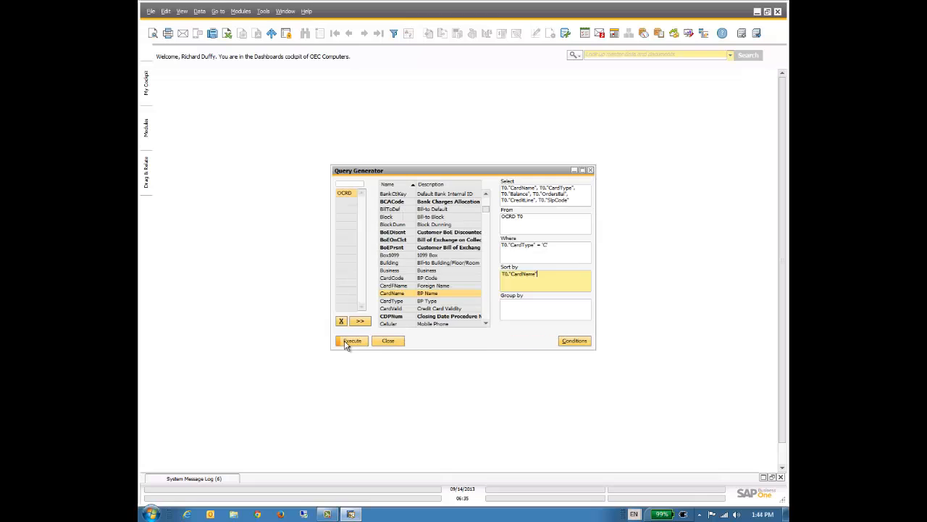
pyautogui.moveTo(348, 336)
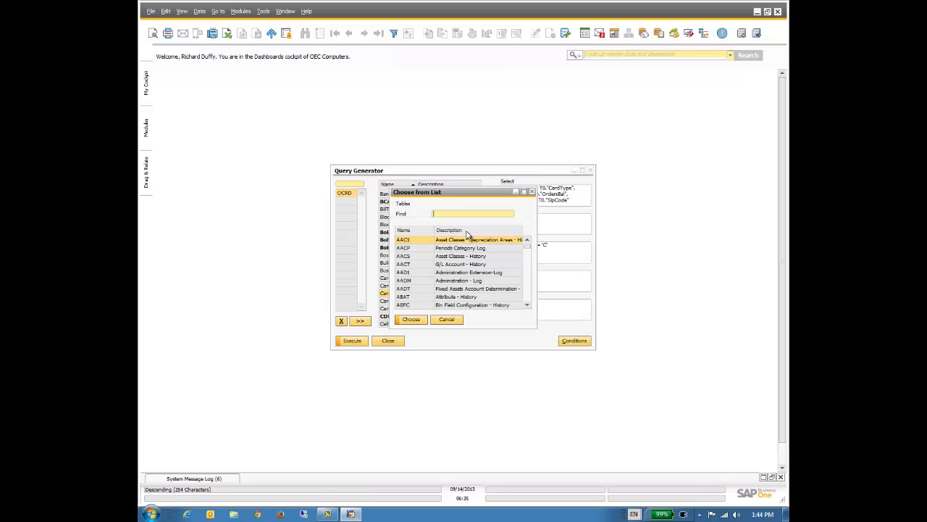
pyautogui.click(519, 229)
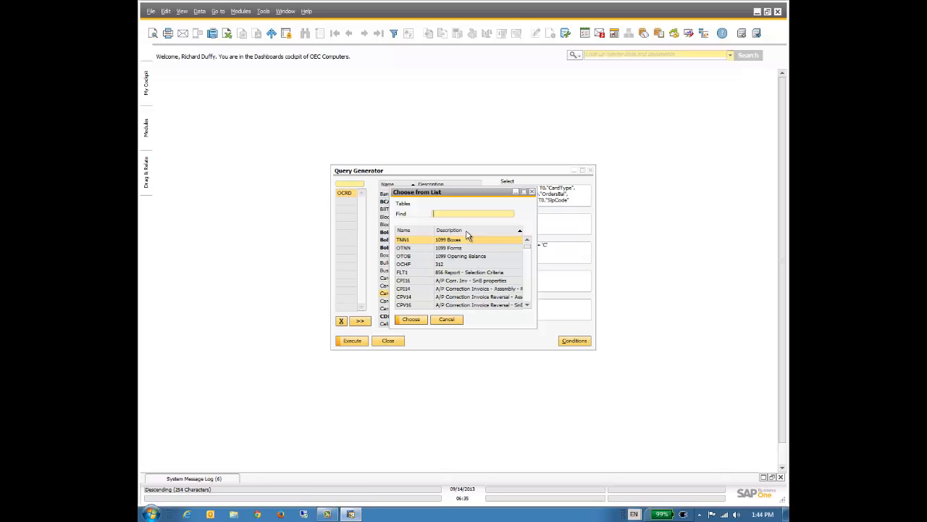
pyautogui.write('Sales')
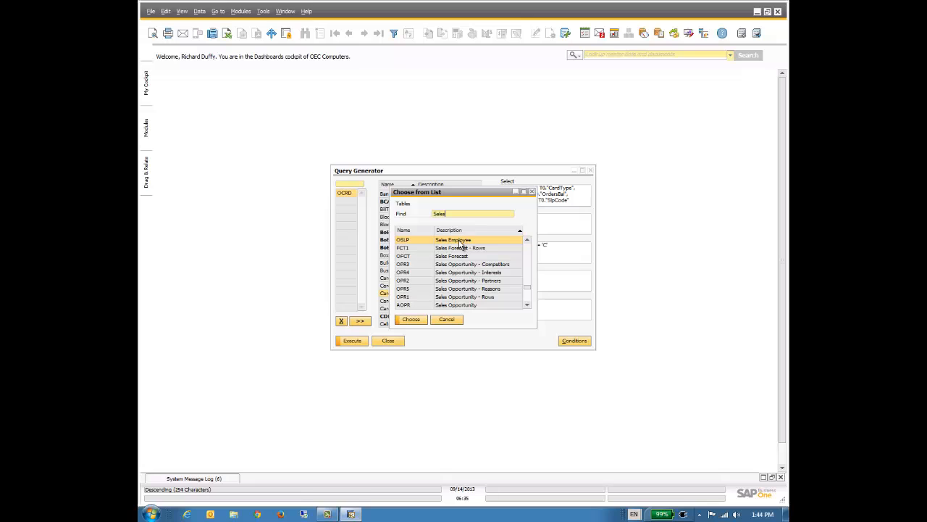
pyautogui.click(411, 320)
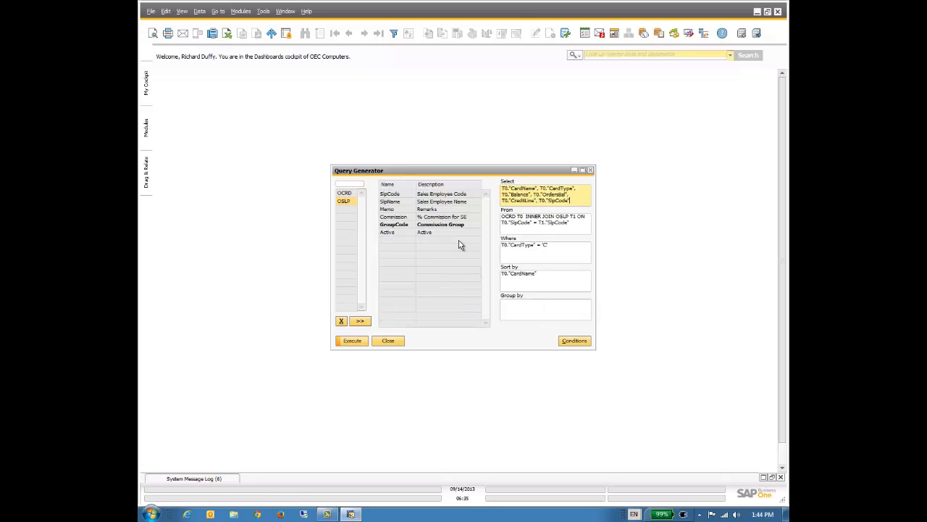
pyautogui.moveTo(403, 201)
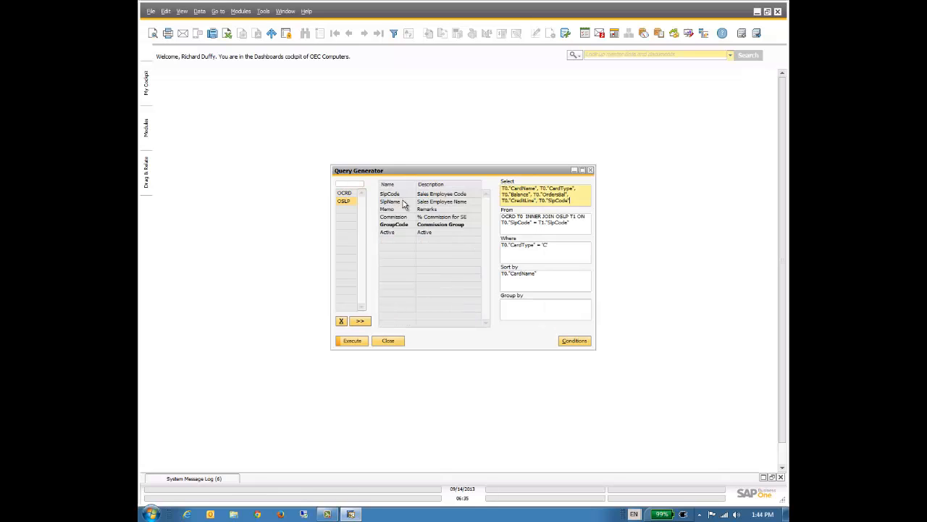
pyautogui.click(406, 201)
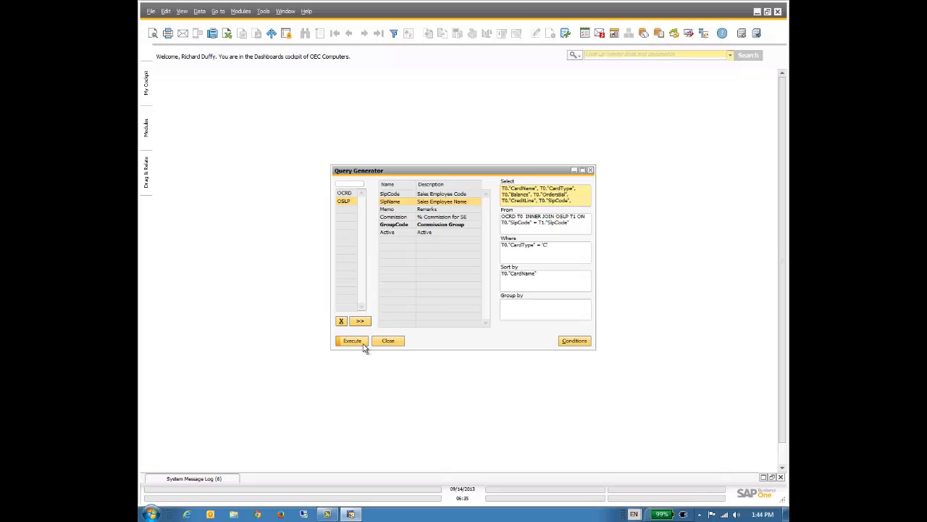
pyautogui.click(352, 340)
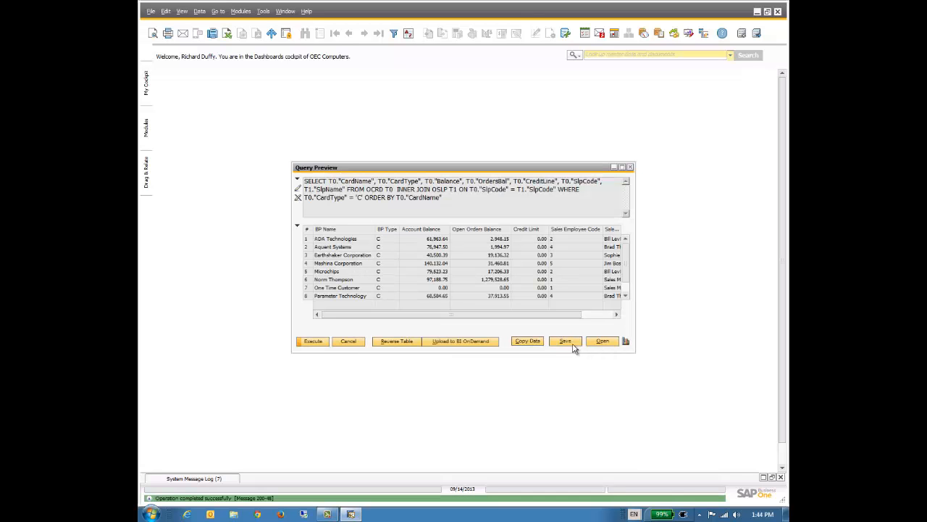
pyautogui.moveTo(637, 313)
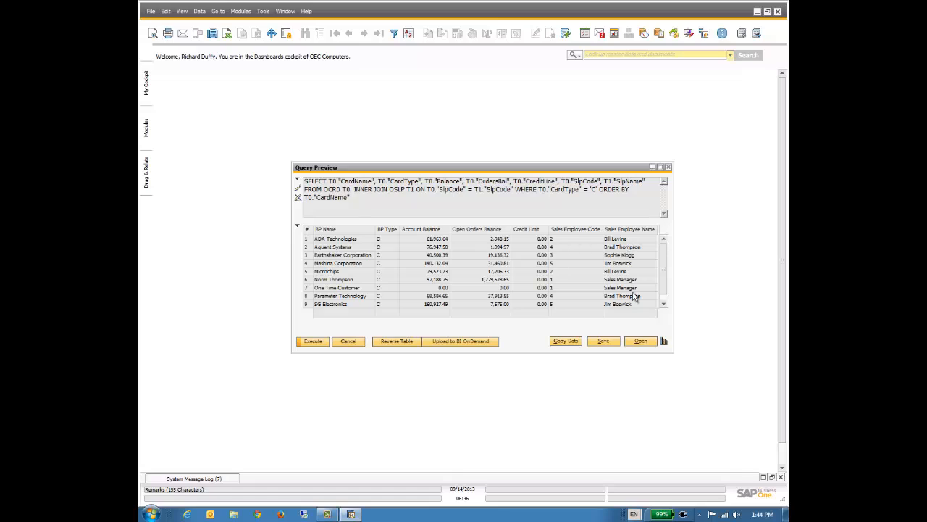
pyautogui.moveTo(634, 298)
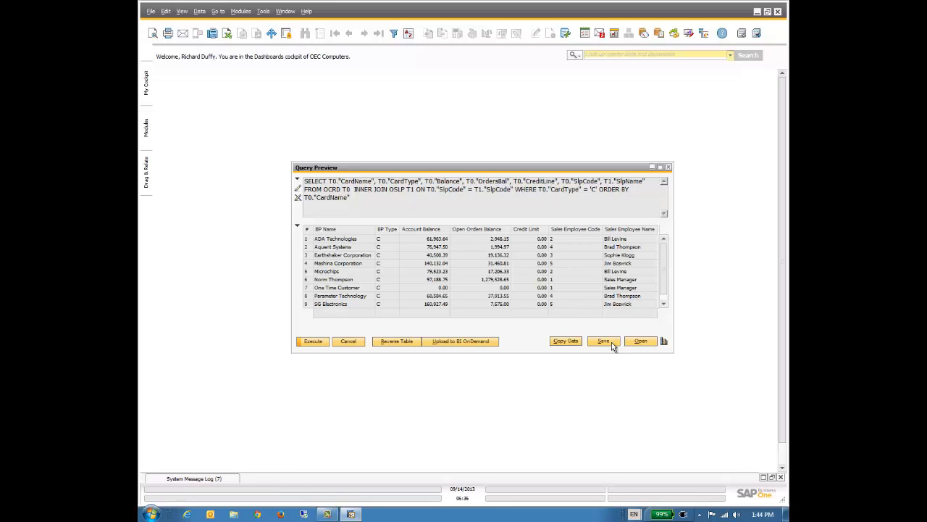
# Start saving the query, entering Customer Info as the query name
pyautogui.click(603, 340)
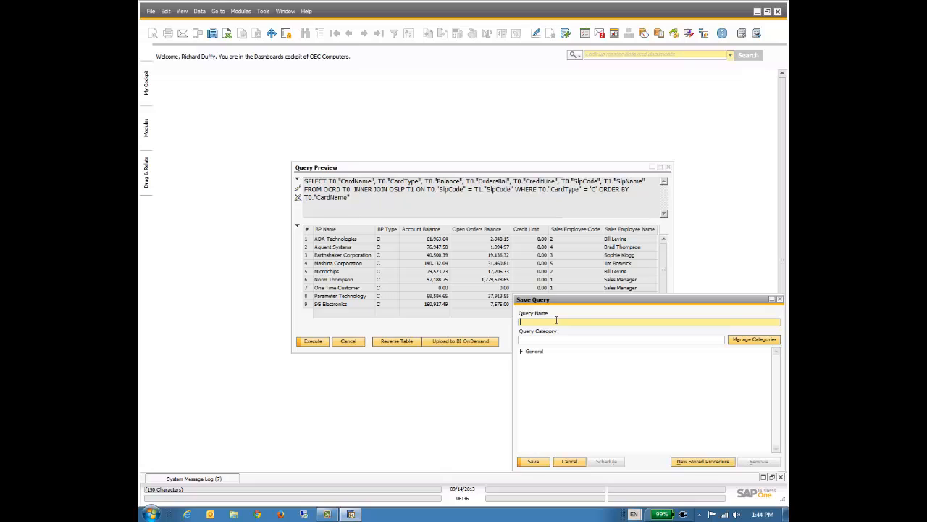
pyautogui.write('Customer')
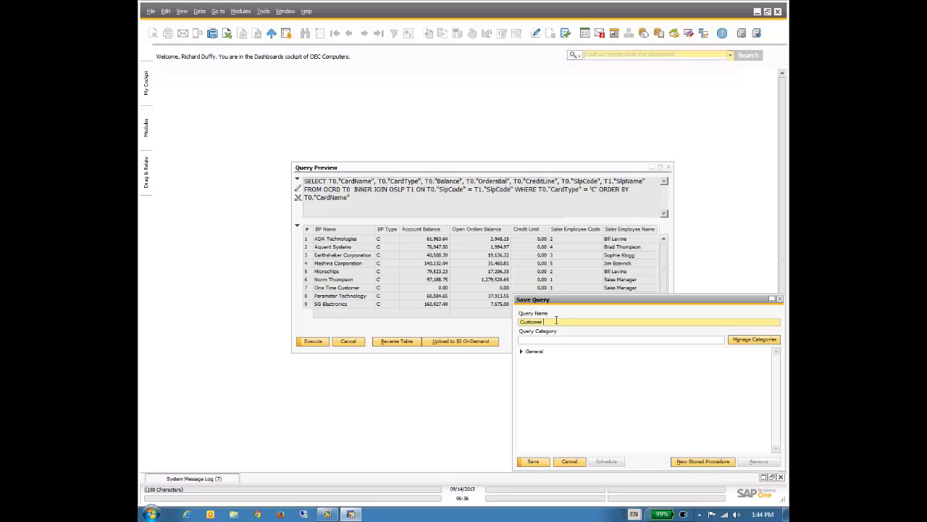
pyautogui.write('Info')
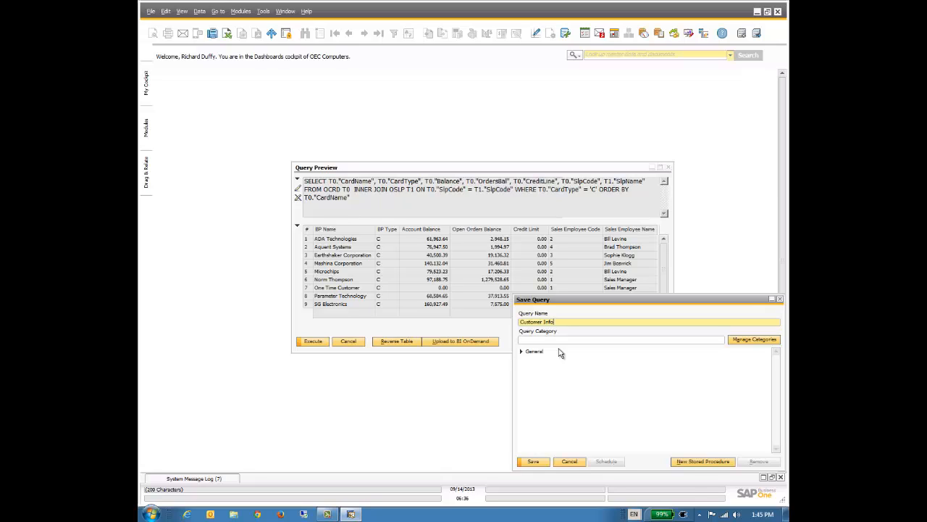
pyautogui.moveTo(581, 348)
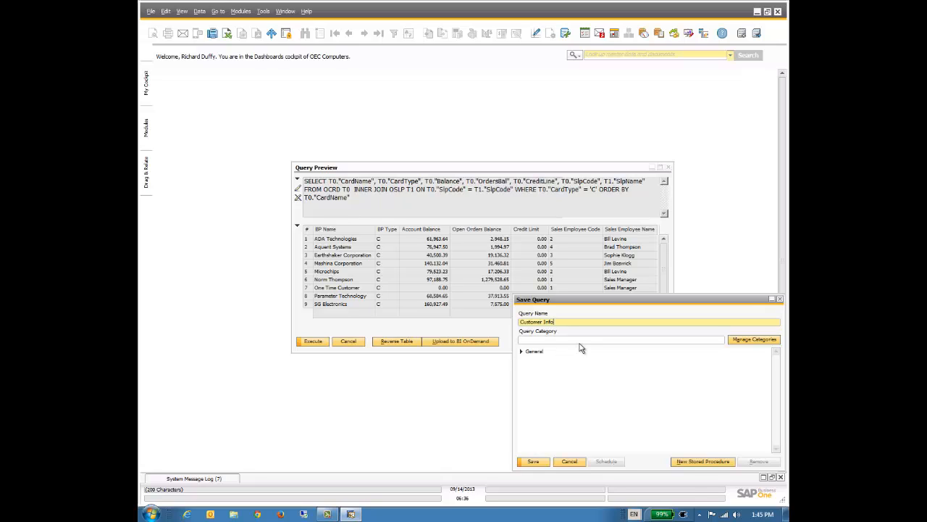
# Create category Customer Queries granted to all authorization groups via Manage Categories
pyautogui.click(753, 339)
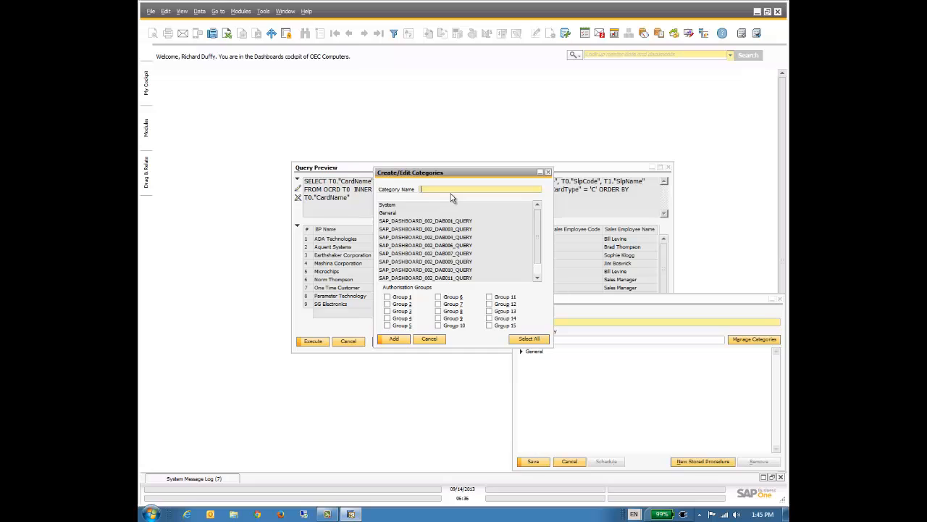
pyautogui.write('Customer Queries')
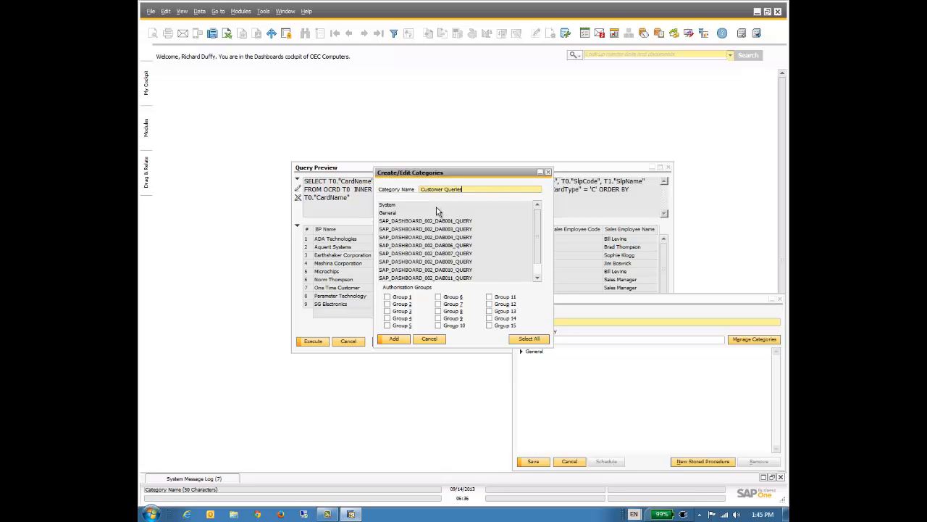
pyautogui.click(529, 339)
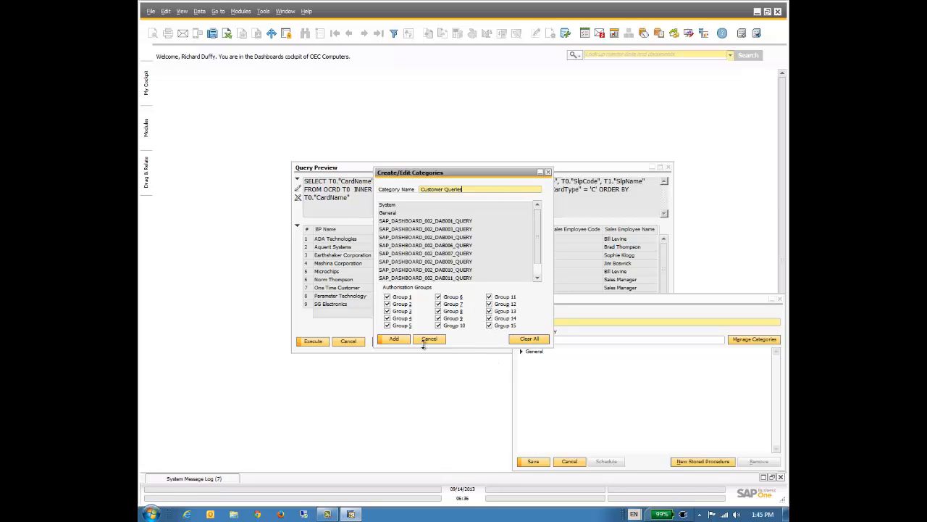
pyautogui.click(394, 339)
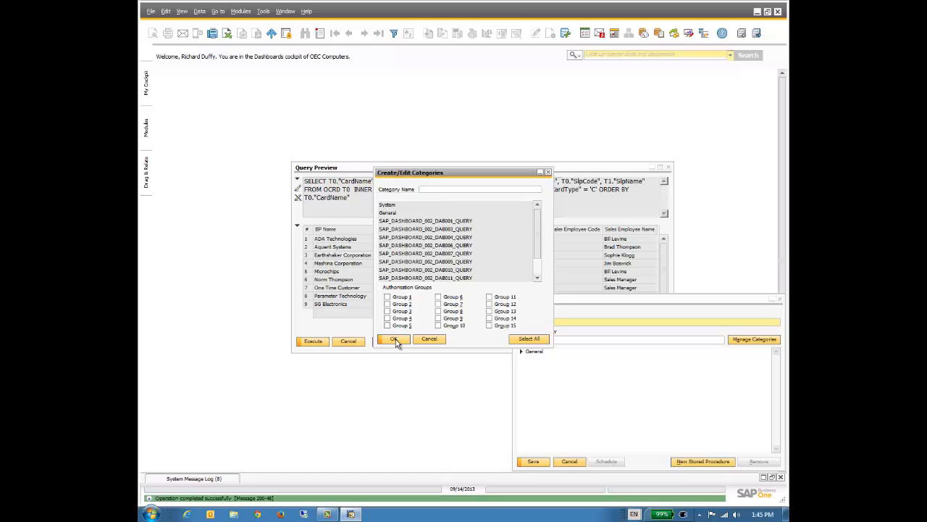
pyautogui.click(394, 339)
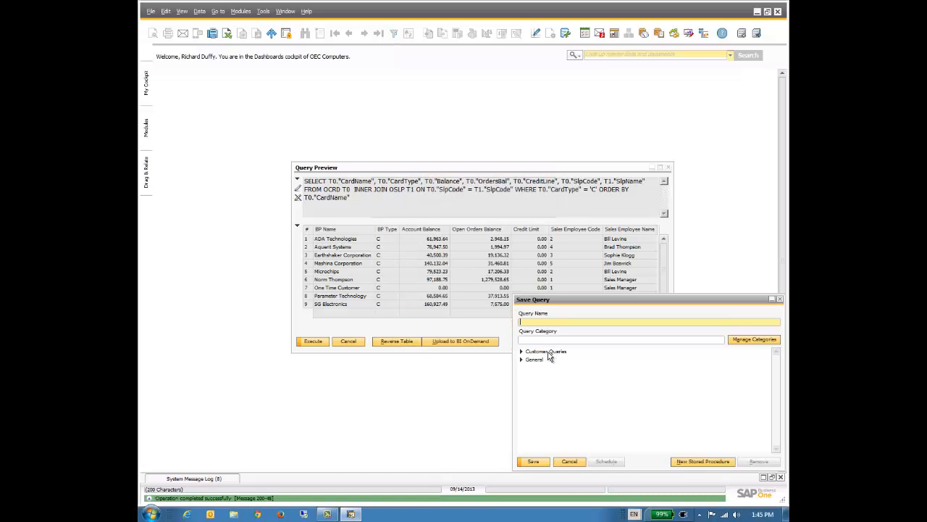
# Save the query as Customer Info under the Customer Queries category
pyautogui.click(545, 352)
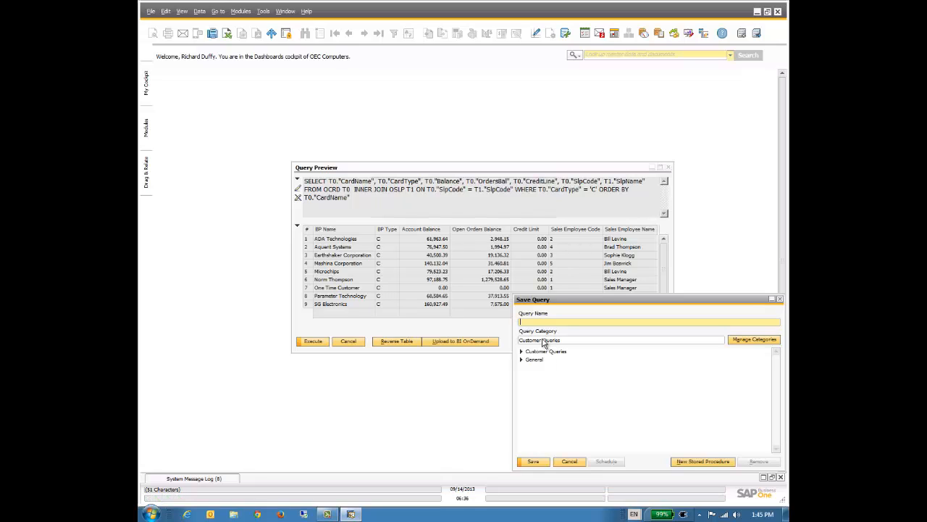
pyautogui.write('Customer')
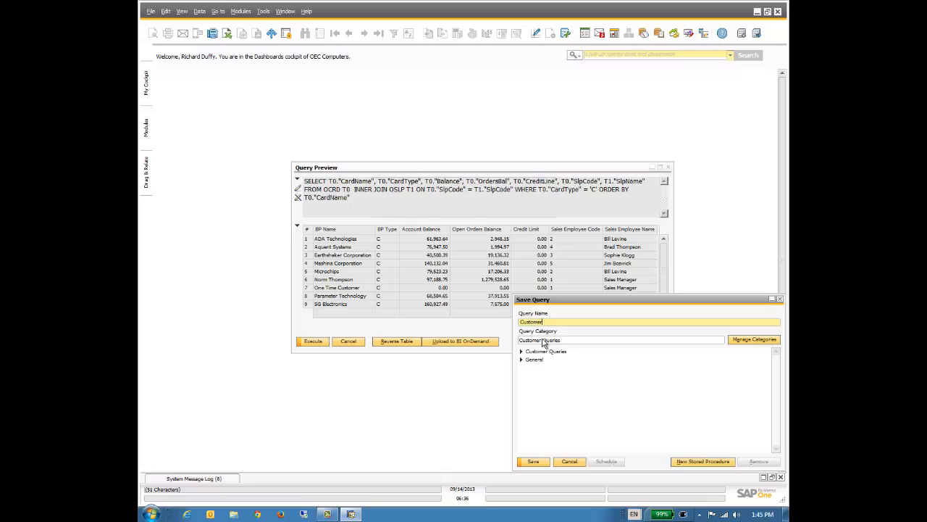
pyautogui.write('Info')
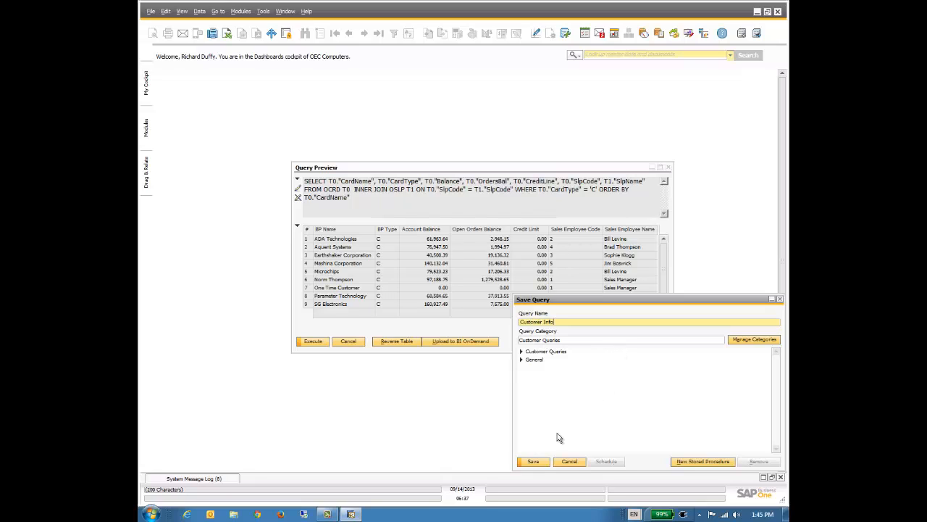
pyautogui.click(533, 460)
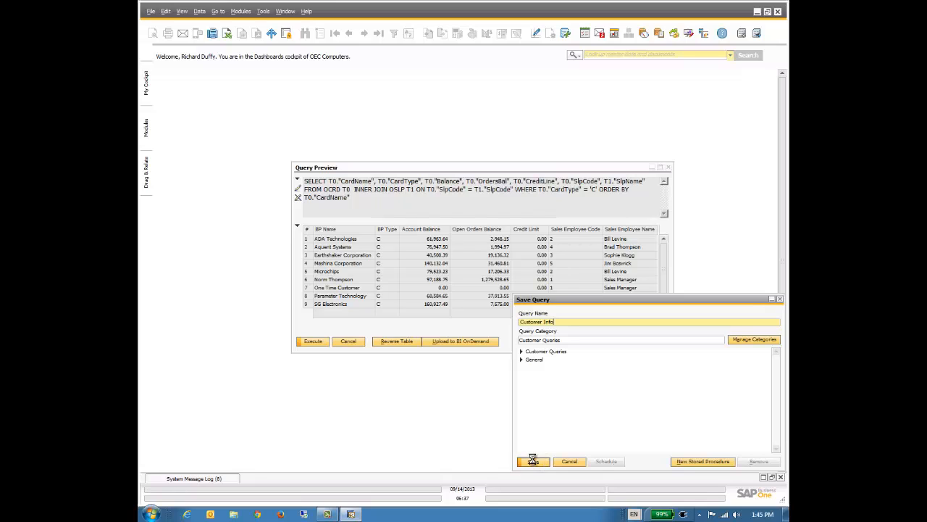
pyautogui.click(533, 460)
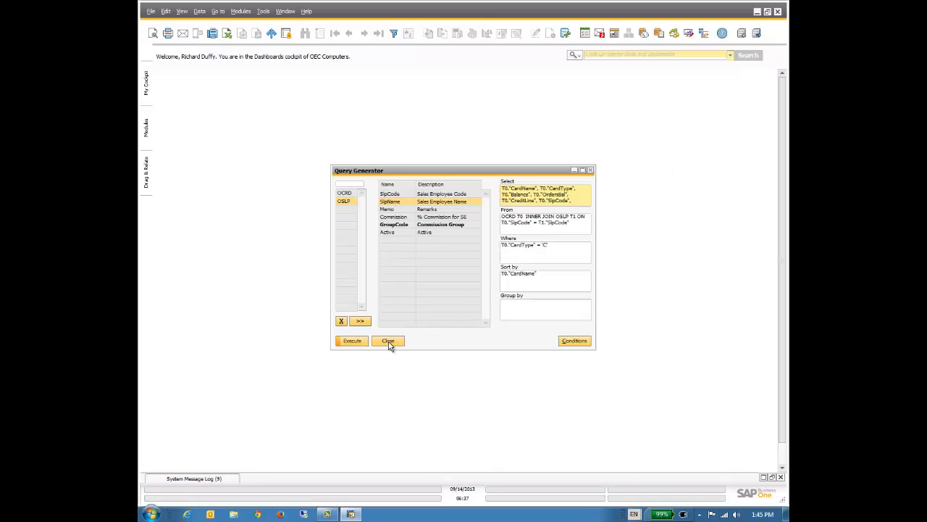
# Close the builder and run Customer Info from User Queries > Customer Queries
pyautogui.click(388, 341)
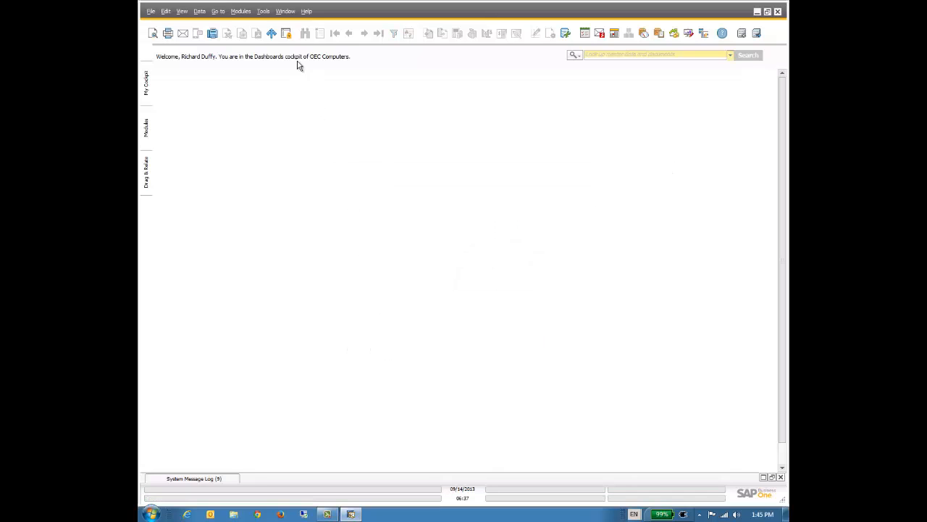
pyautogui.click(264, 11)
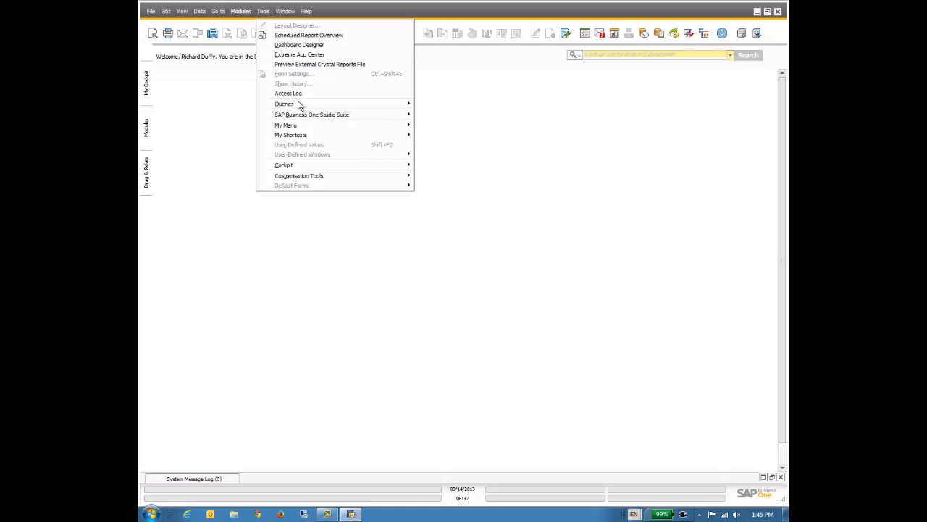
pyautogui.moveTo(312, 108)
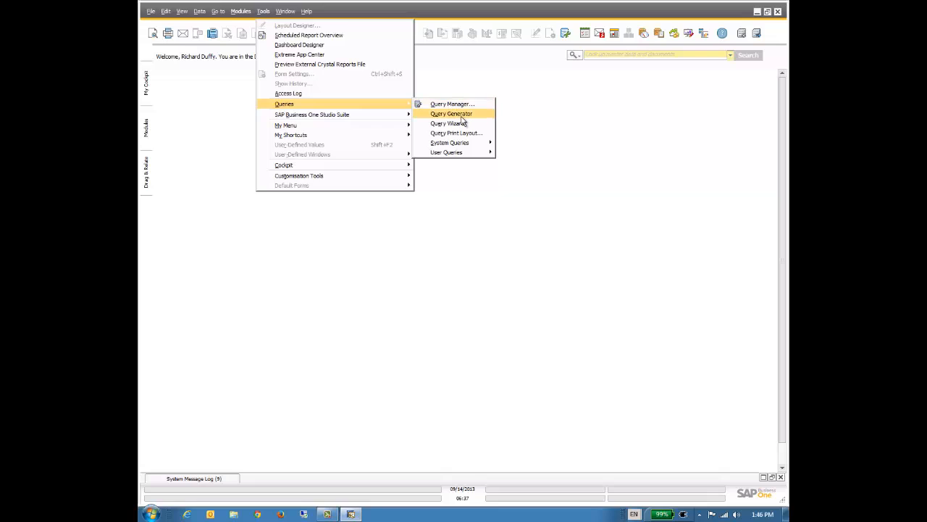
pyautogui.moveTo(452, 105)
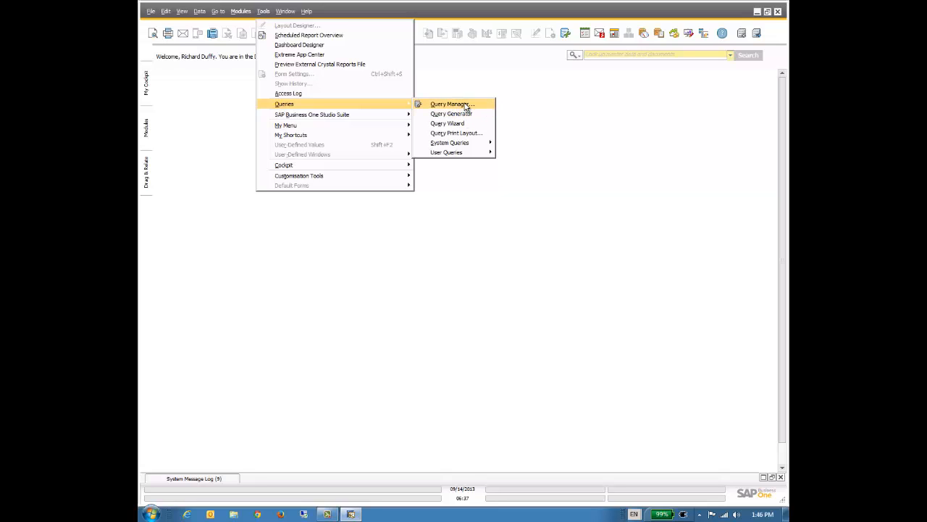
pyautogui.moveTo(446, 152)
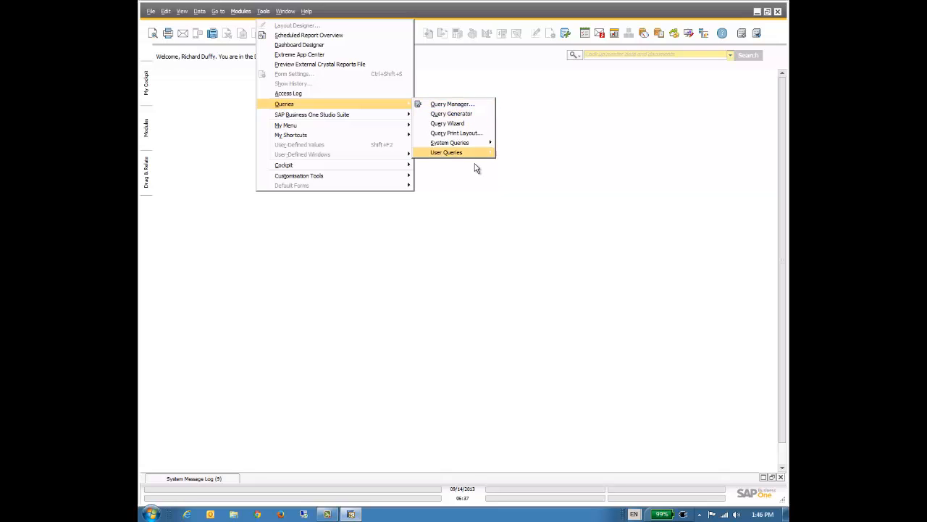
pyautogui.moveTo(447, 152)
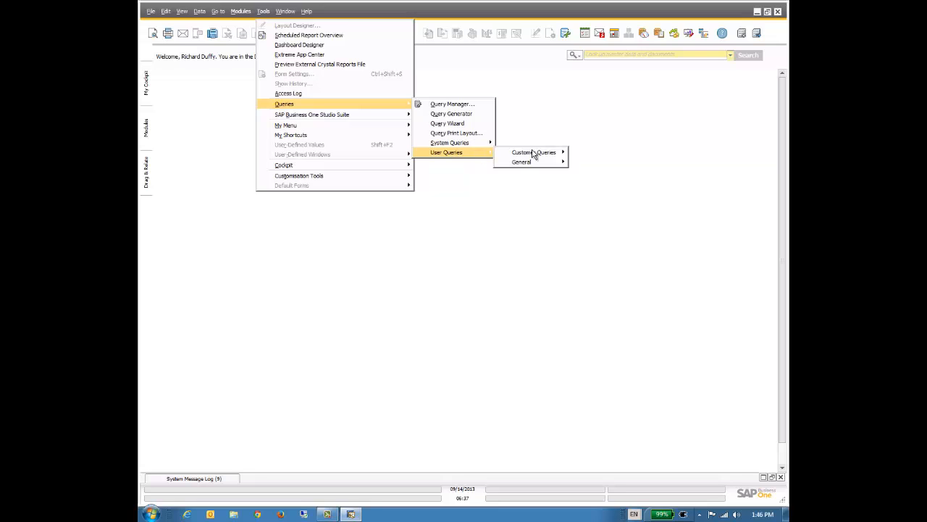
pyautogui.moveTo(533, 152)
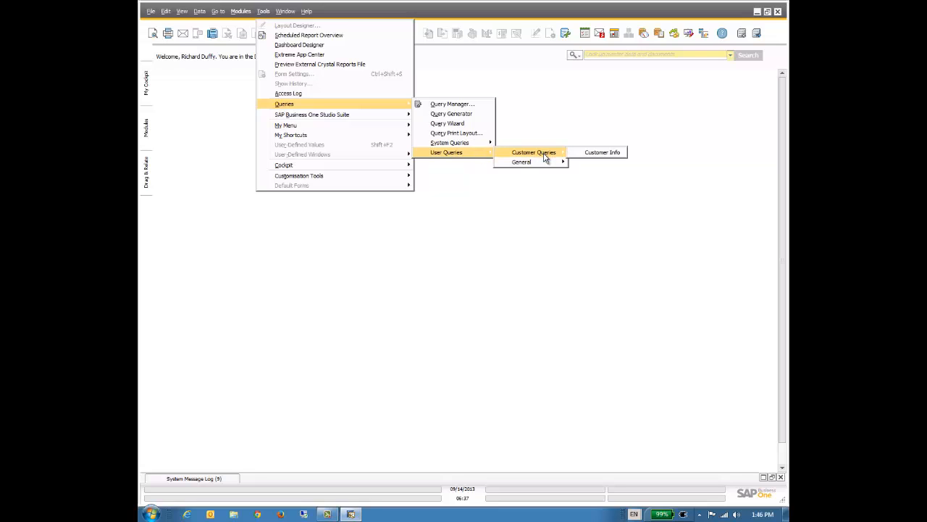
pyautogui.moveTo(603, 152)
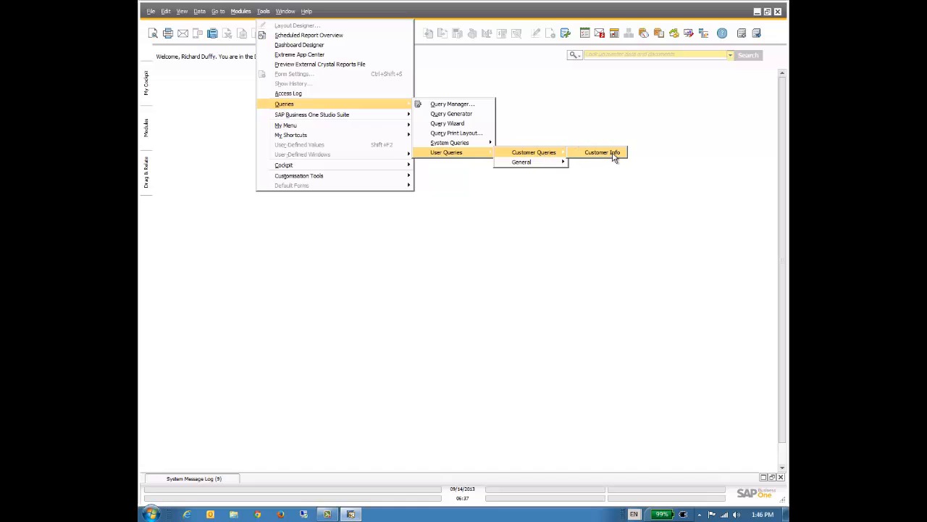
pyautogui.click(603, 152)
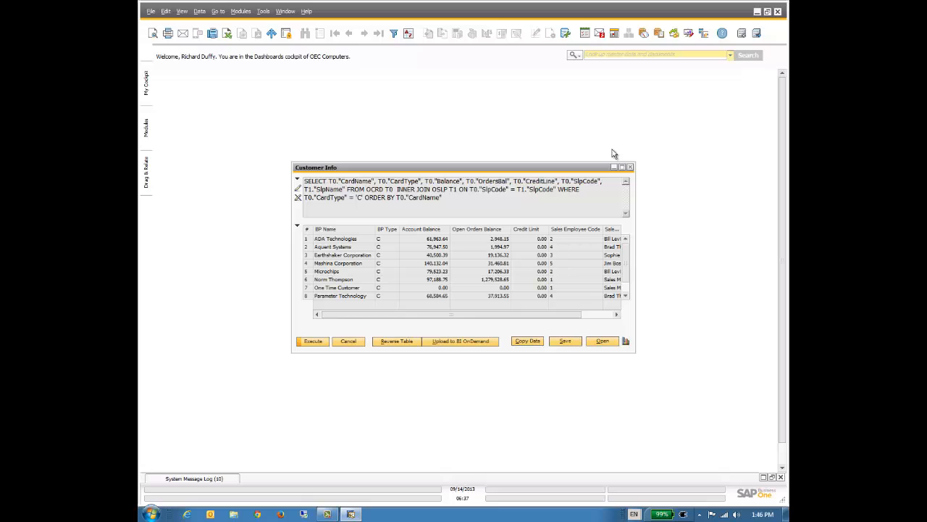
pyautogui.moveTo(351, 342)
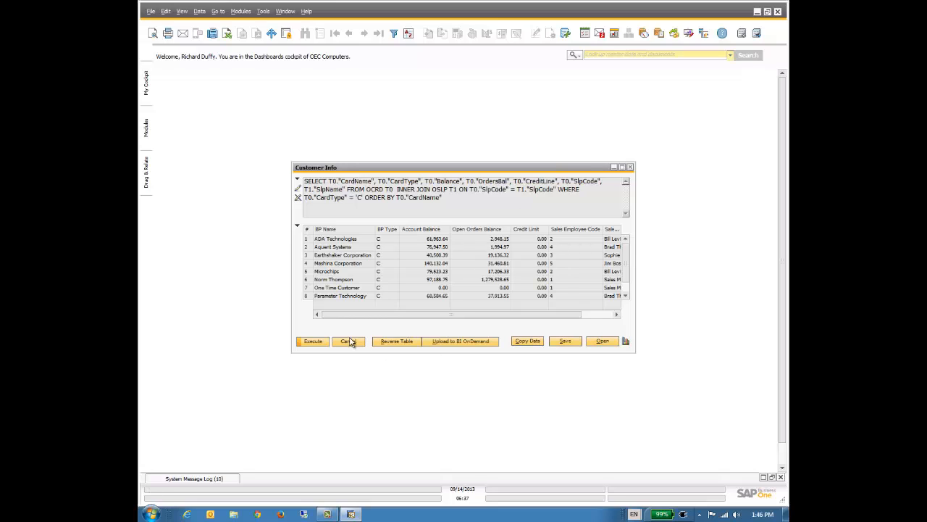
# Close the results, launch Dashboard Designer and expand the Customer Queries group
pyautogui.click(348, 342)
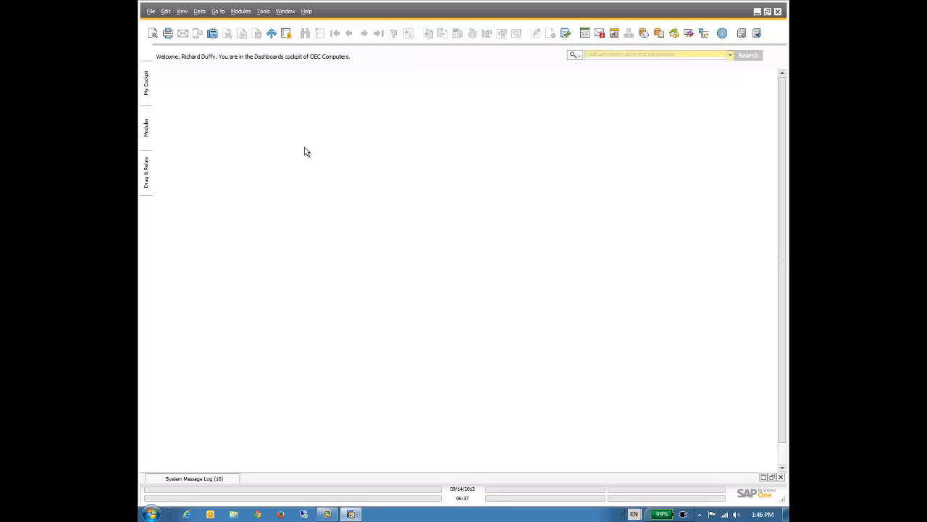
pyautogui.moveTo(260, 12)
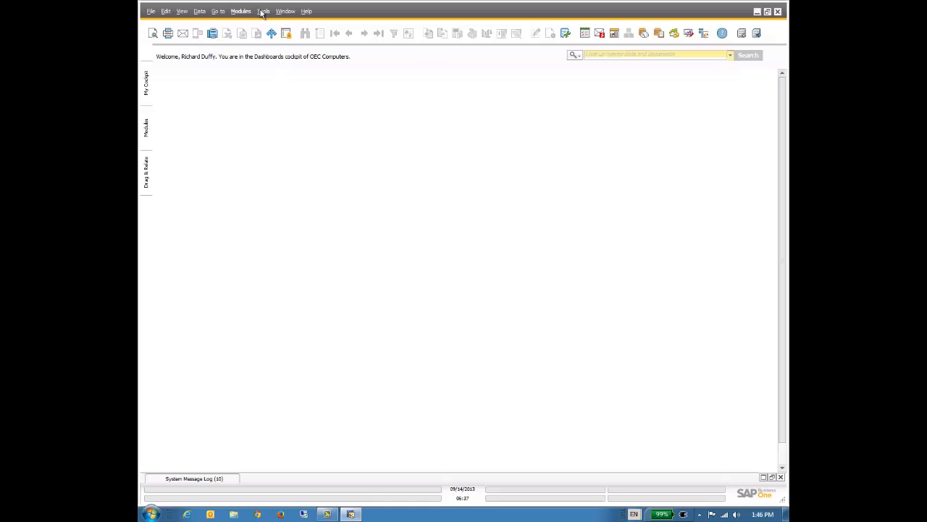
pyautogui.click(263, 12)
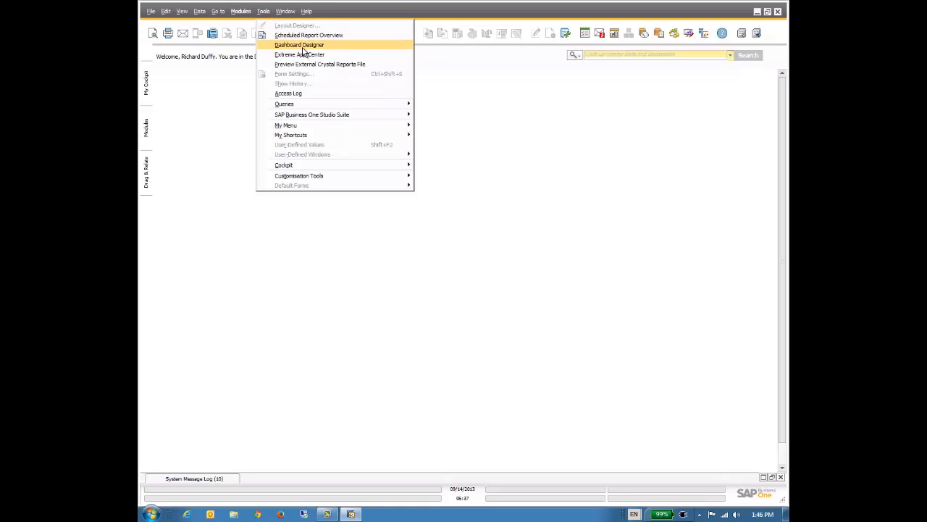
pyautogui.click(299, 45)
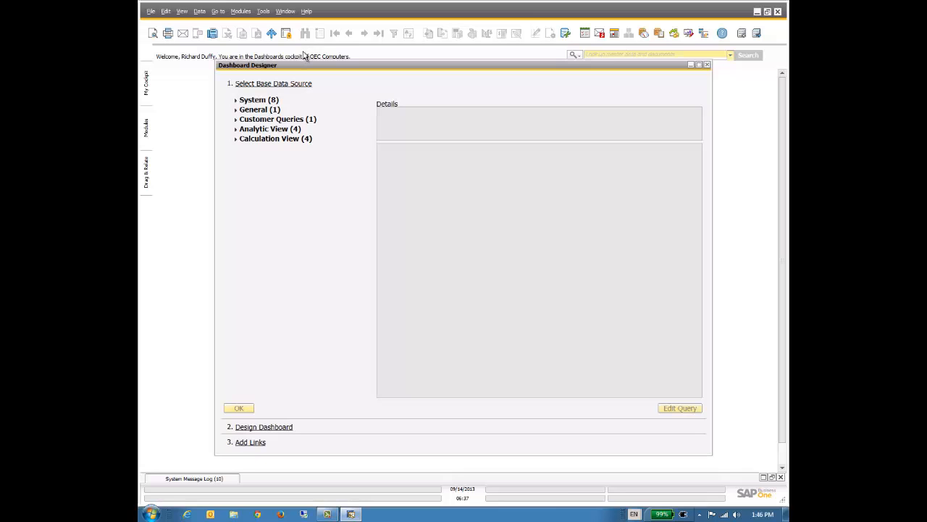
pyautogui.moveTo(304, 57)
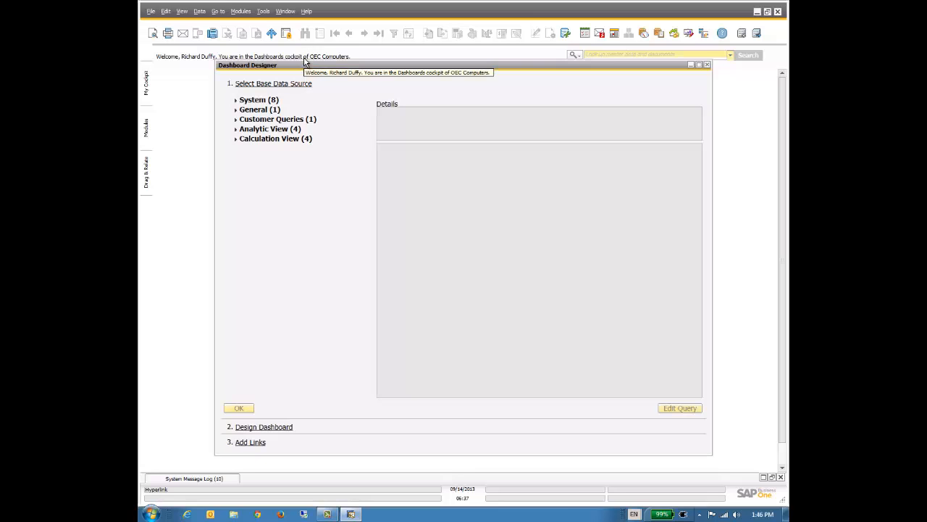
pyautogui.click(259, 109)
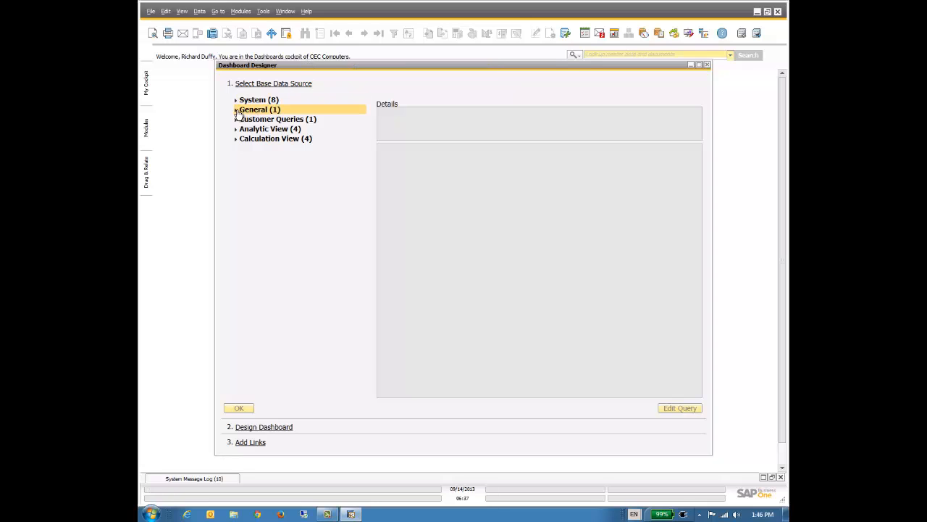
pyautogui.click(278, 118)
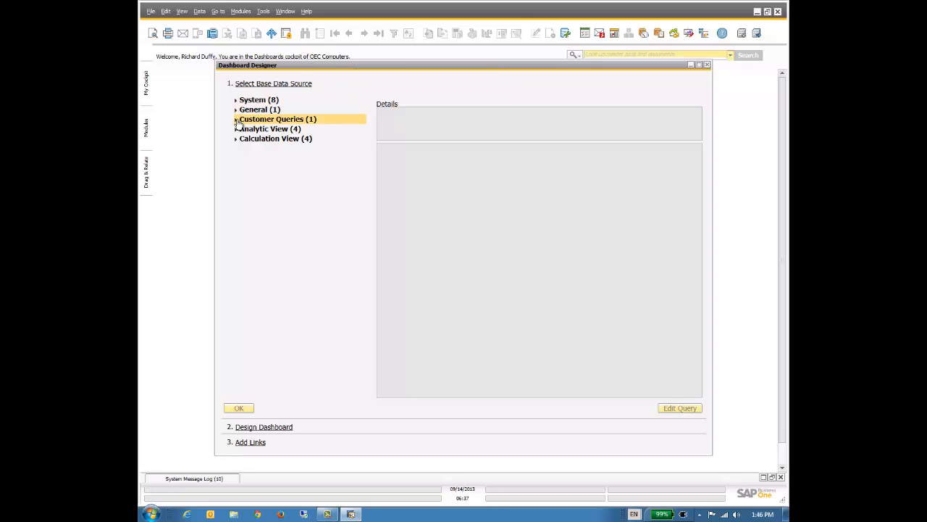
pyautogui.click(278, 118)
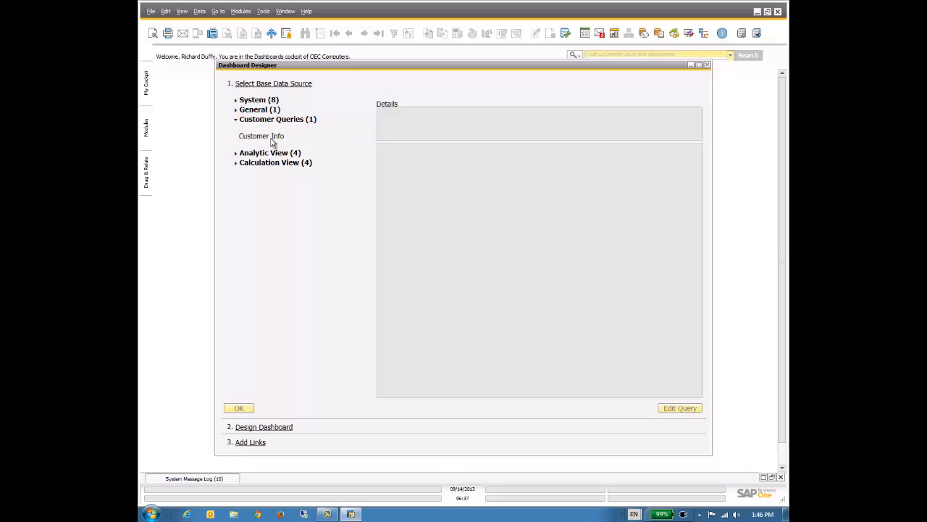
# Choose Customer Info as the data source, check its preview and confirm with OK
pyautogui.click(260, 137)
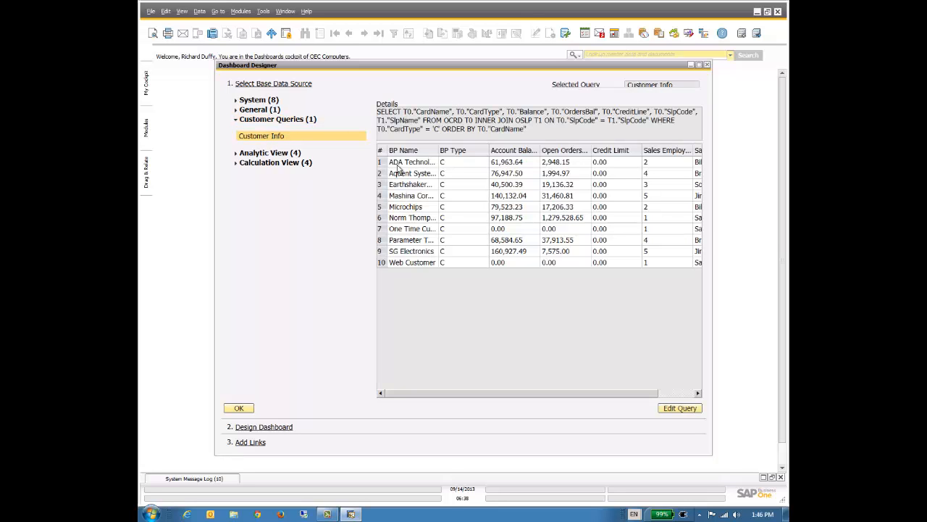
pyautogui.click(507, 184)
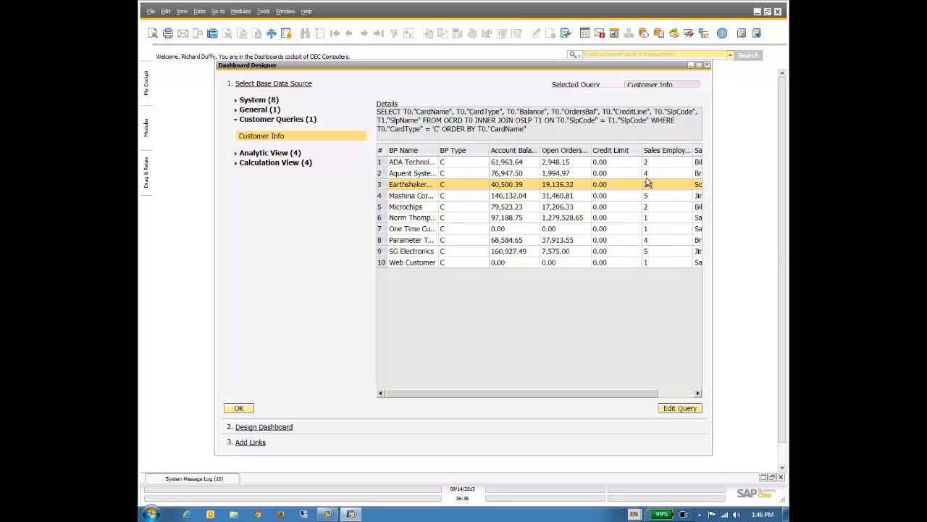
pyautogui.click(413, 217)
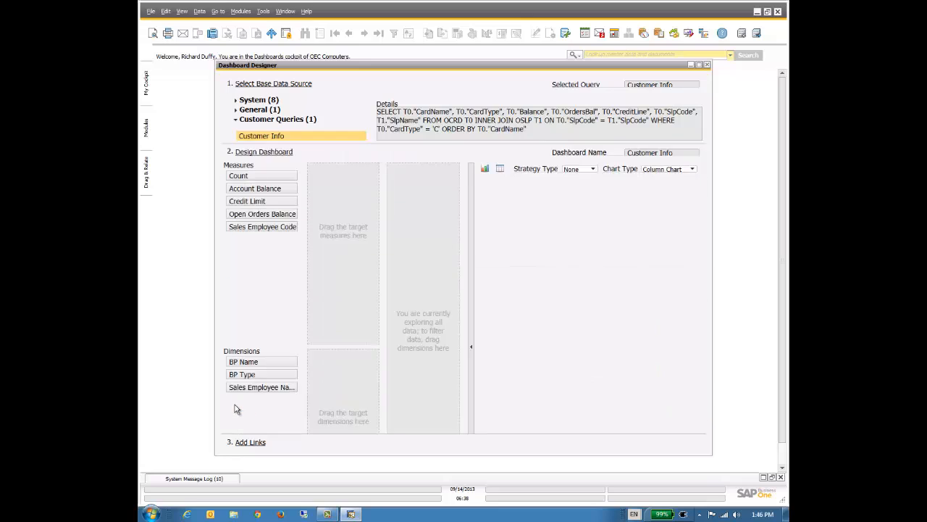
# Place Account Balance from Measures into Target Measures and keep its aggregation as Sum
pyautogui.click(272, 82)
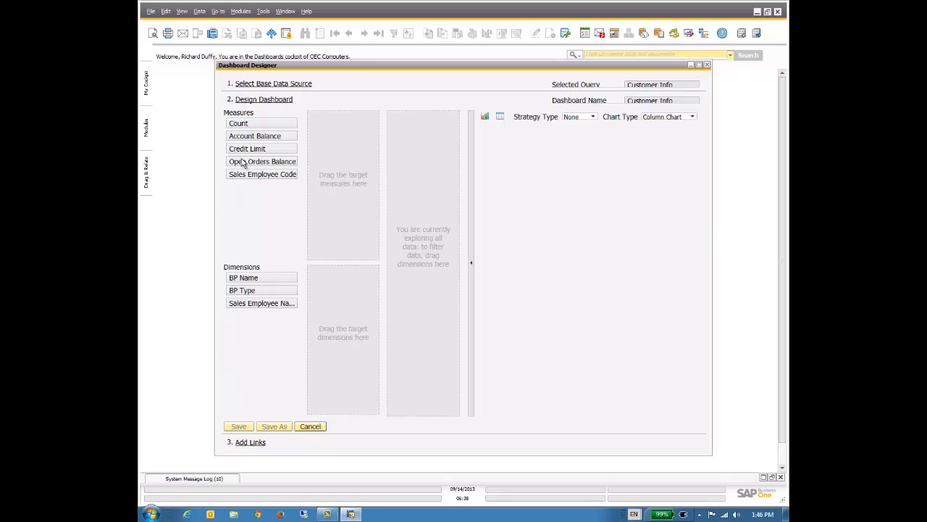
pyautogui.moveTo(255, 136)
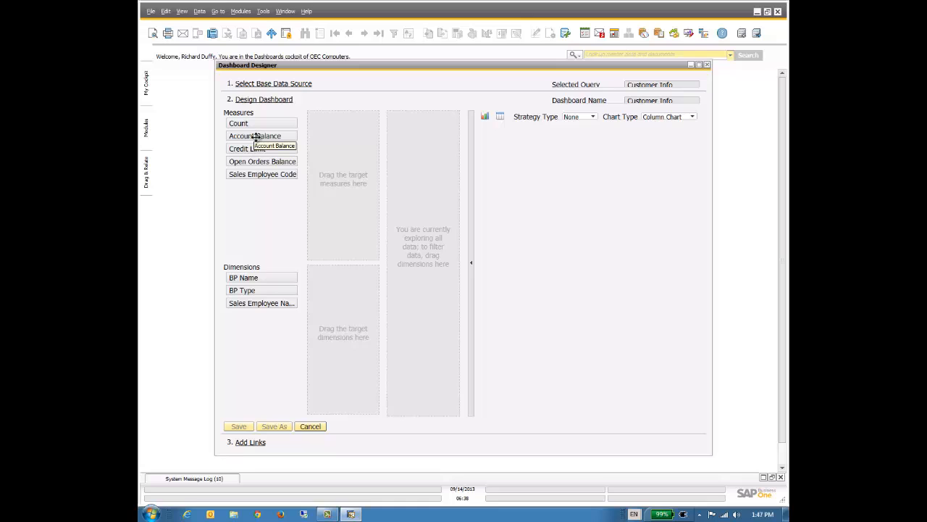
pyautogui.moveTo(255, 136)
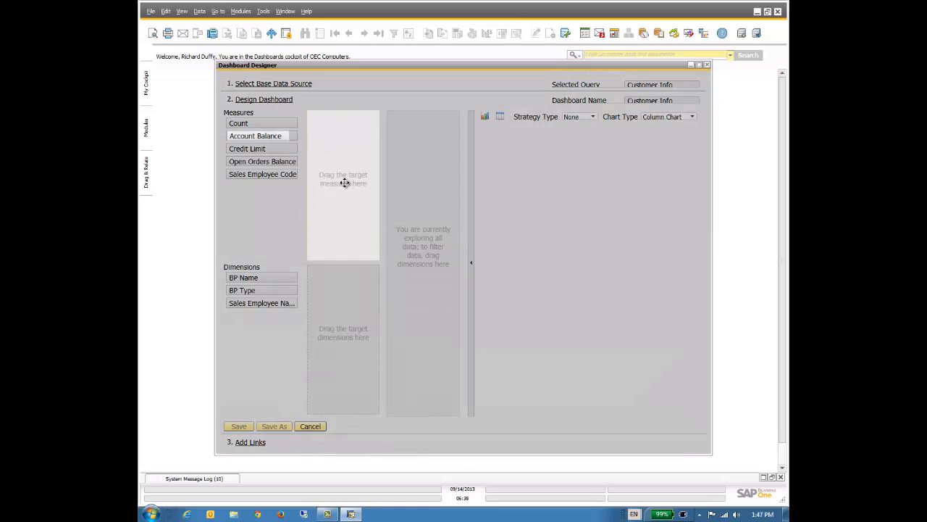
pyautogui.moveTo(255, 136); pyautogui.dragTo(344, 207)
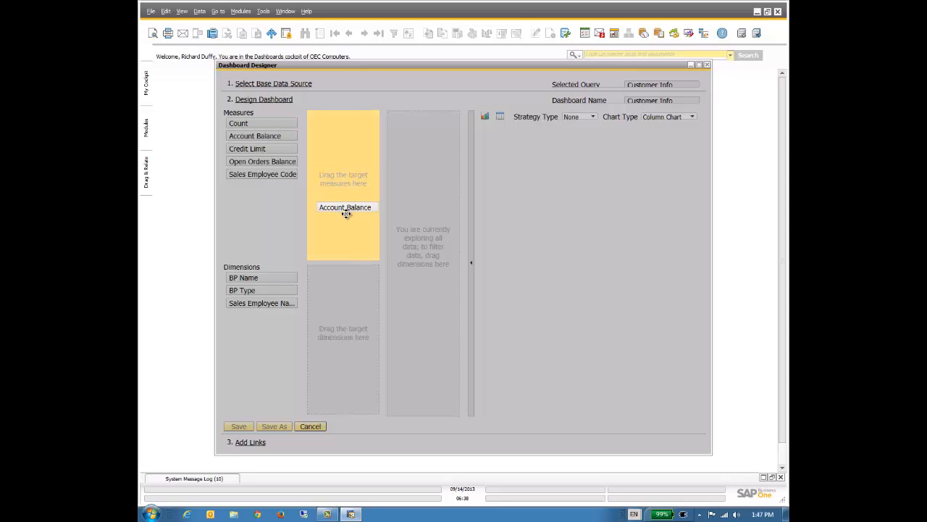
pyautogui.moveTo(345, 207); pyautogui.dragTo(342, 163)
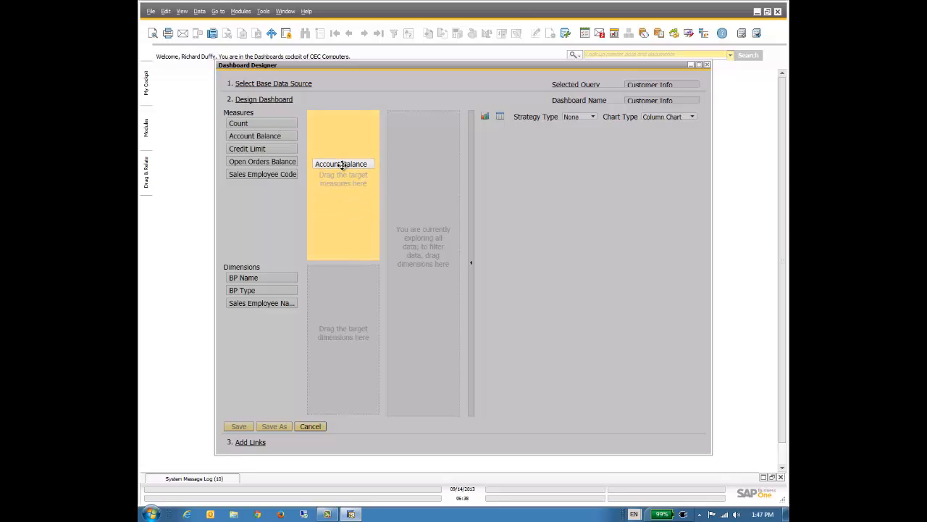
pyautogui.moveTo(341, 164)
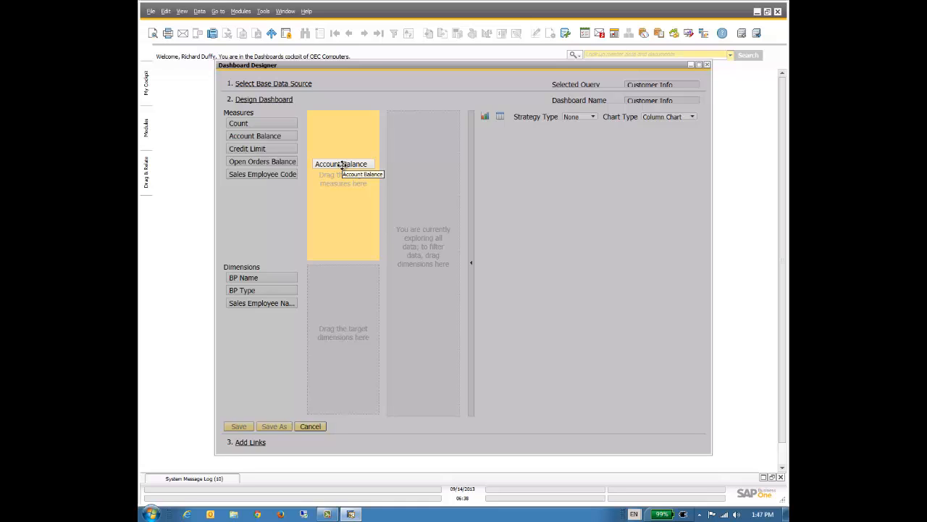
pyautogui.moveTo(255, 136); pyautogui.dragTo(342, 127)
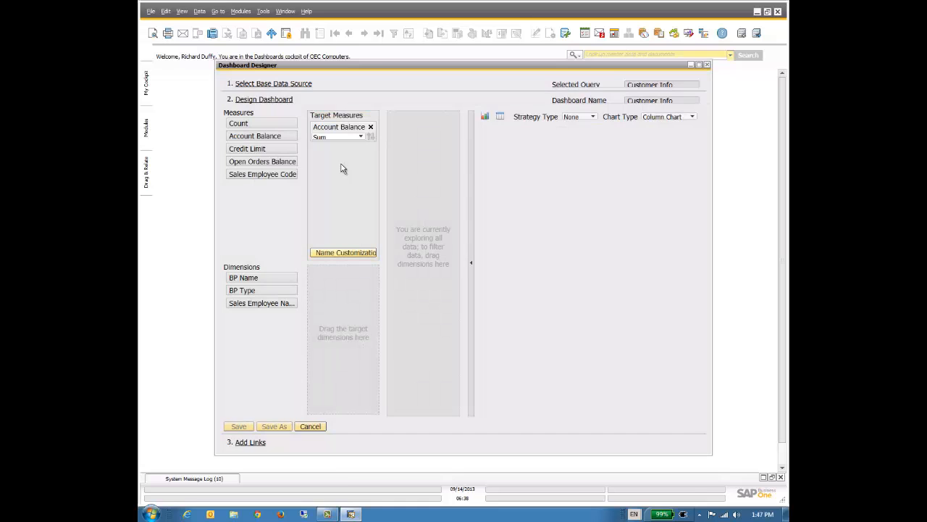
pyautogui.moveTo(346, 171)
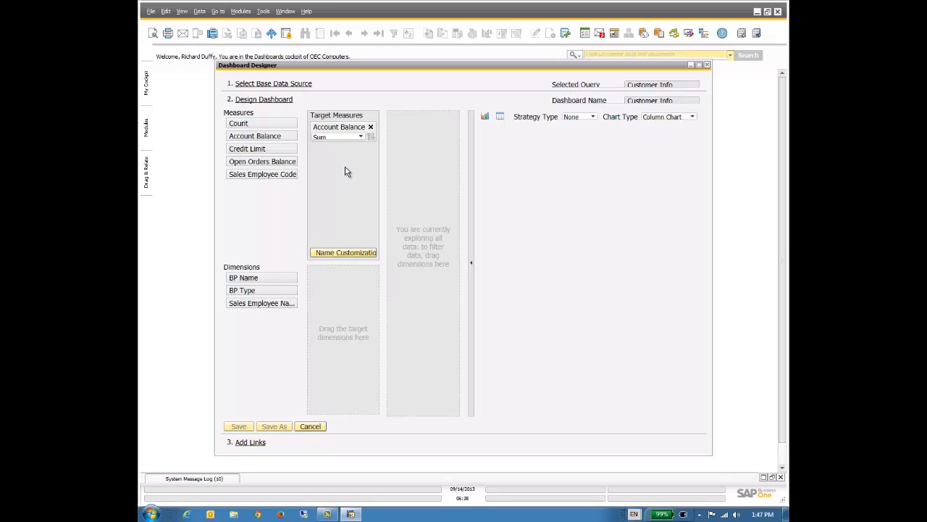
pyautogui.click(359, 136)
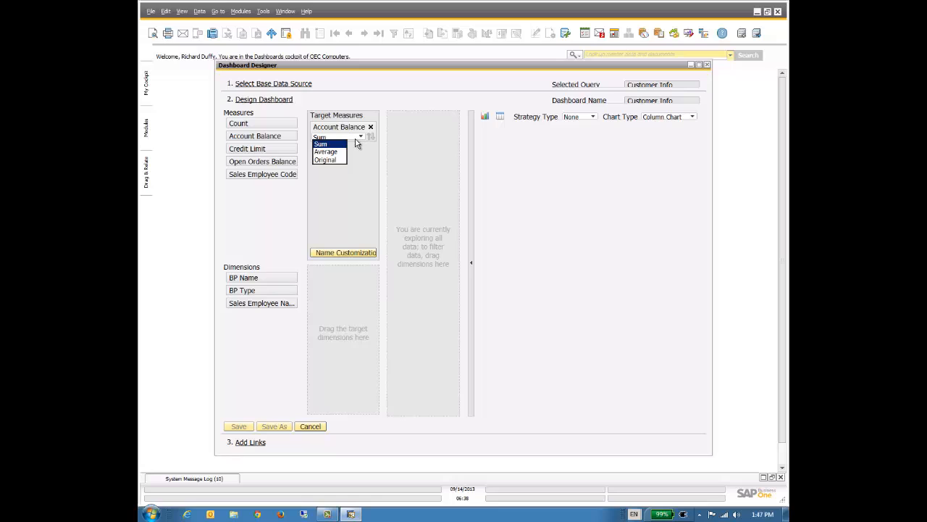
pyautogui.moveTo(332, 145)
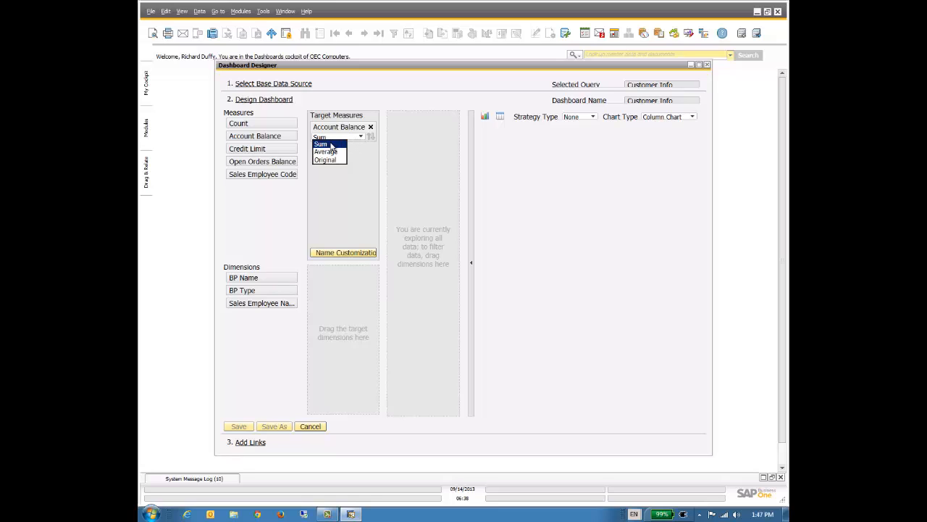
pyautogui.click(322, 143)
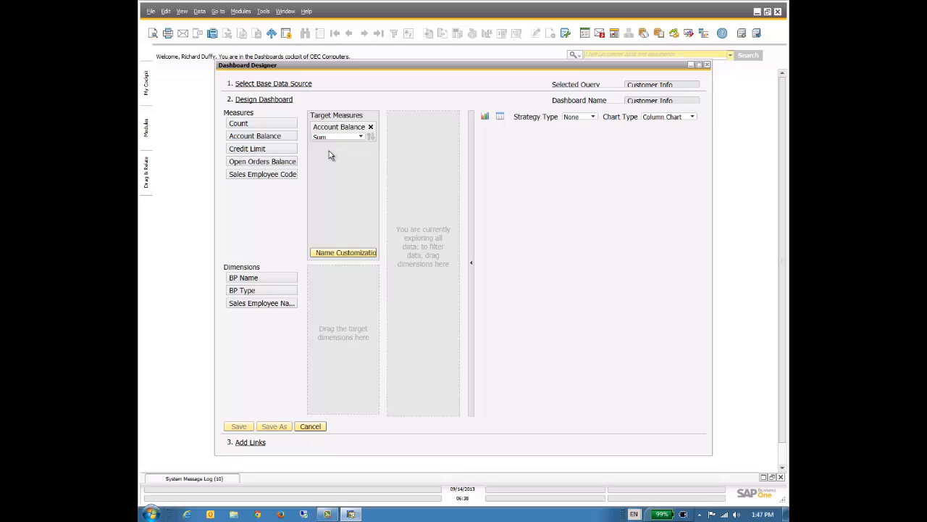
pyautogui.moveTo(330, 160)
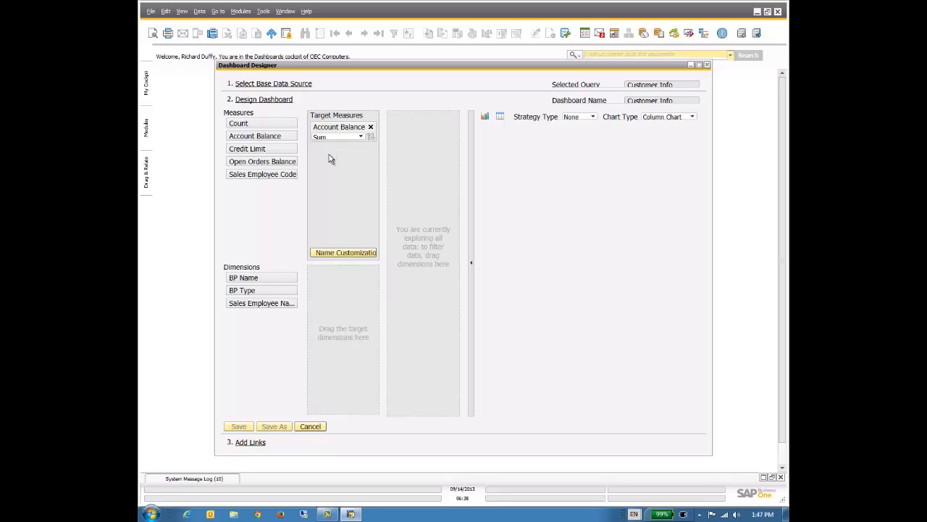
pyautogui.moveTo(247, 282)
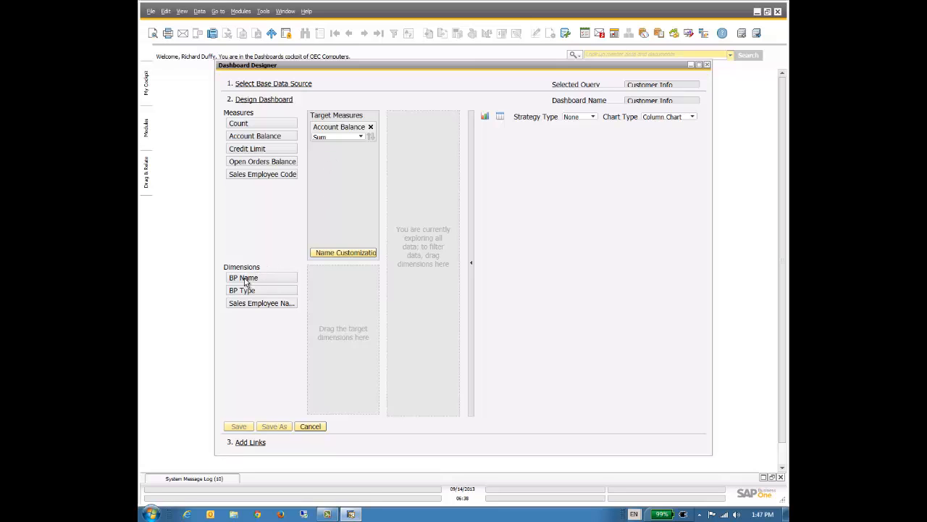
# Chart summed Account Balance per BP Name and sort the columns by balance, highest first
pyautogui.moveTo(243, 278); pyautogui.dragTo(342, 302)
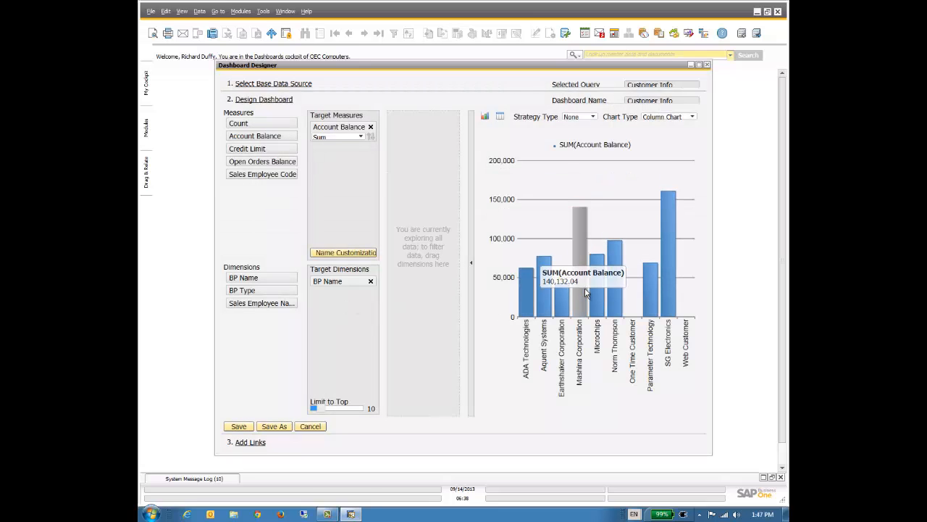
pyautogui.moveTo(616, 304)
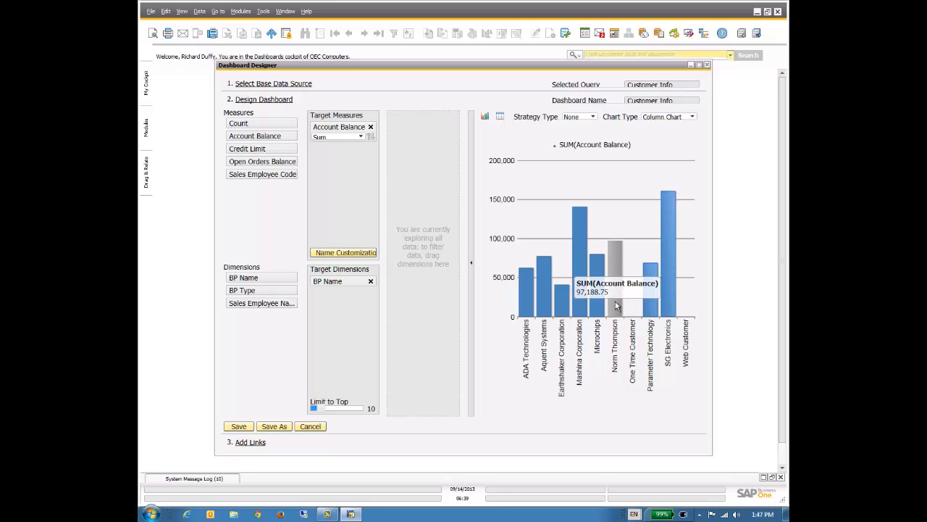
pyautogui.moveTo(617, 313)
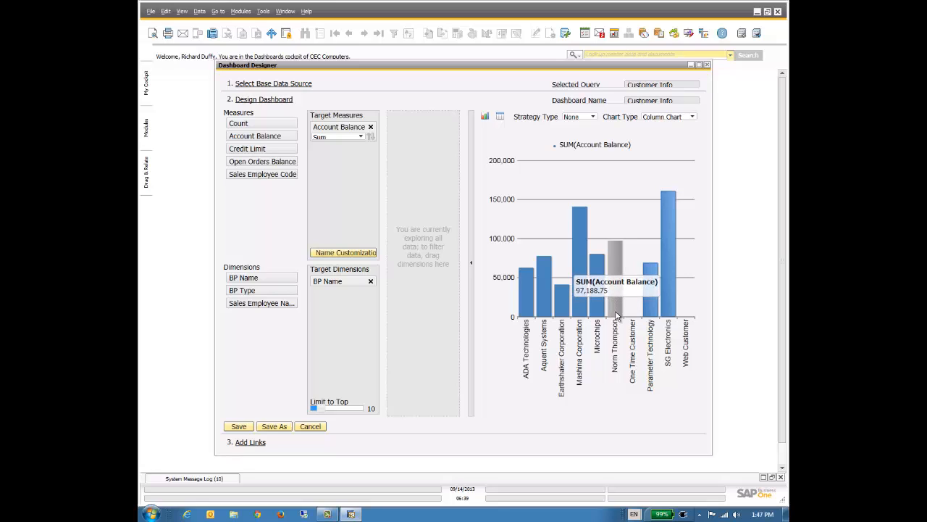
pyautogui.moveTo(515, 356)
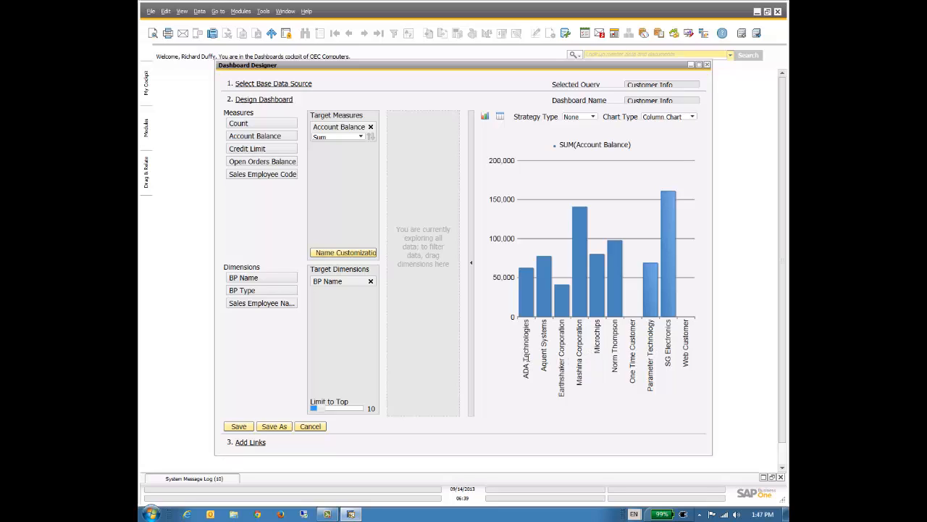
pyautogui.moveTo(684, 355)
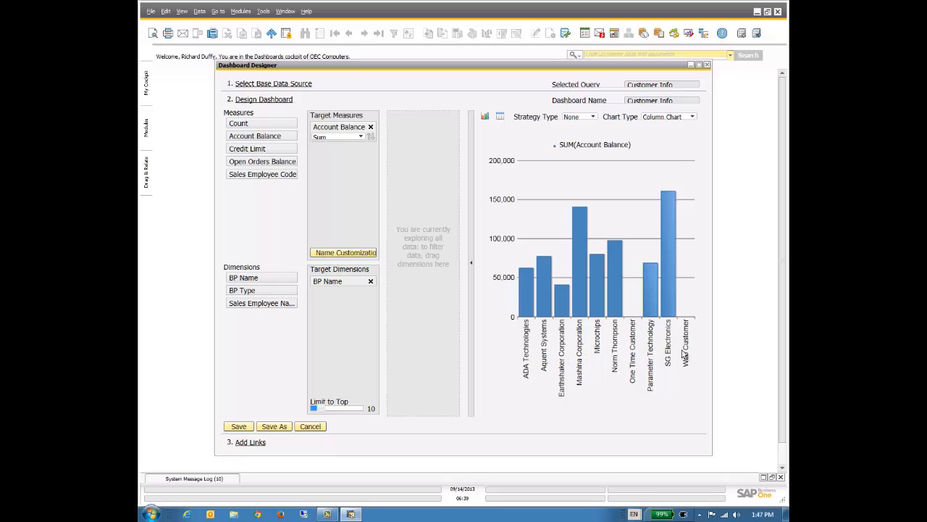
pyautogui.moveTo(681, 354)
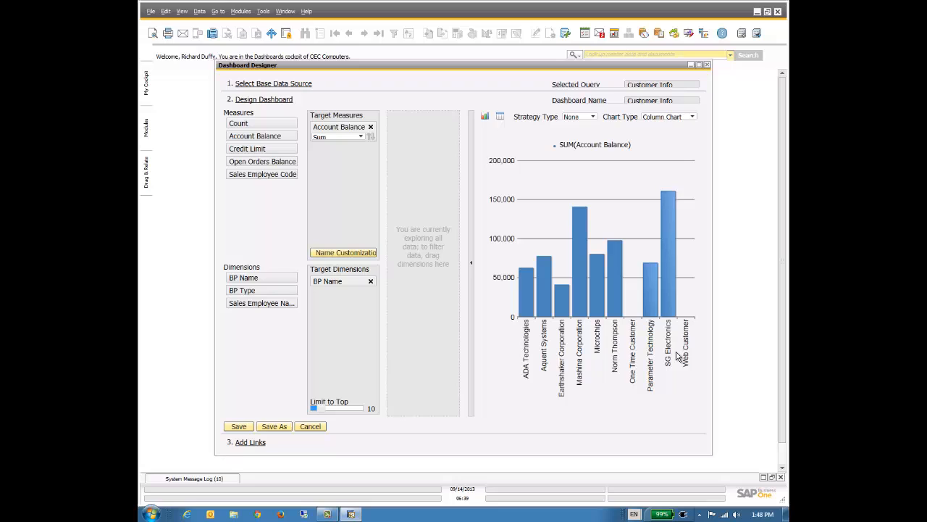
pyautogui.moveTo(423, 182)
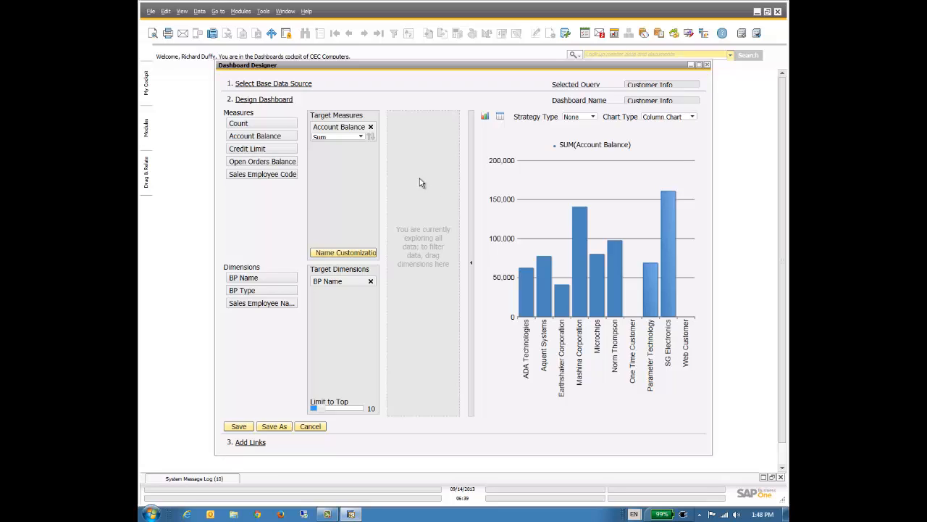
pyautogui.moveTo(373, 142)
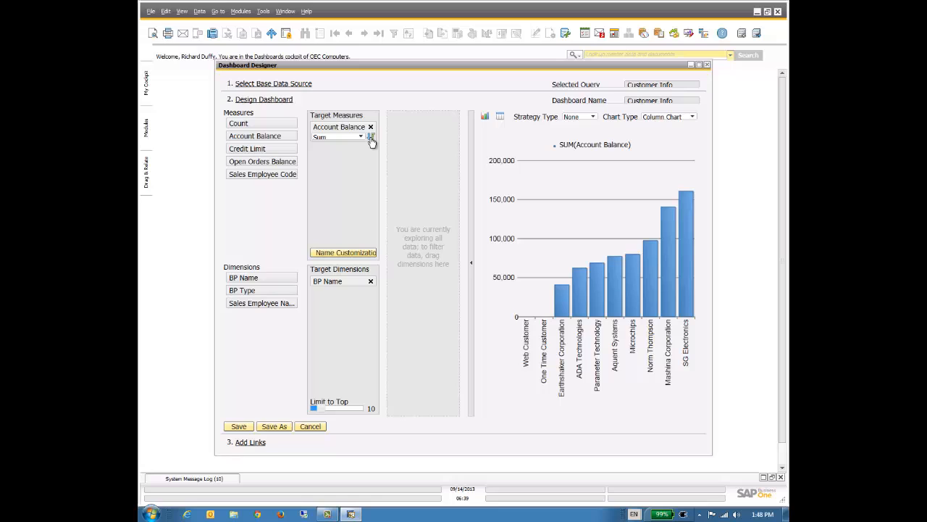
pyautogui.click(371, 136)
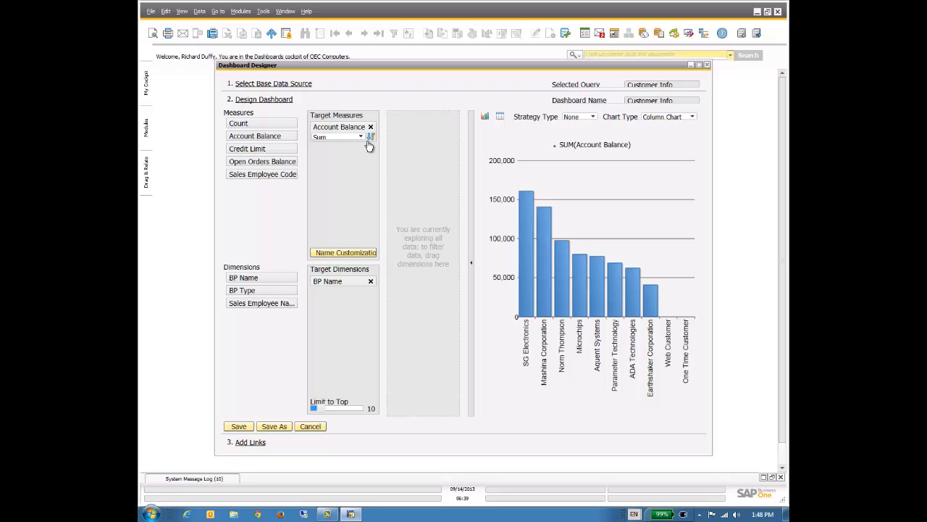
pyautogui.moveTo(369, 147)
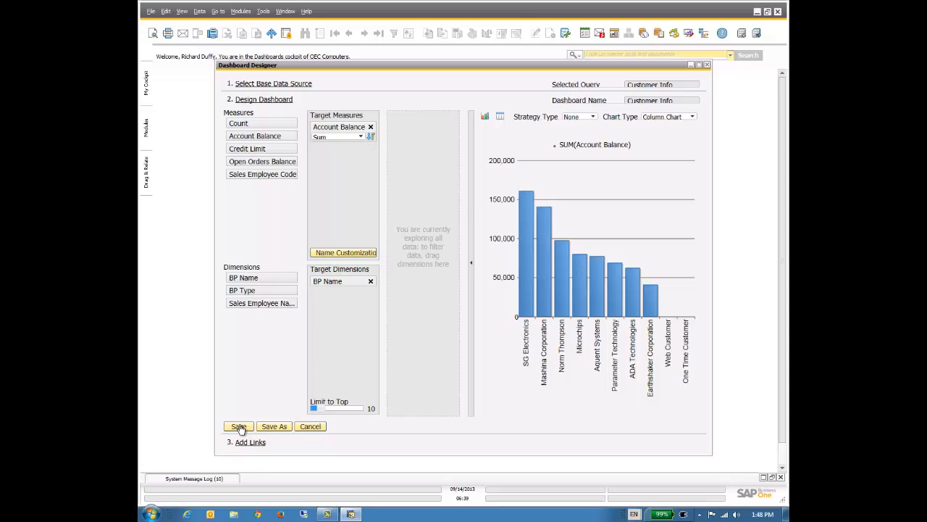
# Save the dashboard design under the name Customer Info
pyautogui.click(237, 426)
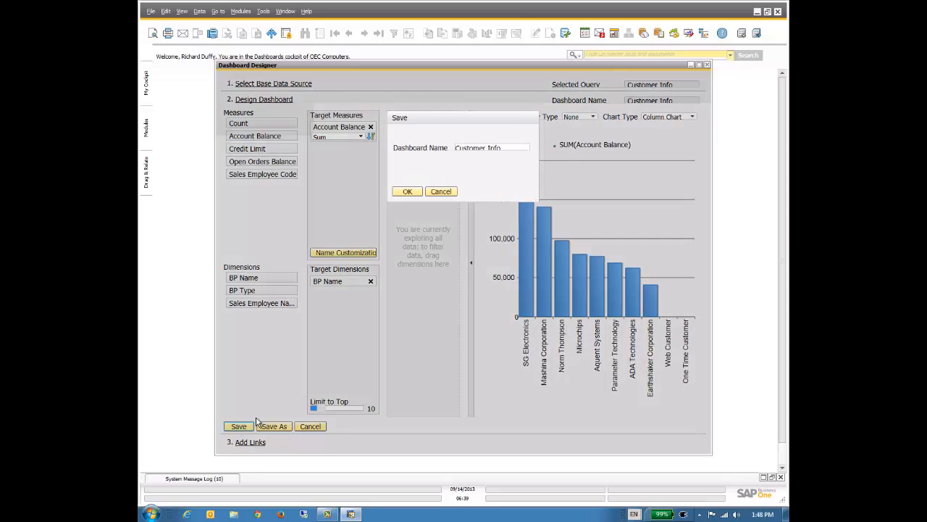
pyautogui.click(491, 147)
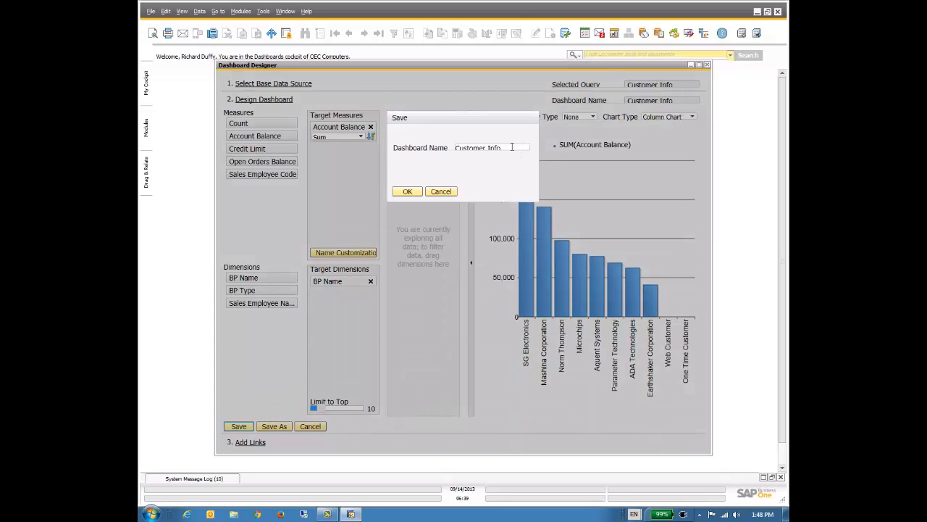
pyautogui.tripleClick(478, 147)
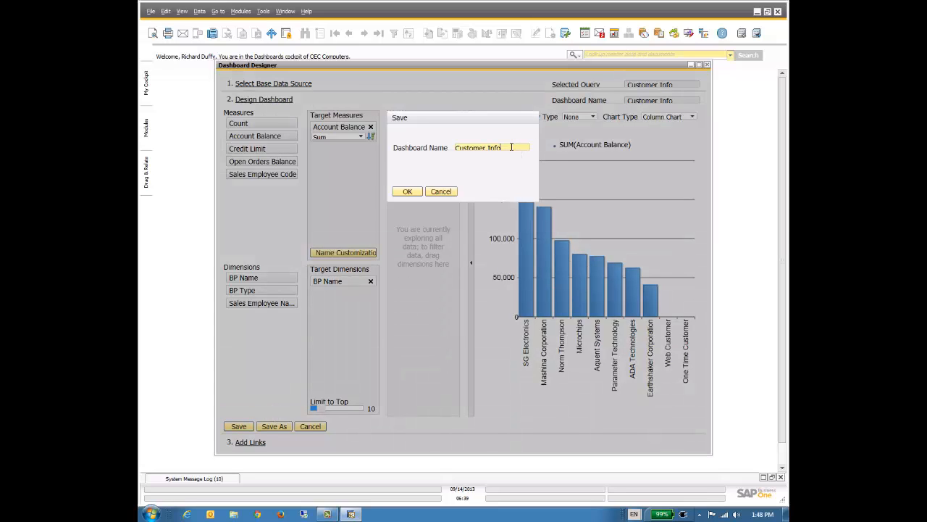
pyautogui.click(407, 192)
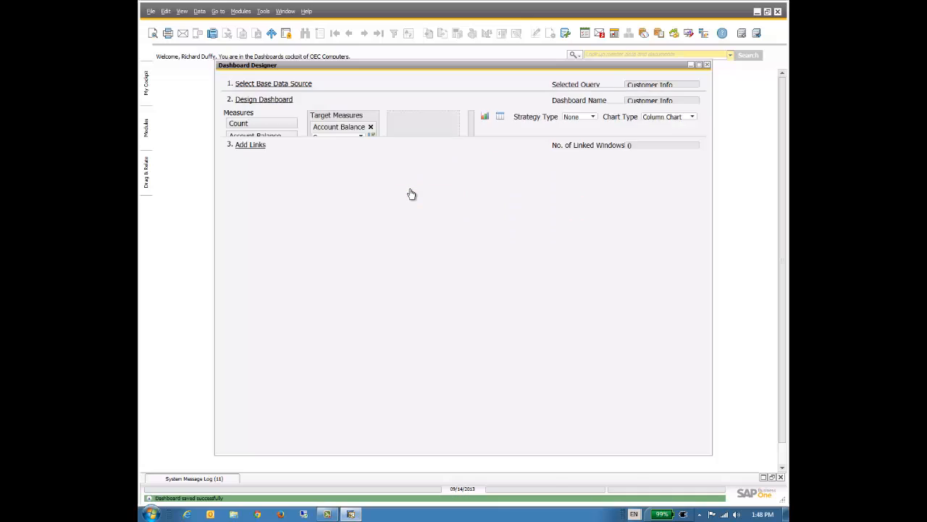
# Finish the design and close Dashboard Designer, returning to the empty cockpit
pyautogui.click(263, 98)
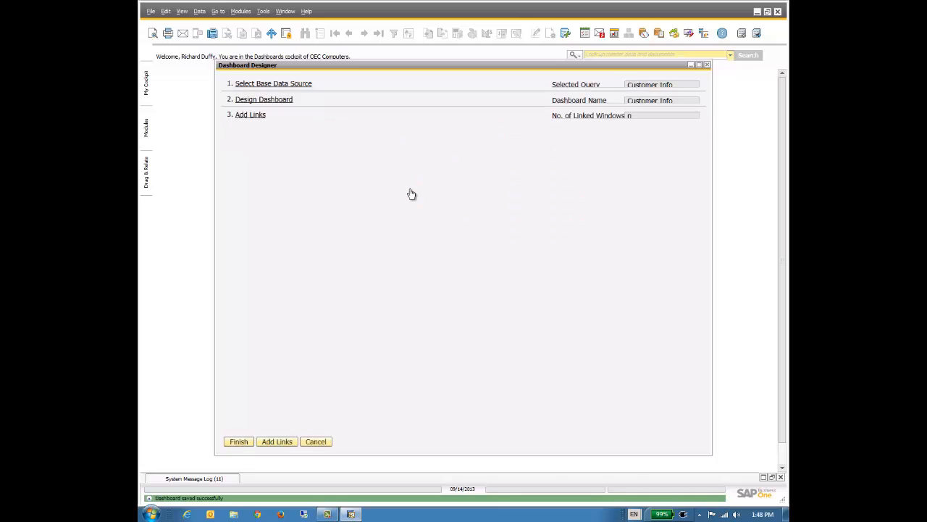
pyautogui.moveTo(237, 442)
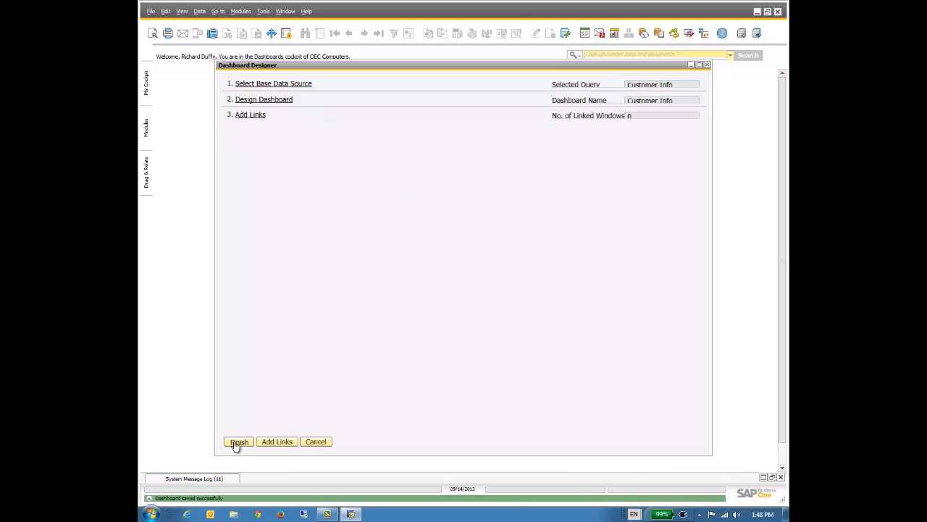
pyautogui.click(239, 440)
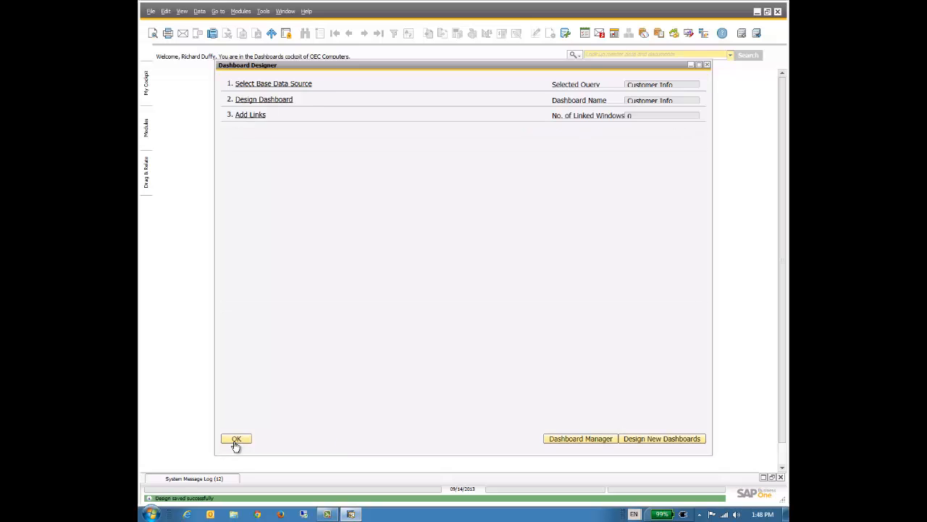
pyautogui.click(236, 437)
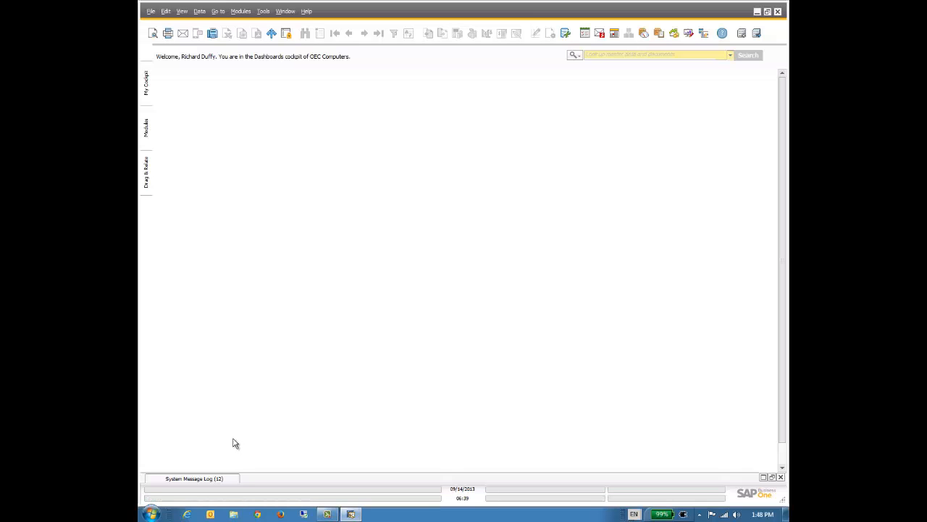
pyautogui.moveTo(147, 81)
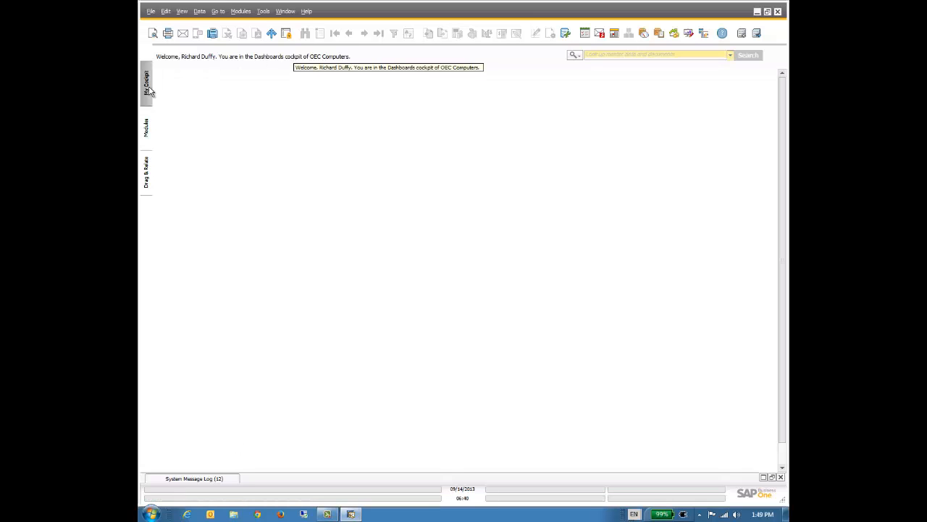
# Show the My Cockpit panel and add the Dashboards widget from the Widget Gallery
pyautogui.click(146, 81)
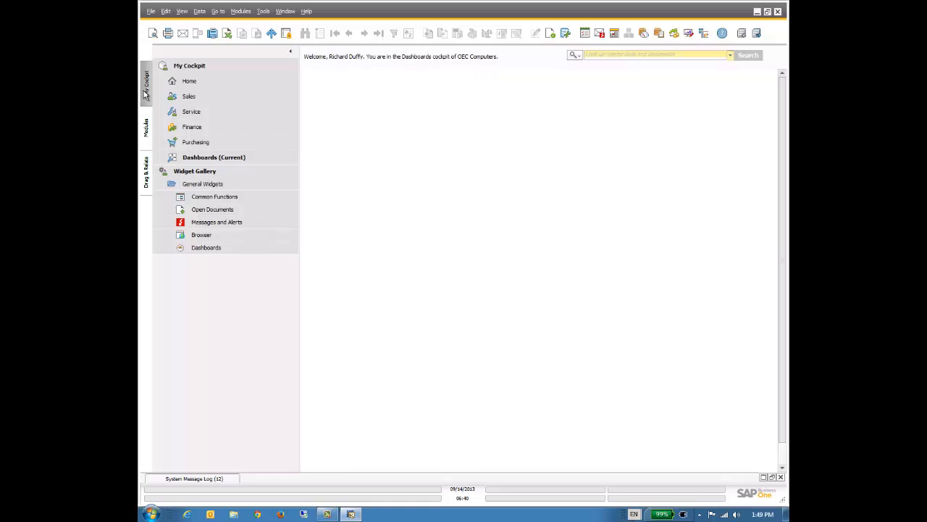
pyautogui.moveTo(671, 435)
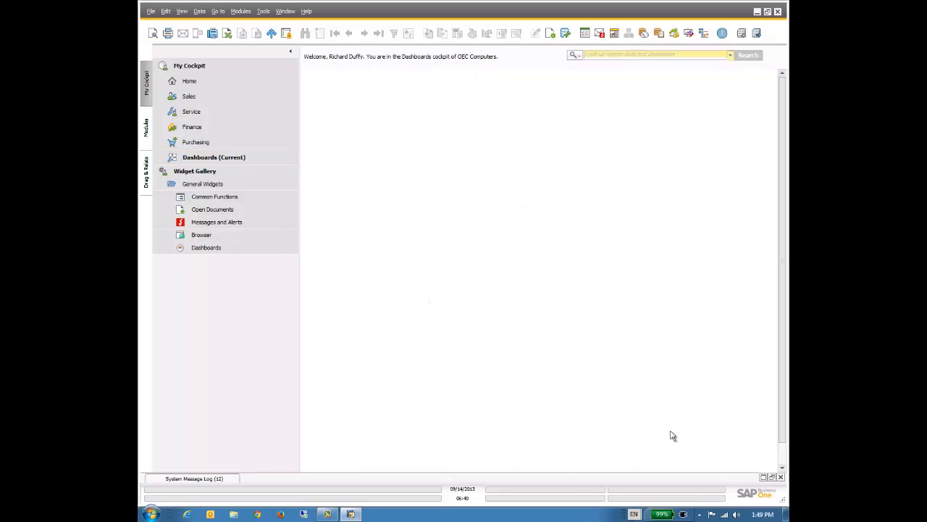
pyautogui.moveTo(578, 192)
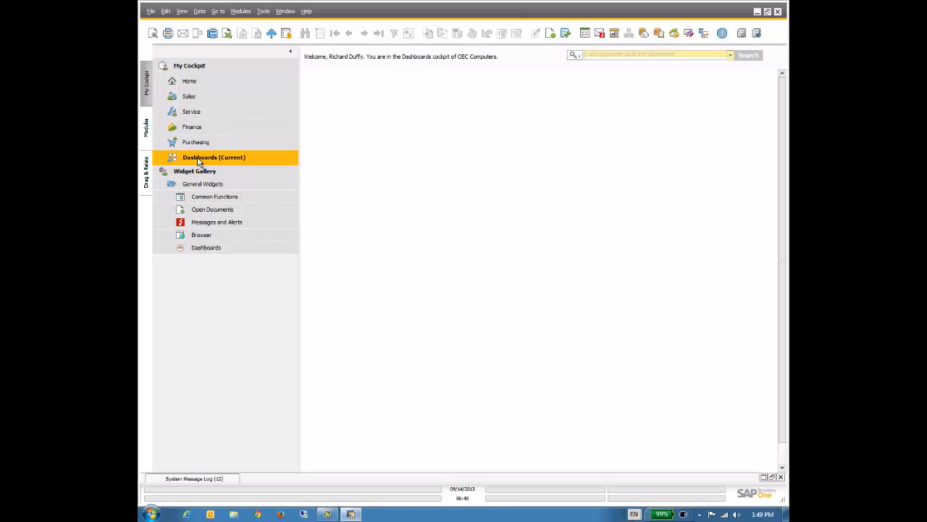
pyautogui.moveTo(634, 157)
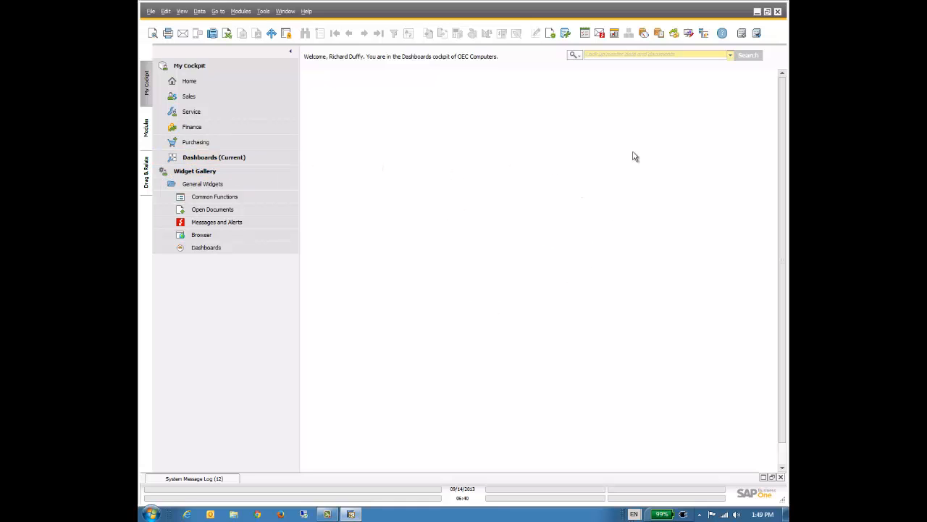
pyautogui.click(206, 247)
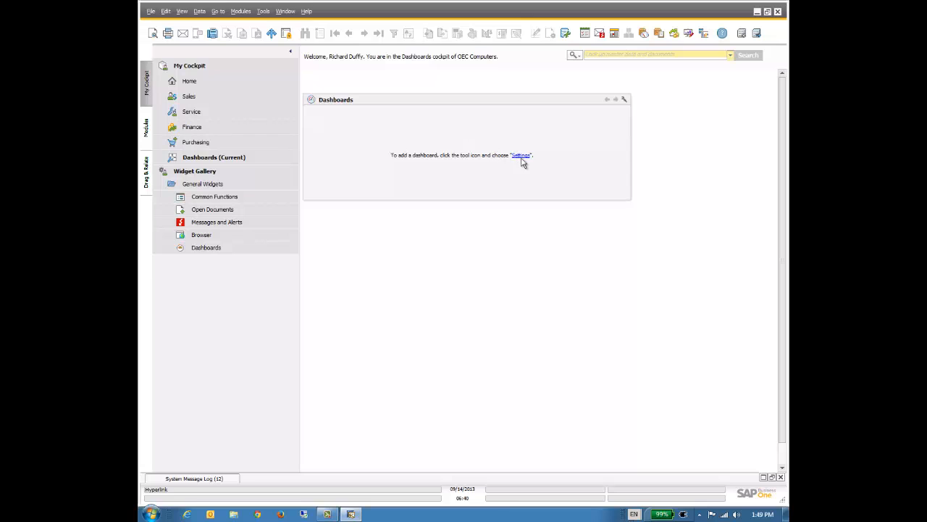
# In the widget's settings, mark Customer Info for display so its chart appears in the cockpit
pyautogui.click(522, 155)
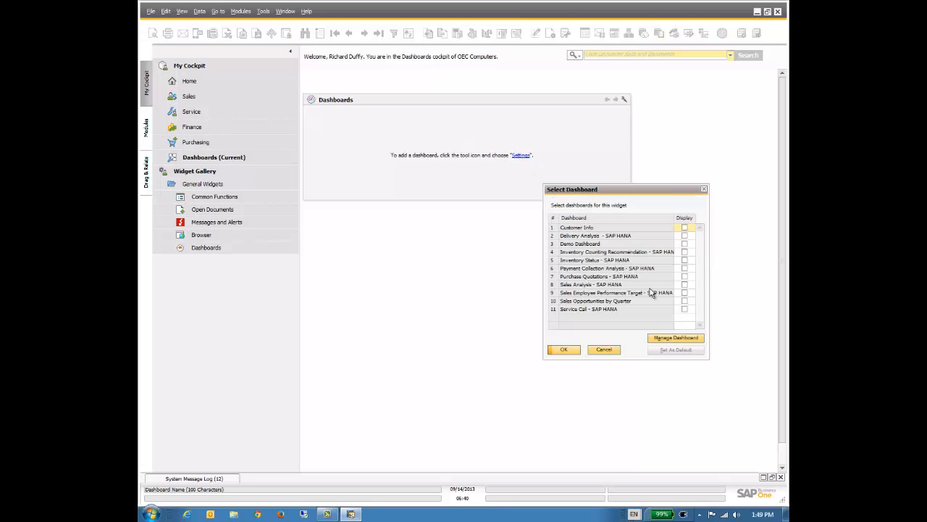
pyautogui.moveTo(596, 284)
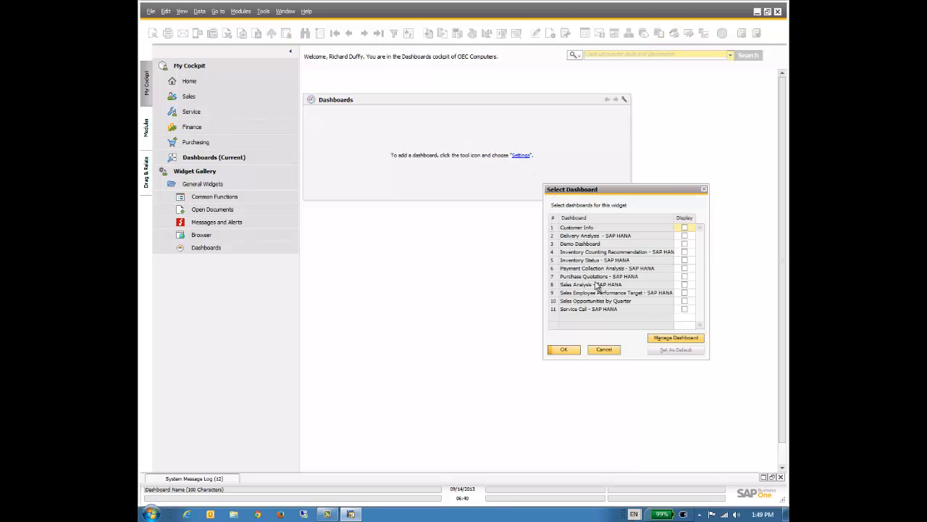
pyautogui.moveTo(595, 258)
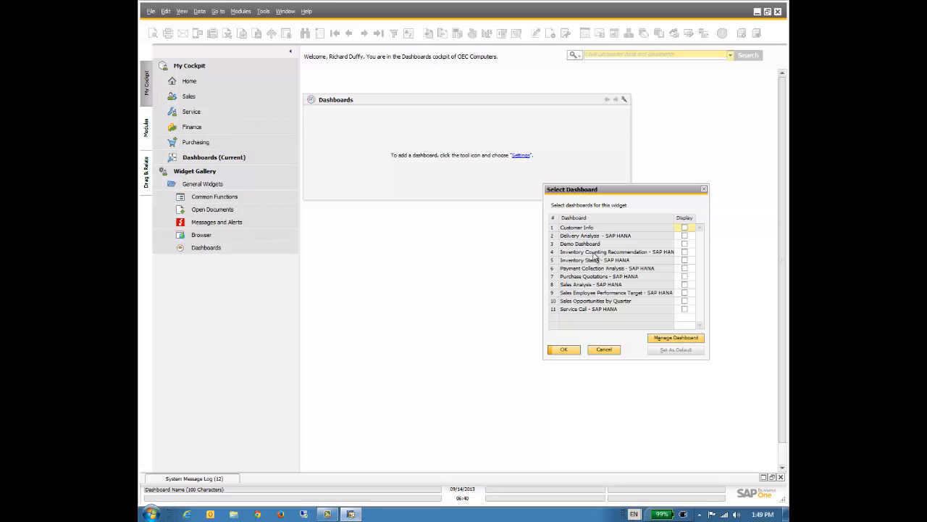
pyautogui.moveTo(591, 232)
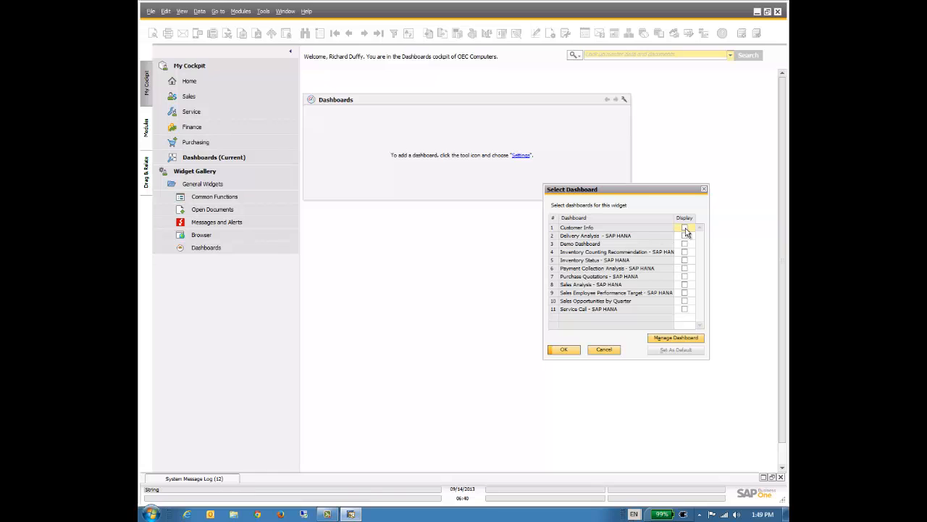
pyautogui.click(577, 227)
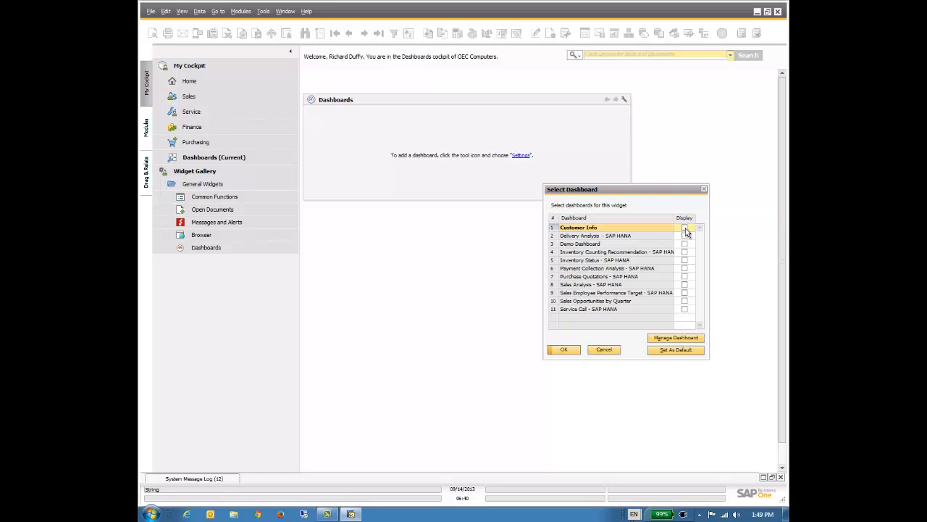
pyautogui.click(684, 228)
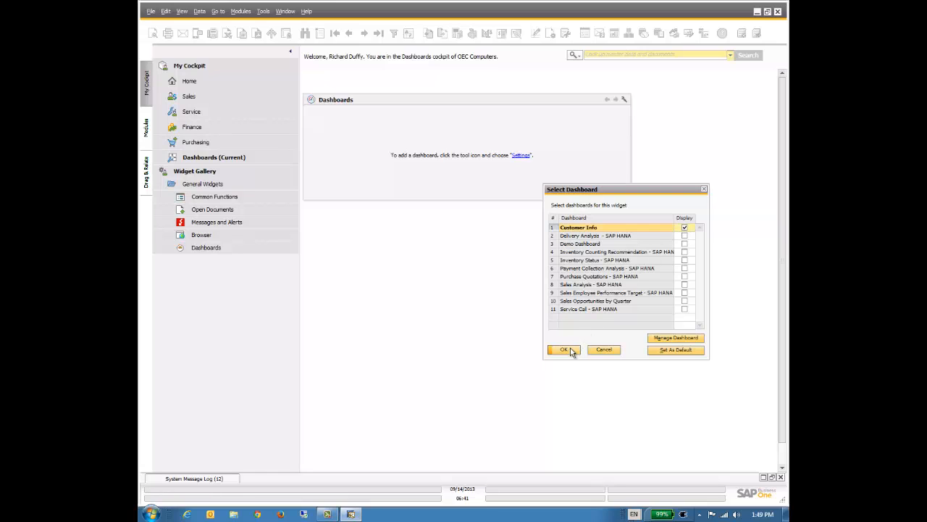
pyautogui.click(565, 349)
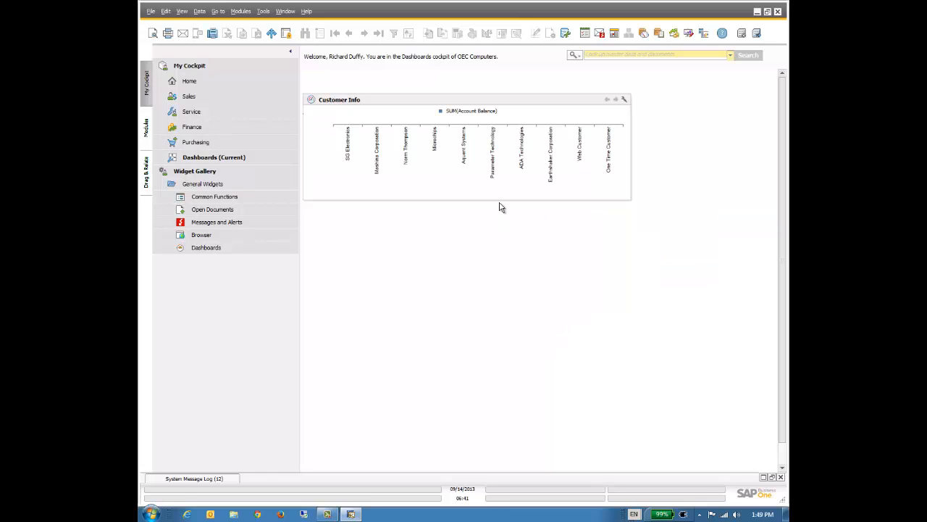
pyautogui.moveTo(495, 201)
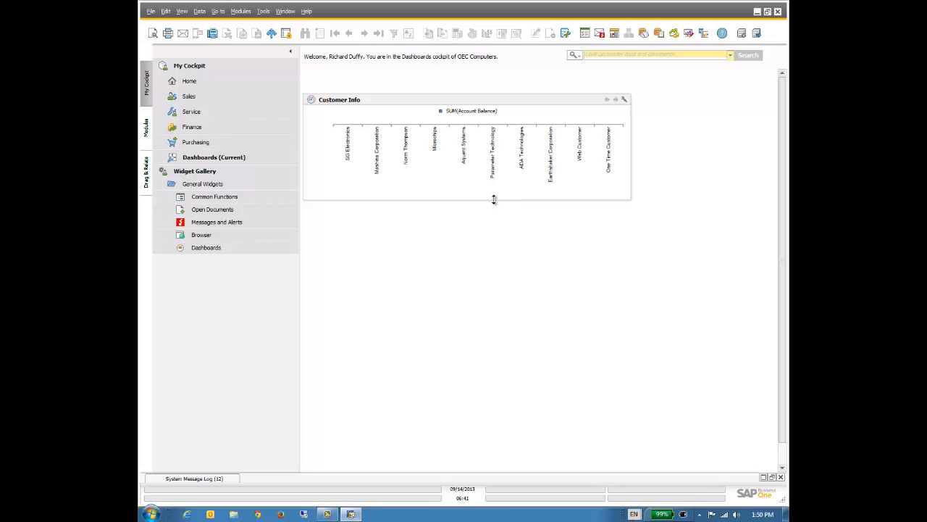
# Stretch the Customer Info widget taller to reveal its balance bars, then narrow its width
pyautogui.moveTo(493, 200); pyautogui.dragTo(489, 310)
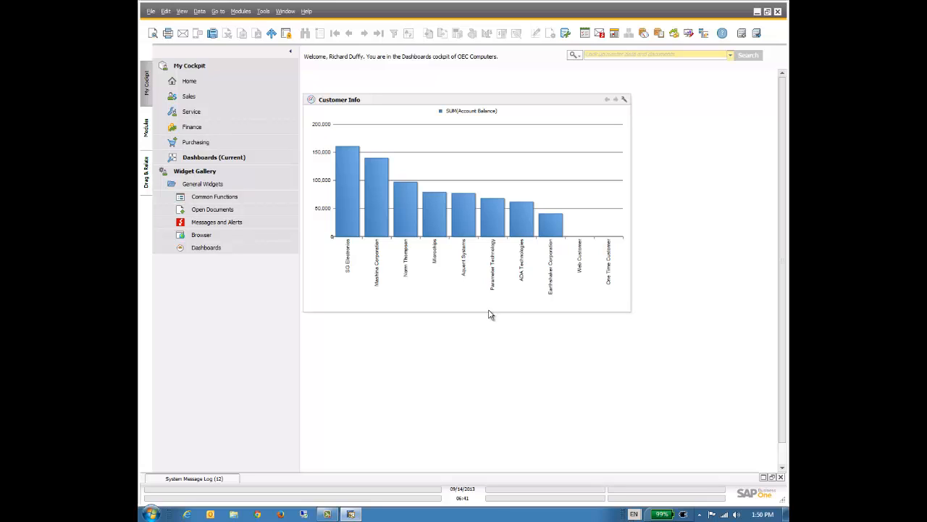
pyautogui.moveTo(504, 310)
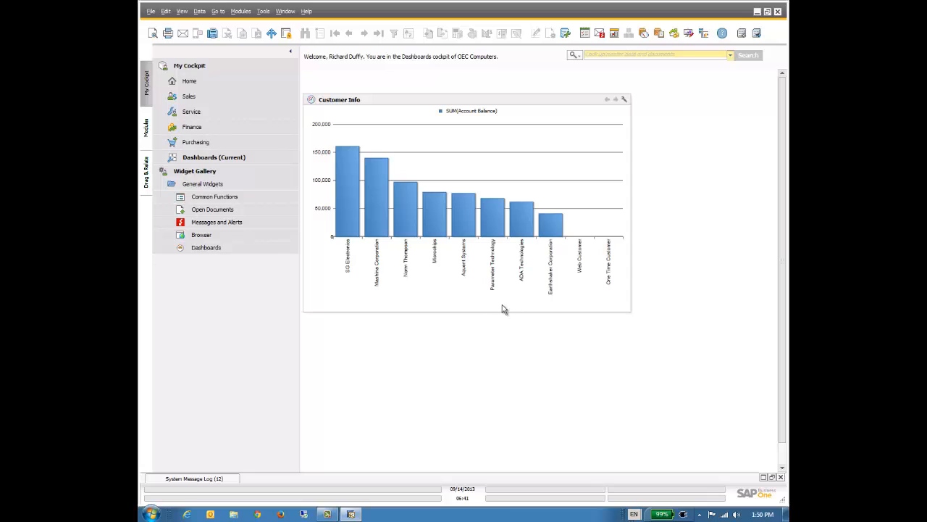
pyautogui.moveTo(611, 242)
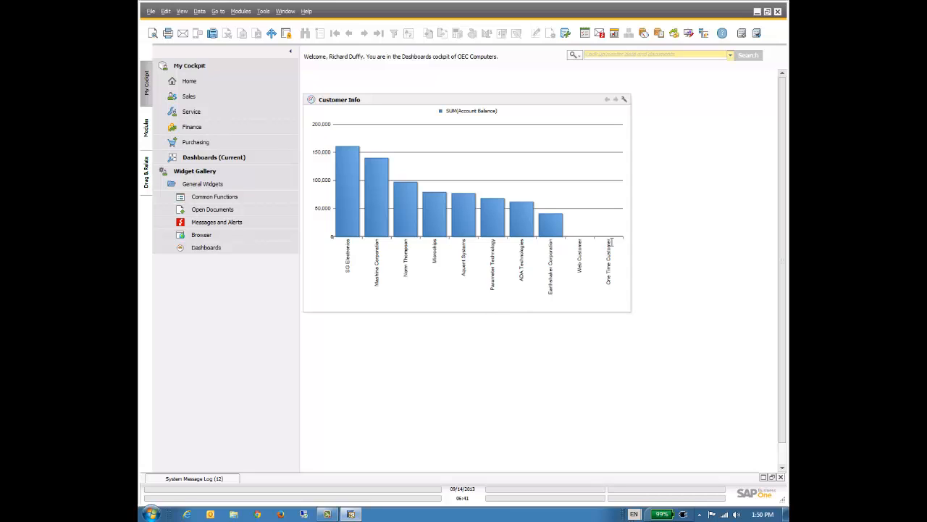
pyautogui.moveTo(646, 197)
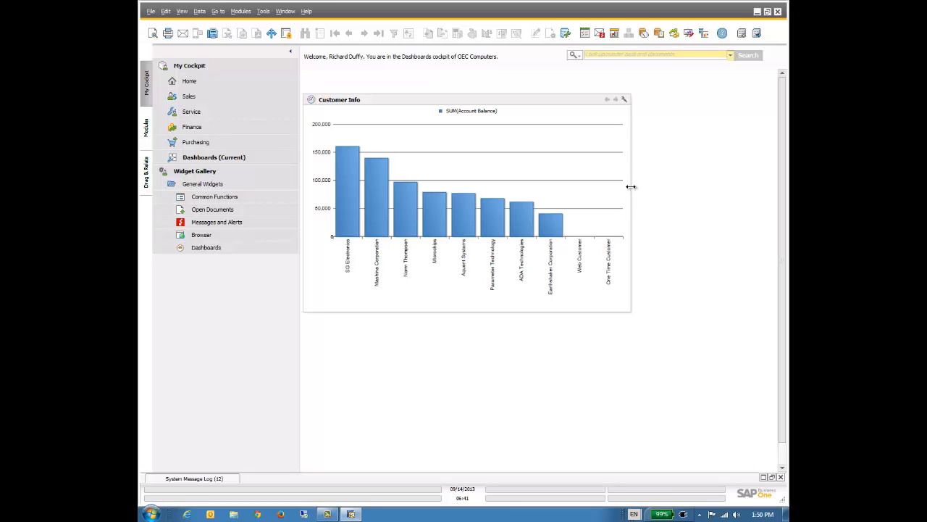
pyautogui.moveTo(577, 189)
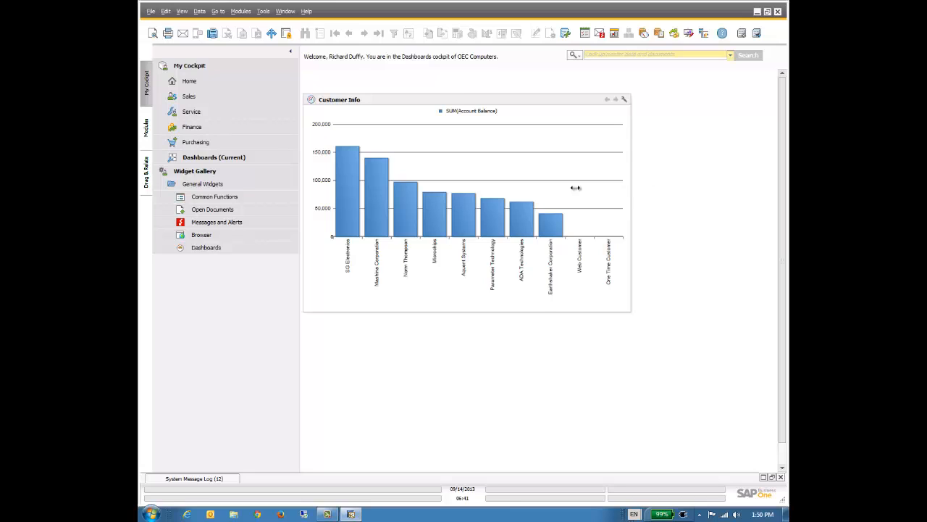
pyautogui.moveTo(630, 203); pyautogui.dragTo(464, 203)
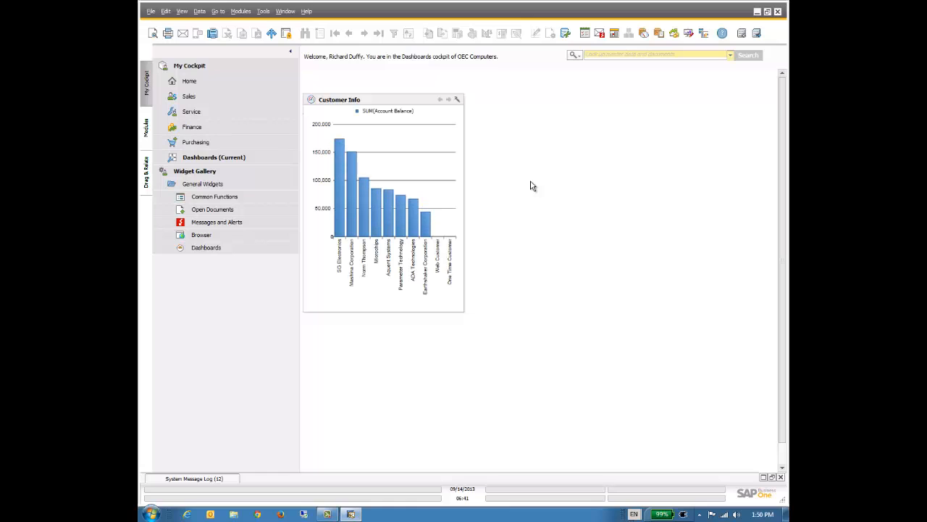